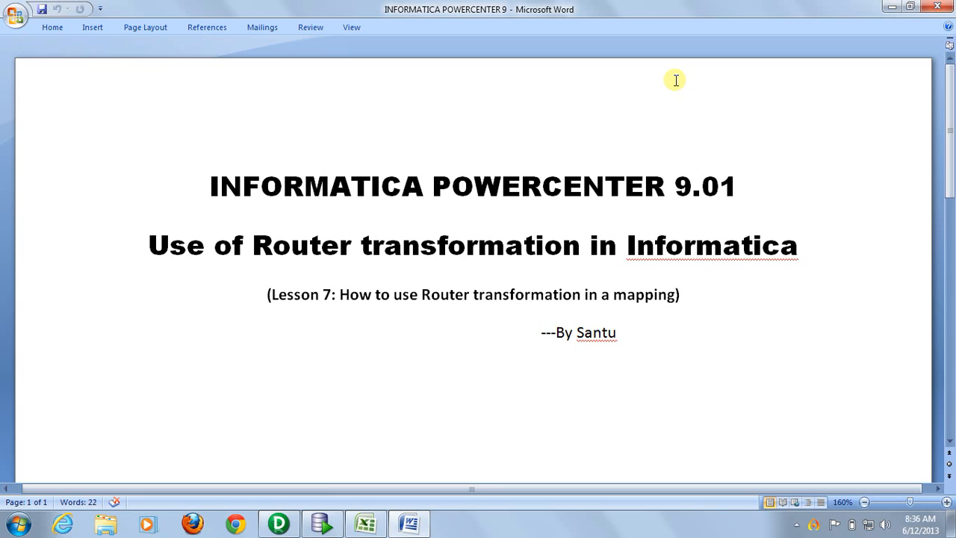
Step: Review the CUSTOMER to CUST_LIVE/CUST_NONLIVE routing diagram, then minimize Excel to the desktop
click(212, 186)
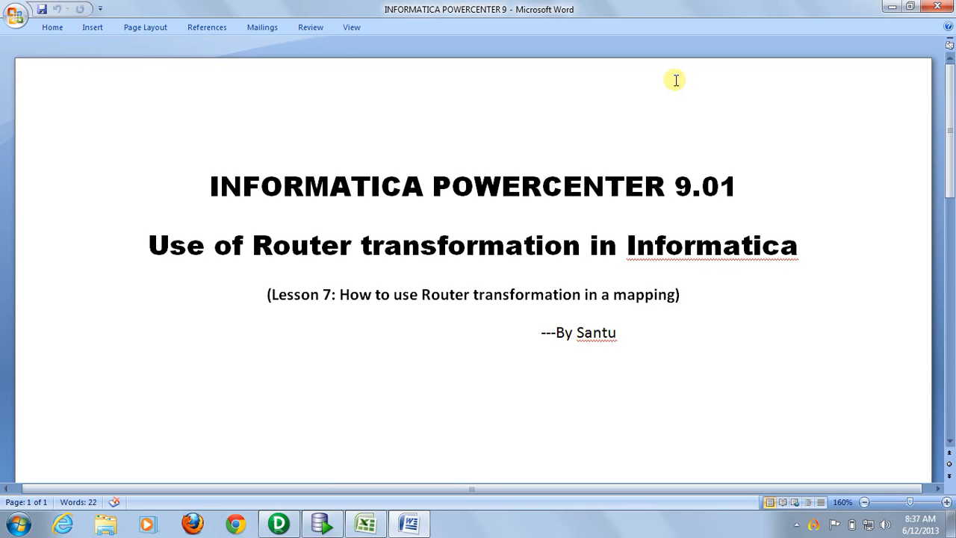
click(212, 185)
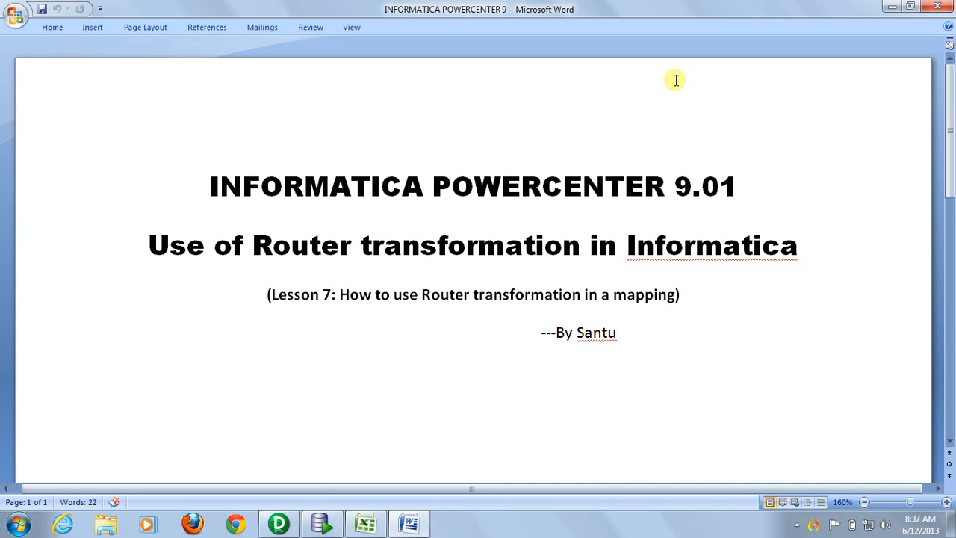
click(211, 185)
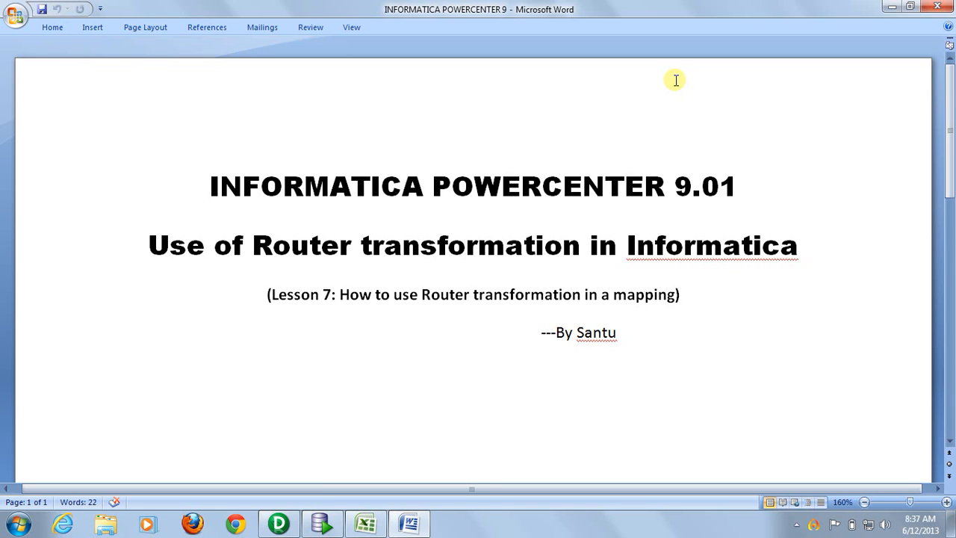
click(212, 185)
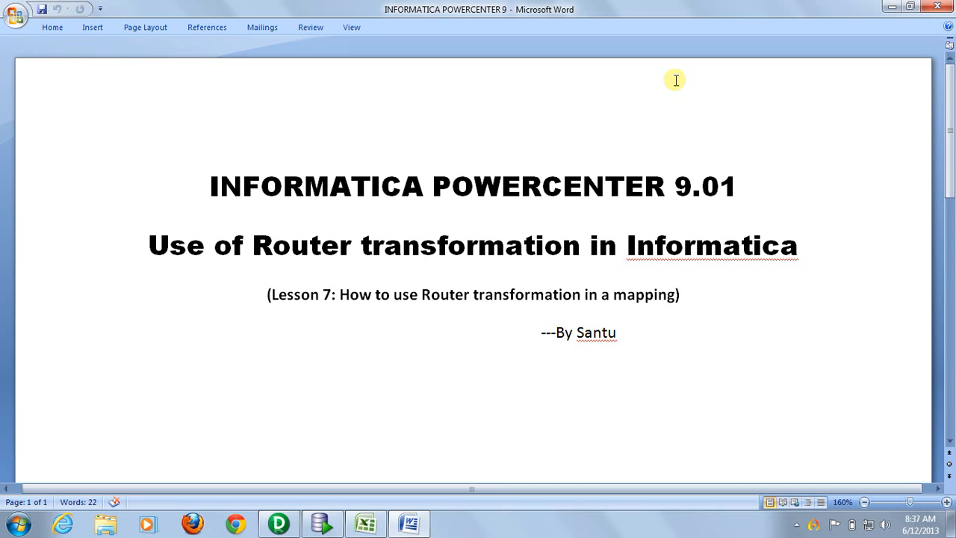
mouse_move(651, 133)
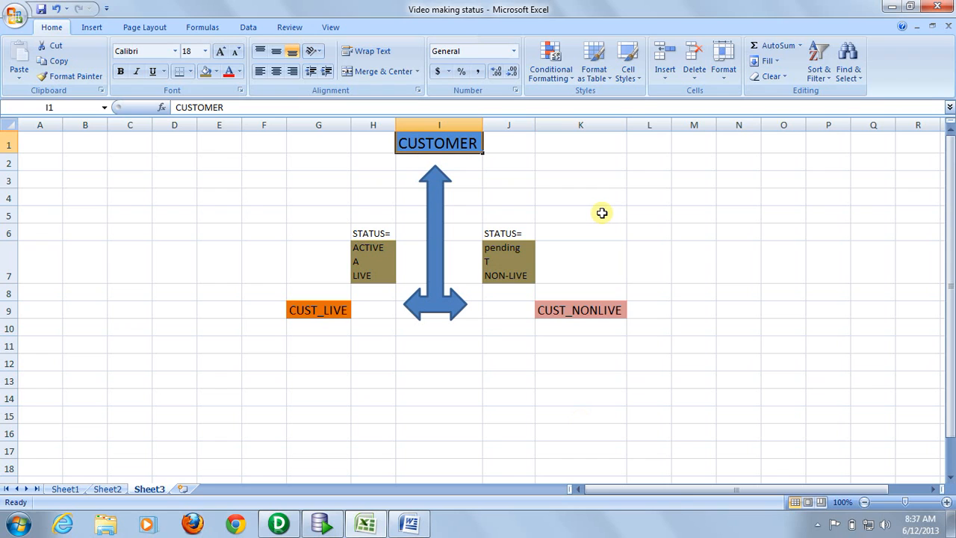
mouse_move(424, 254)
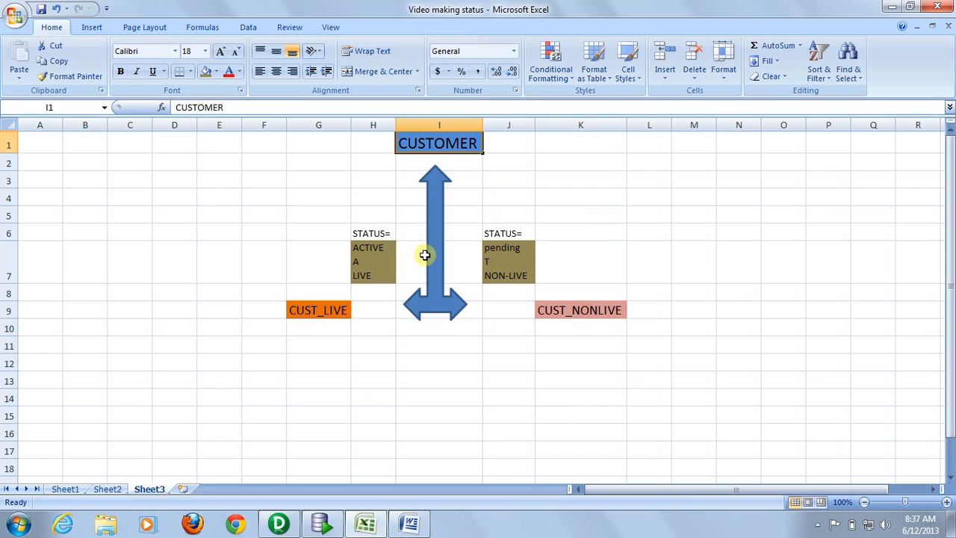
mouse_move(439, 242)
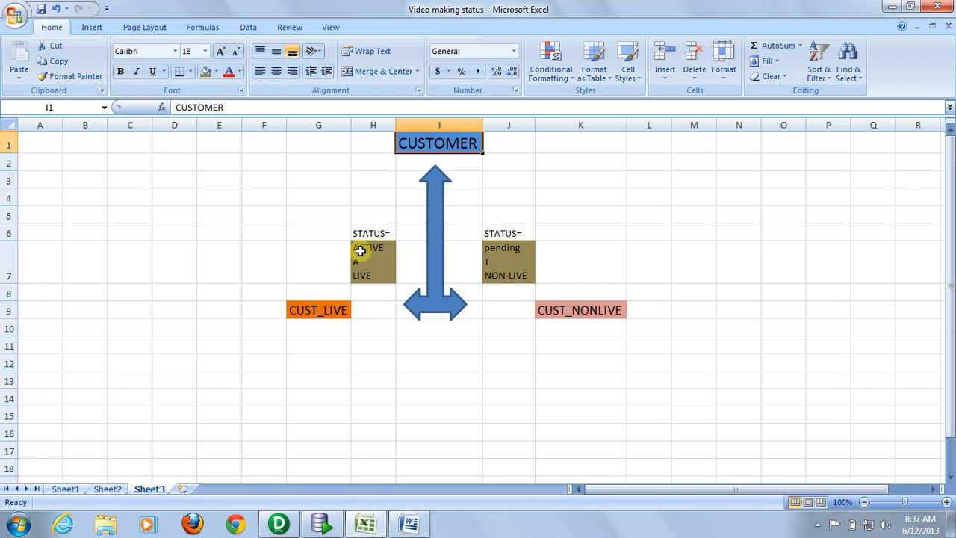
mouse_move(380, 268)
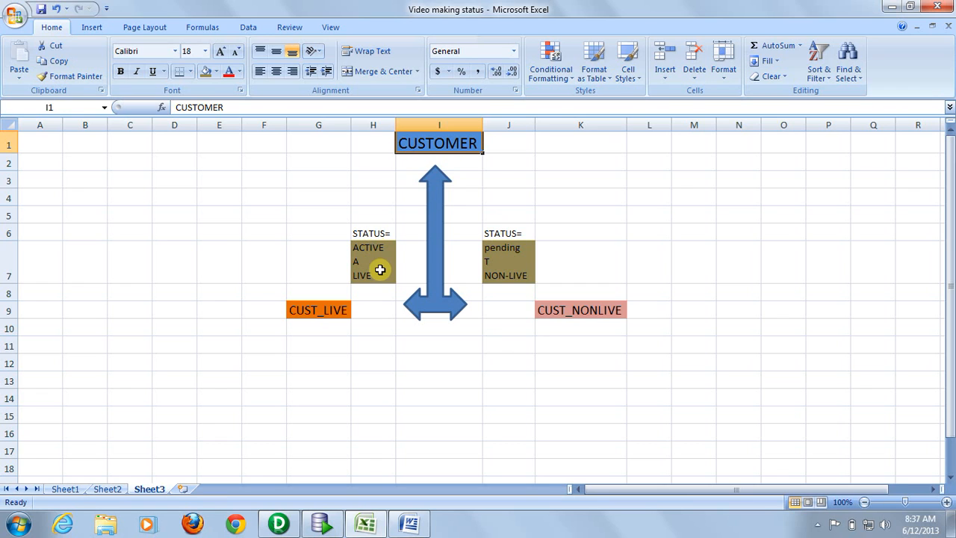
mouse_move(492, 274)
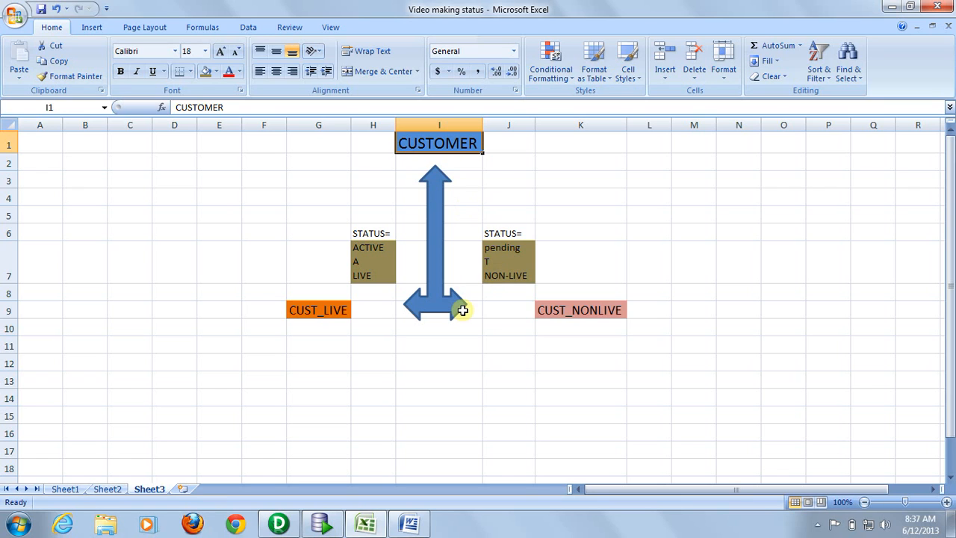
mouse_move(430, 167)
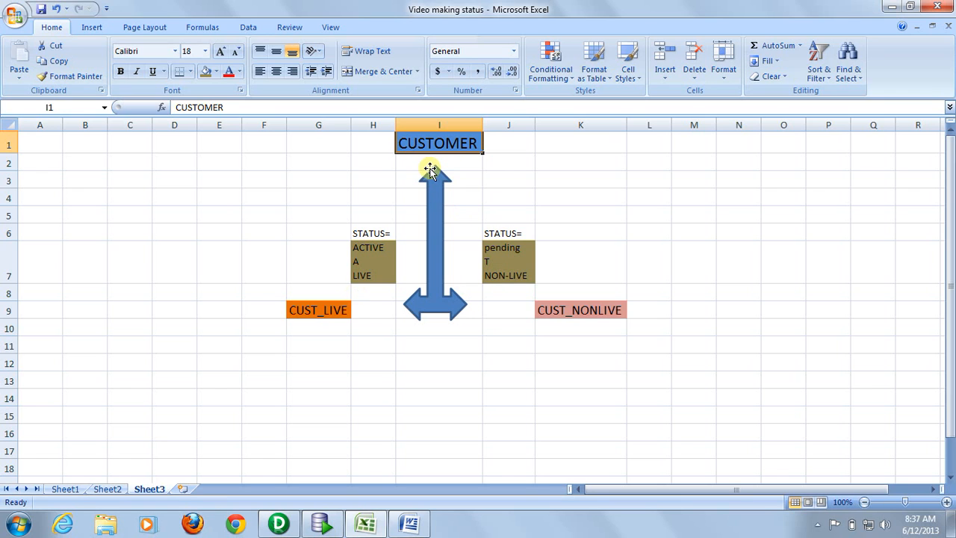
mouse_move(385, 246)
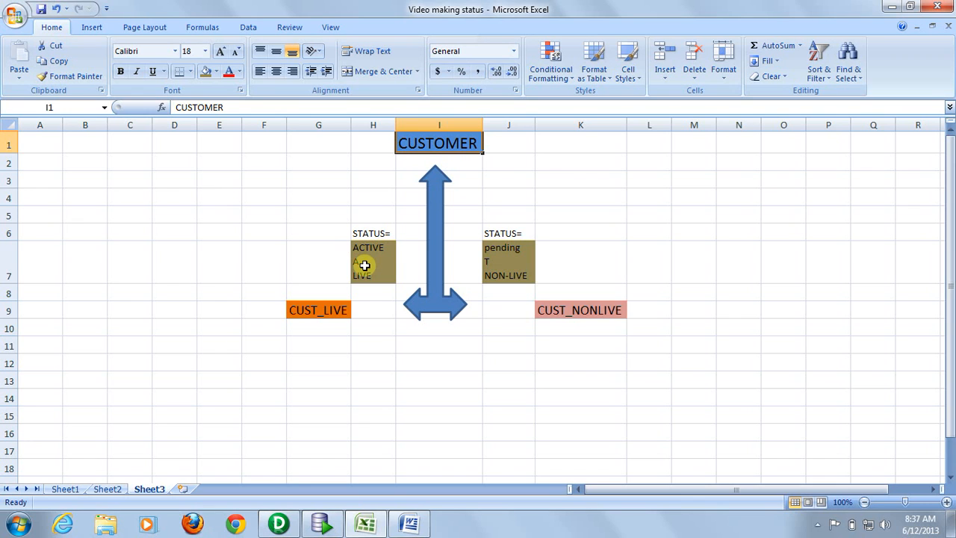
mouse_move(379, 281)
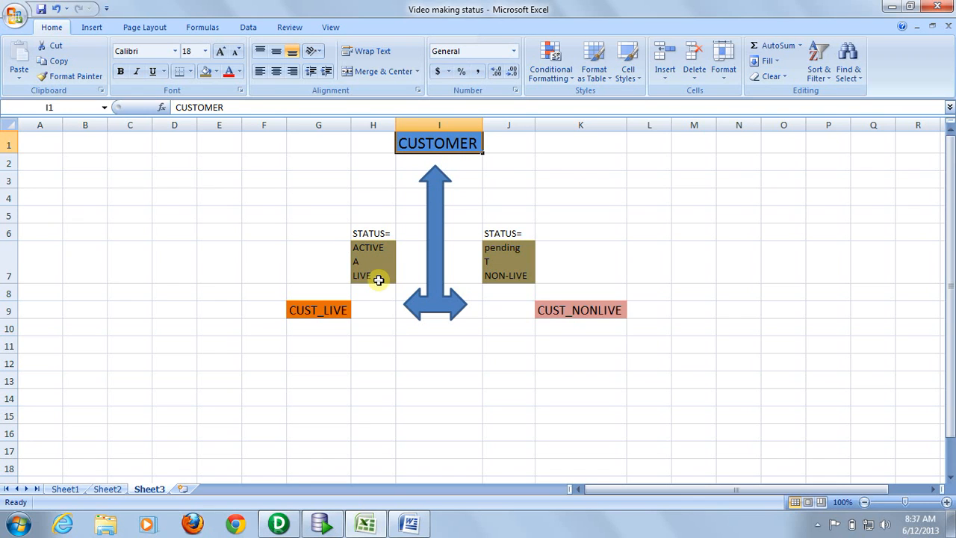
click(317, 309)
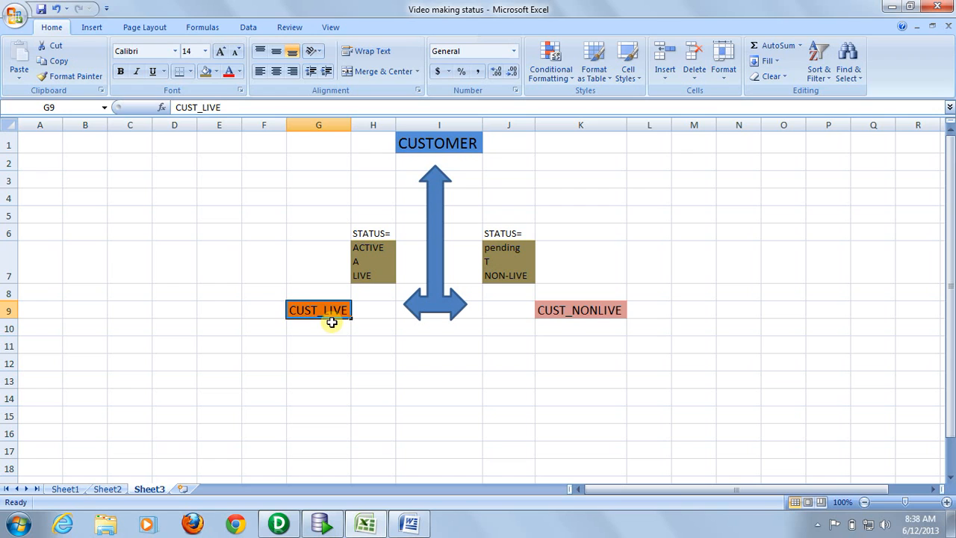
mouse_move(512, 286)
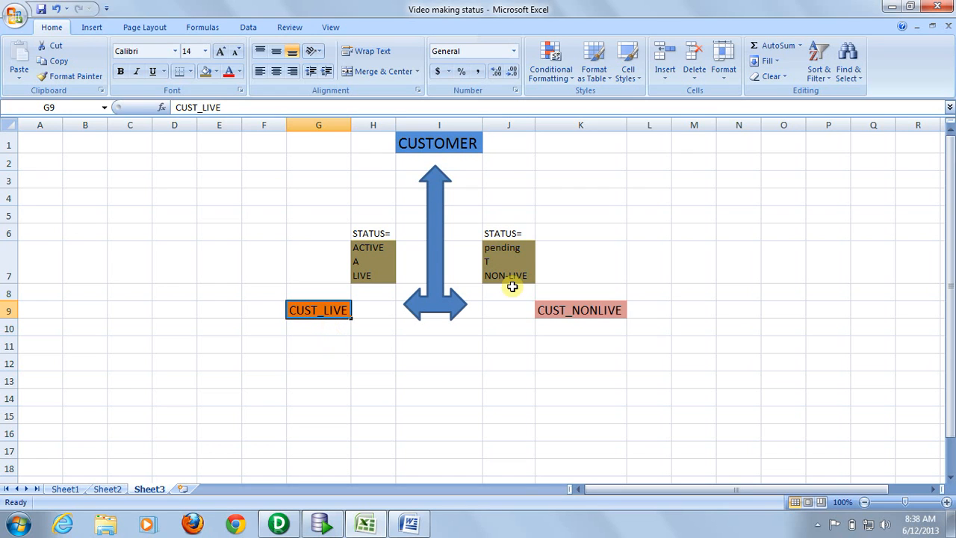
mouse_move(501, 264)
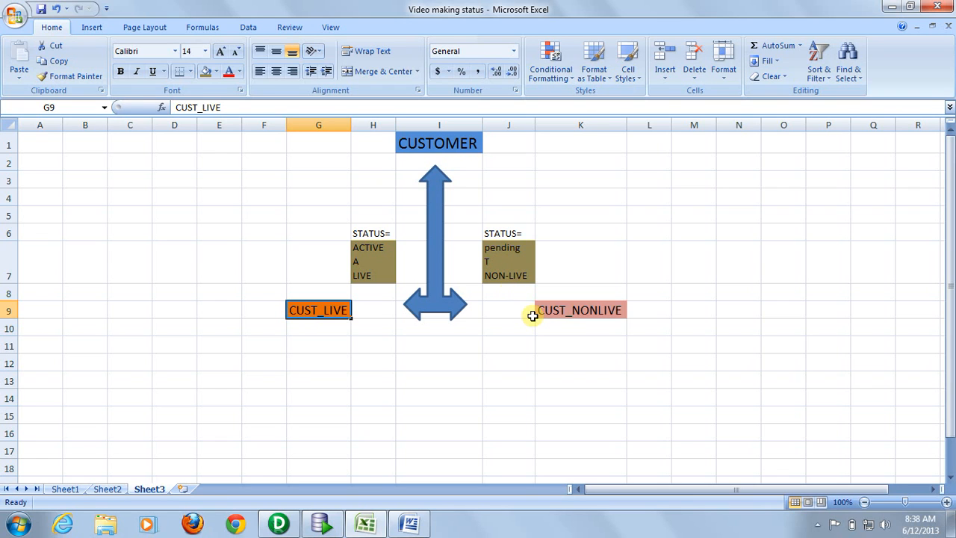
mouse_move(601, 324)
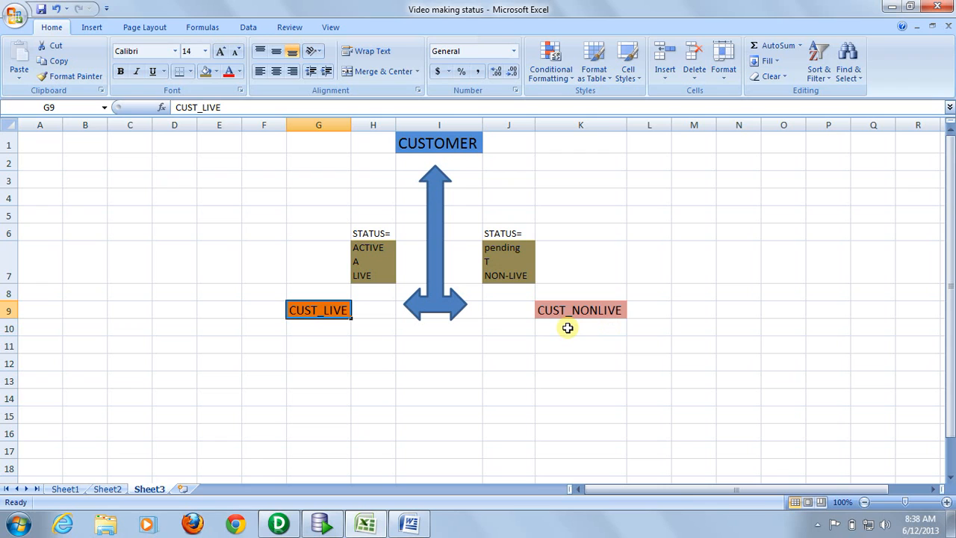
mouse_move(251, 283)
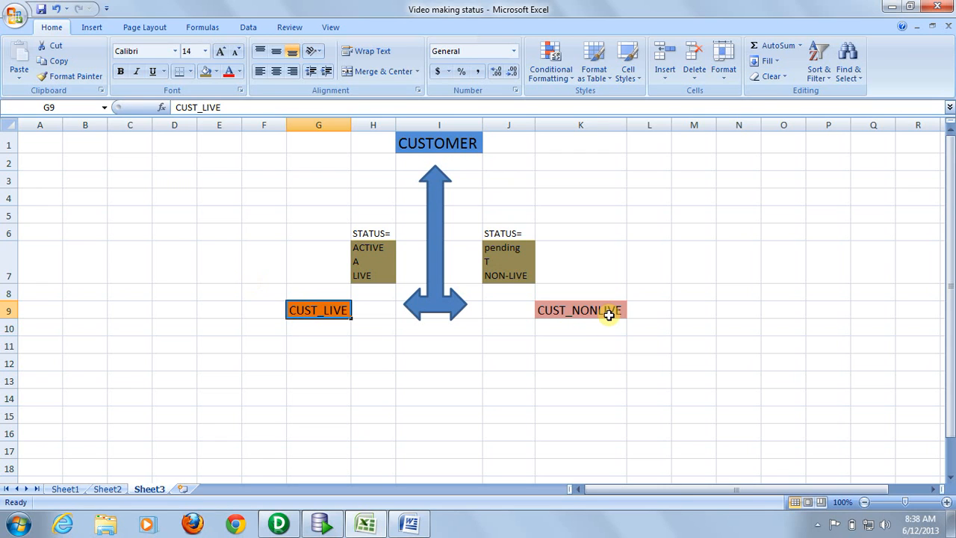
mouse_move(615, 319)
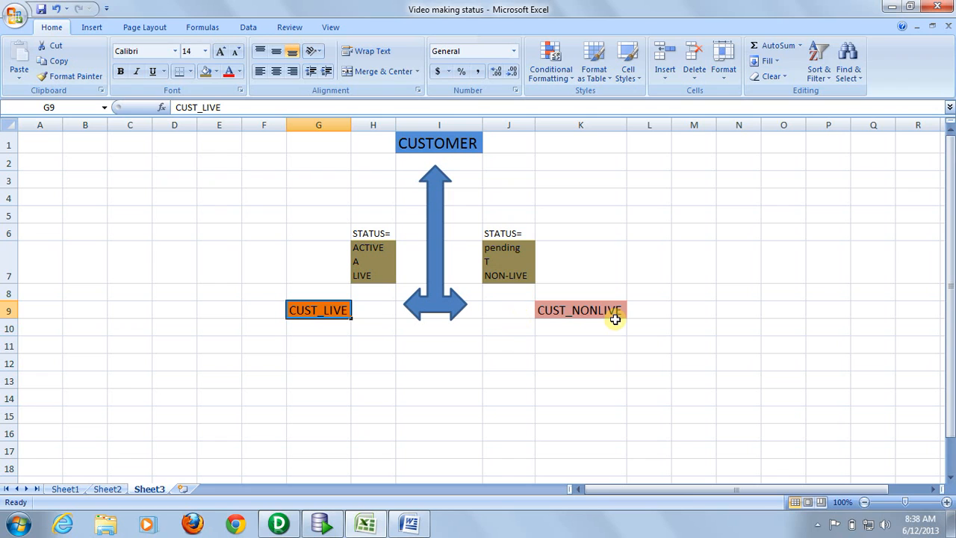
mouse_move(616, 230)
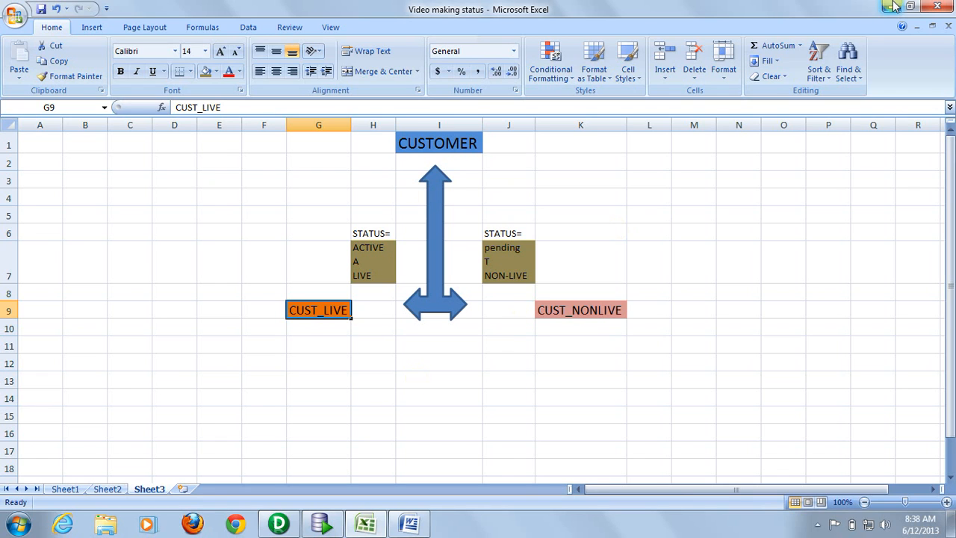
click(911, 6)
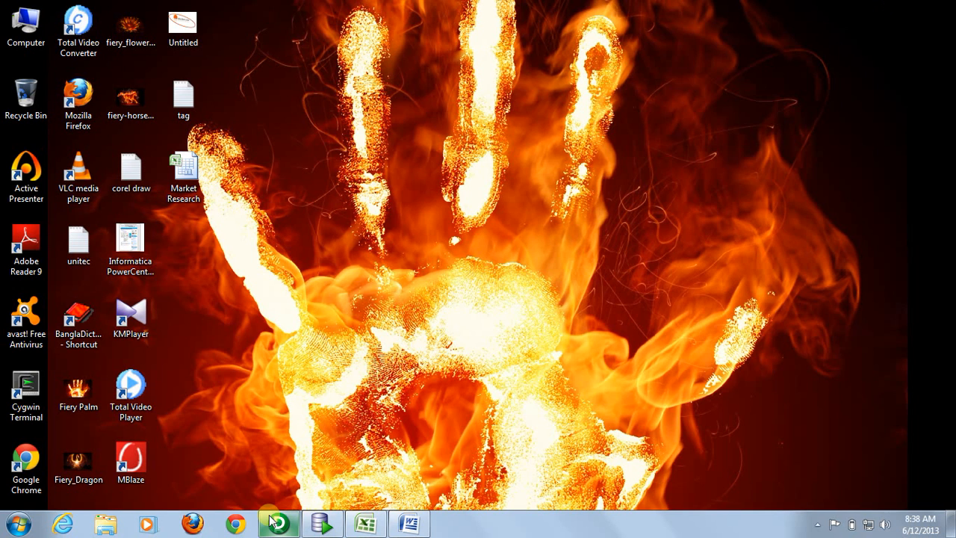
Step: Bring Designer forward and expand the ORACLE_SRC sources and CUST_LIVE/CUST_NONLIVE targets
click(278, 523)
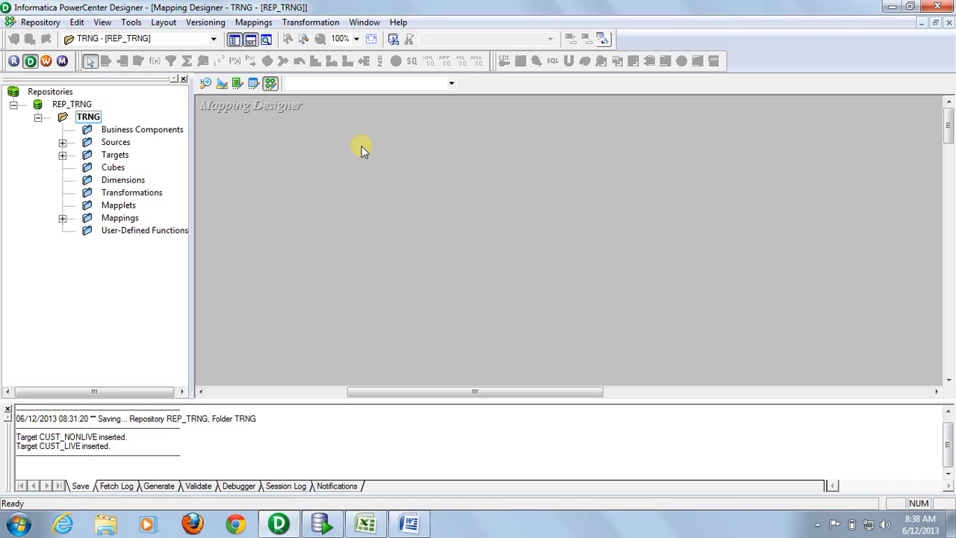
mouse_move(251, 158)
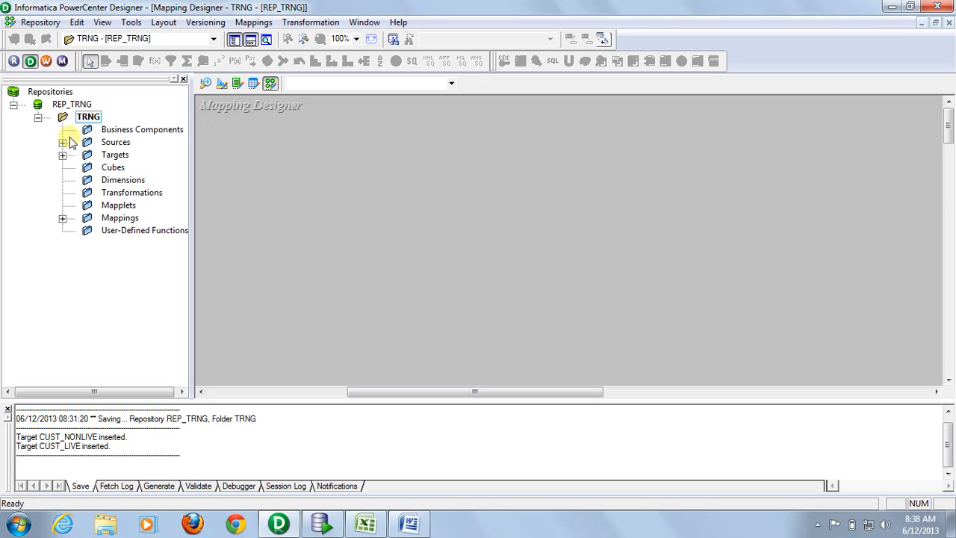
click(63, 142)
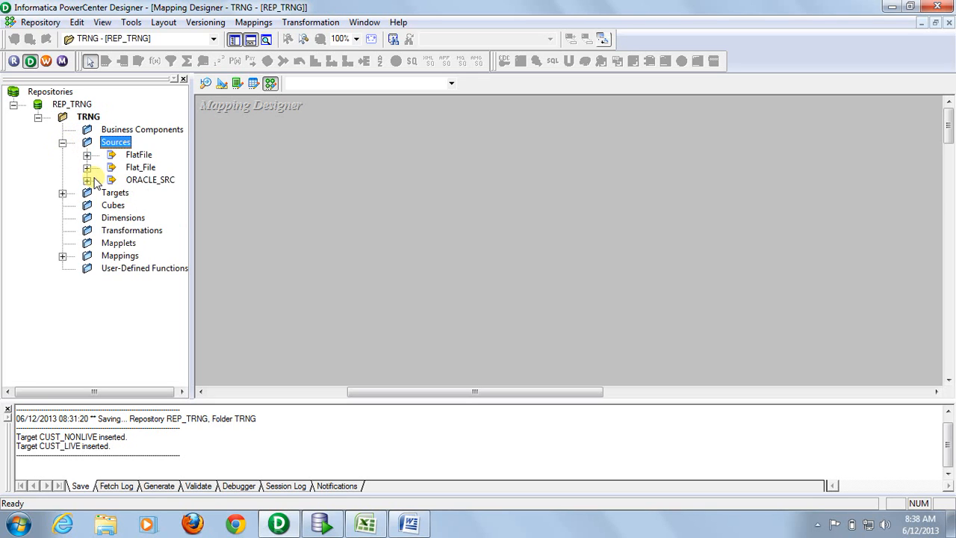
click(87, 179)
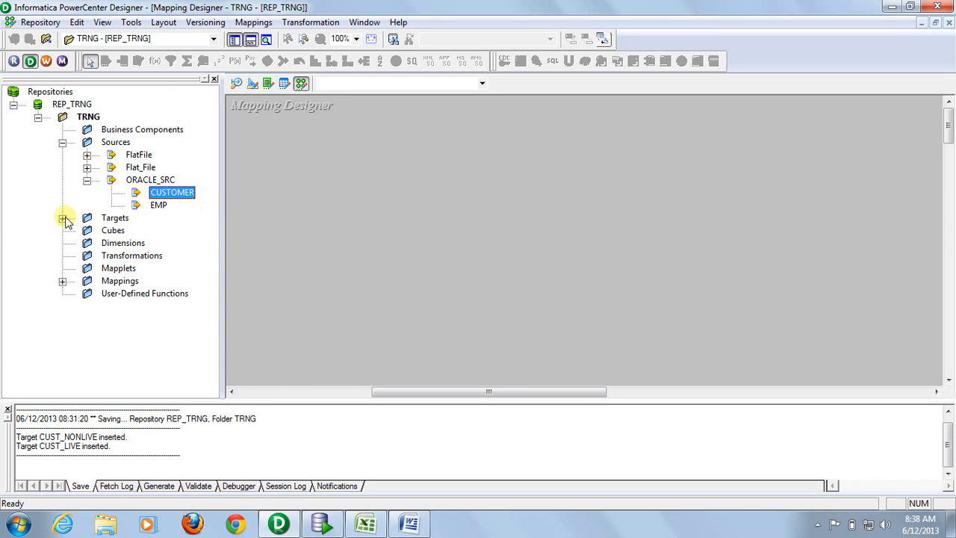
click(62, 218)
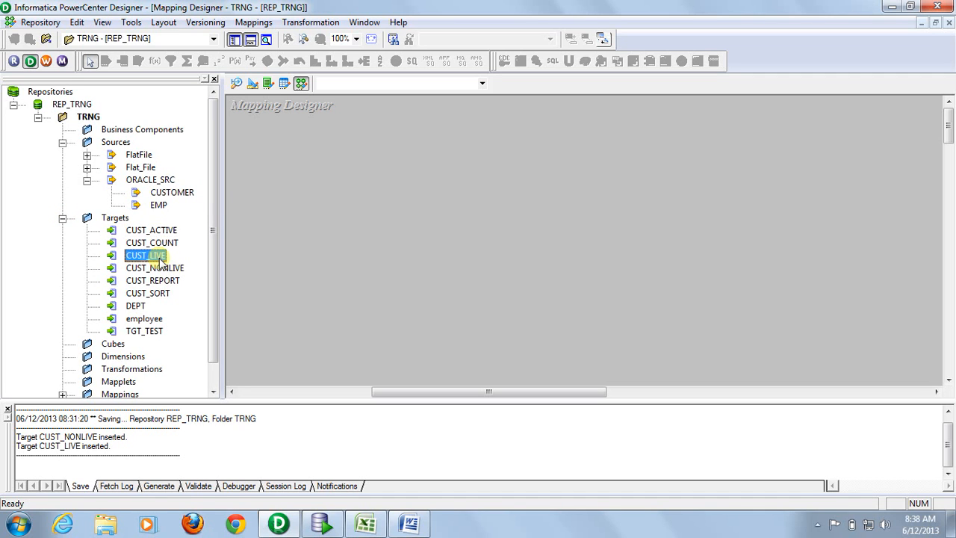
click(155, 267)
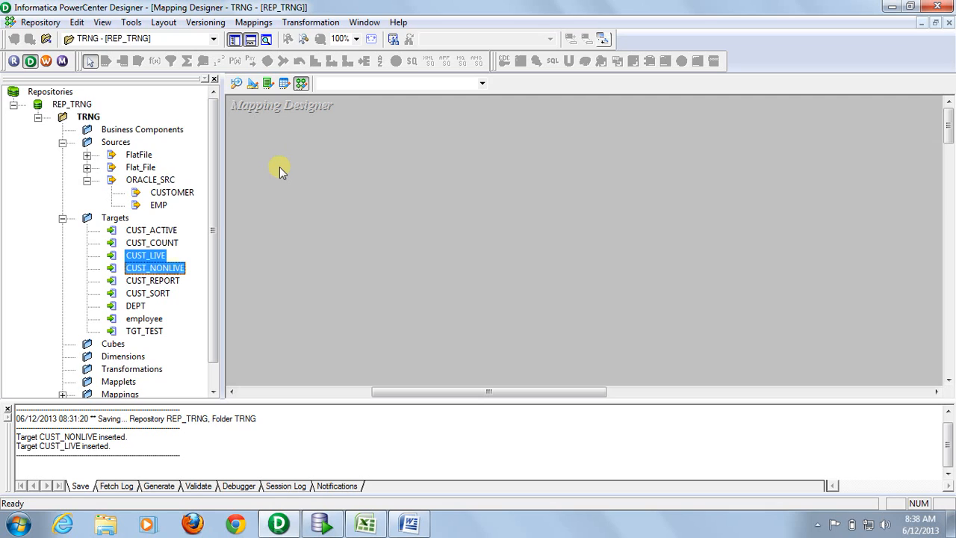
mouse_move(351, 163)
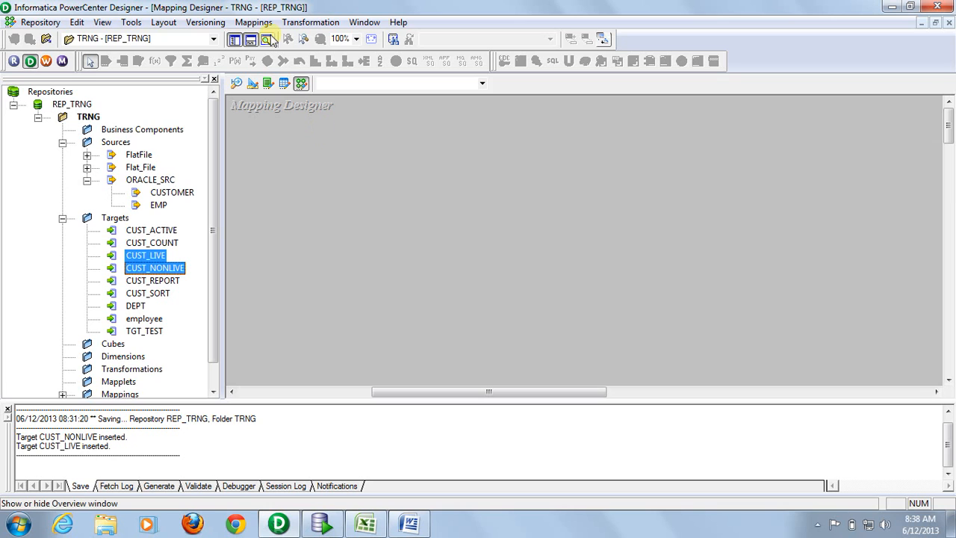
Step: Create a new mapping named m_ROUTER via Mappings > Create
click(254, 22)
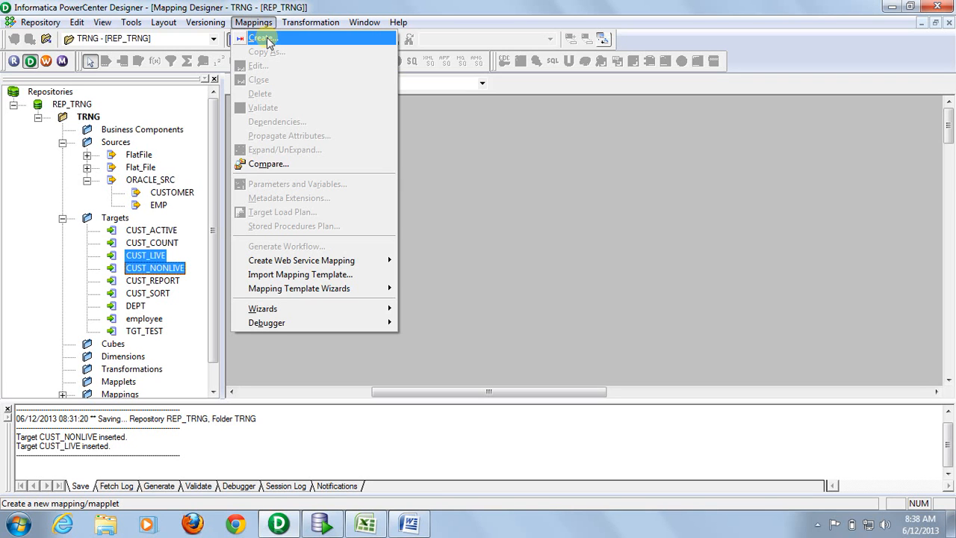
click(261, 39)
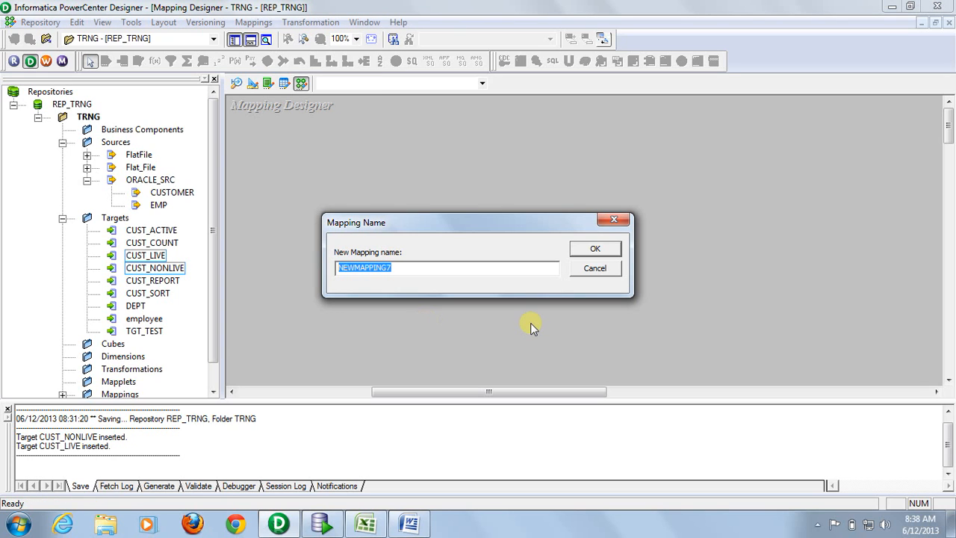
text(m_)
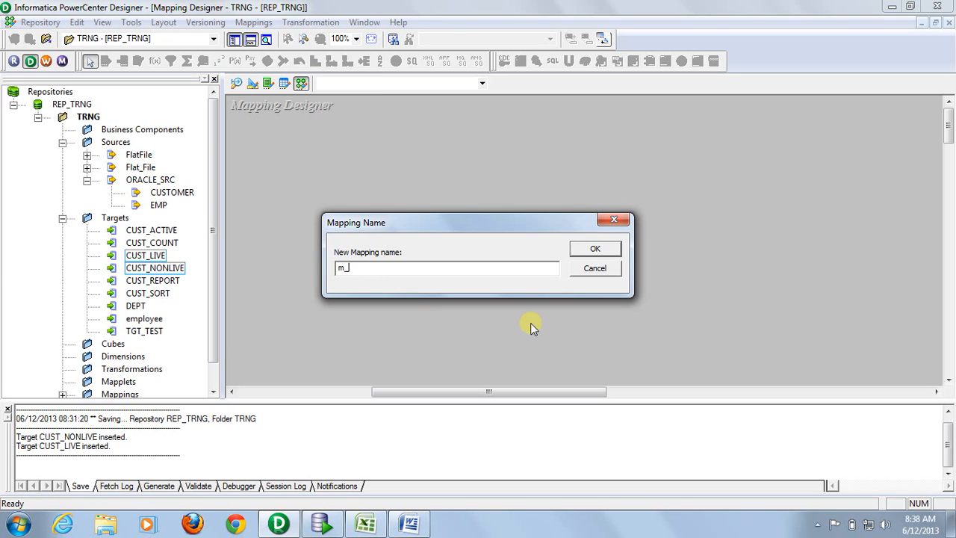
text(ROUTER)
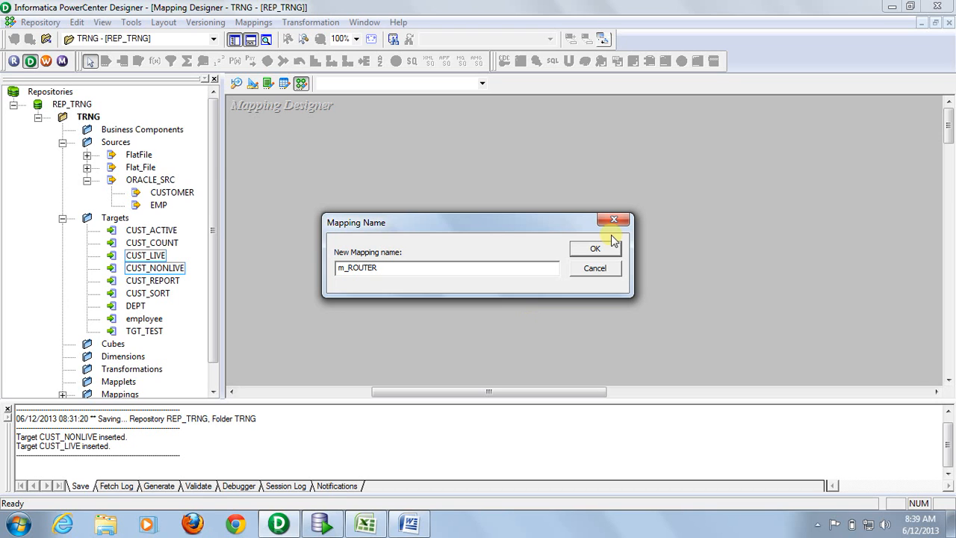
click(594, 248)
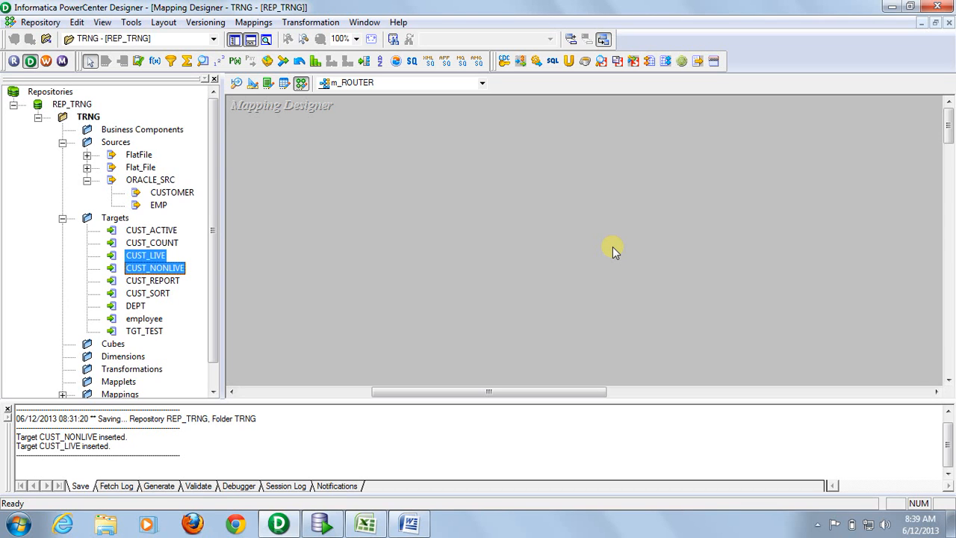
mouse_move(319, 246)
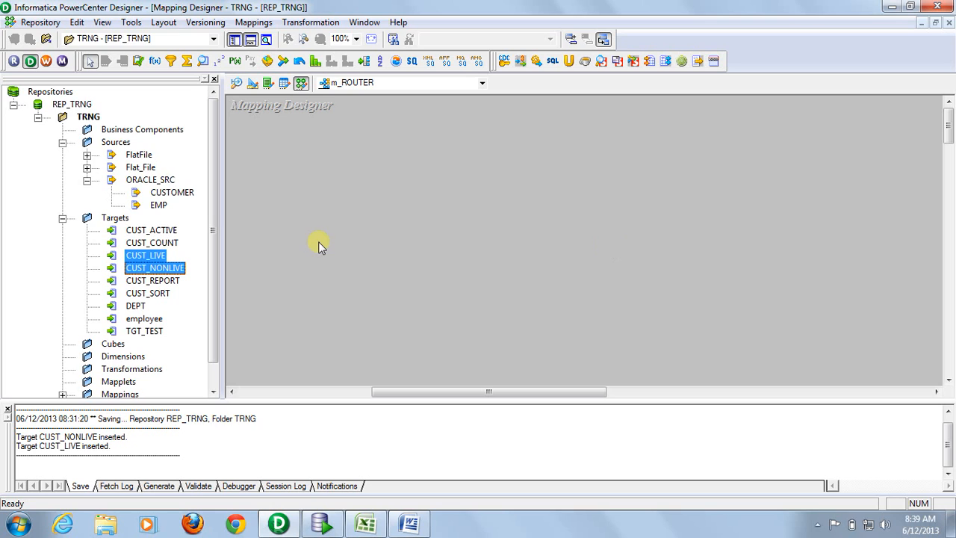
mouse_move(192, 206)
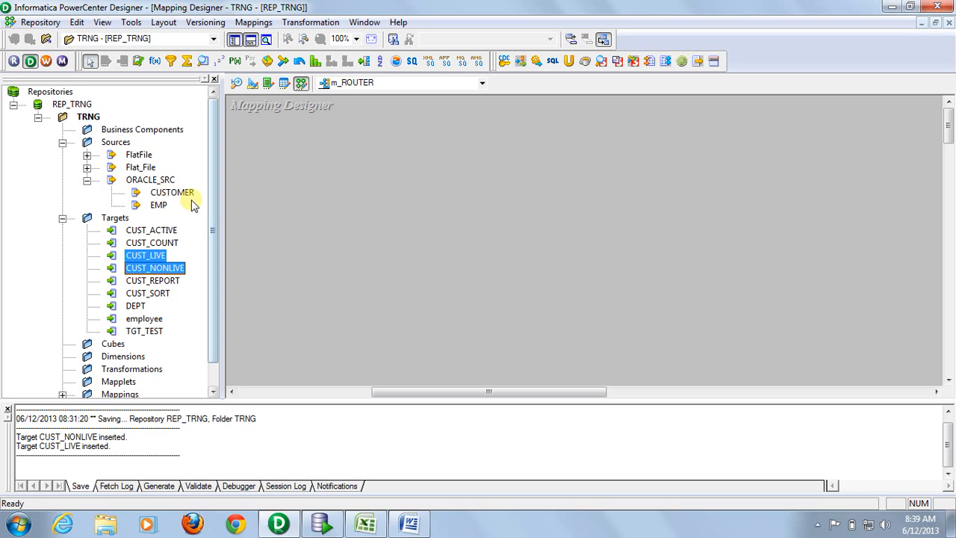
Step: Place the CUSTOMER source with its SQ_CUSTOMER qualifier onto the m_ROUTER canvas
click(172, 191)
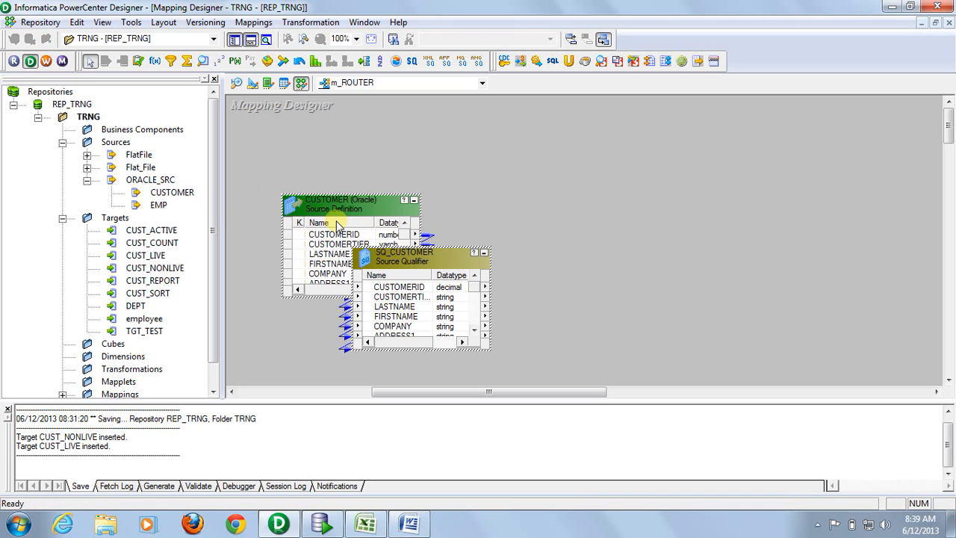
drag(340, 200, 328, 164)
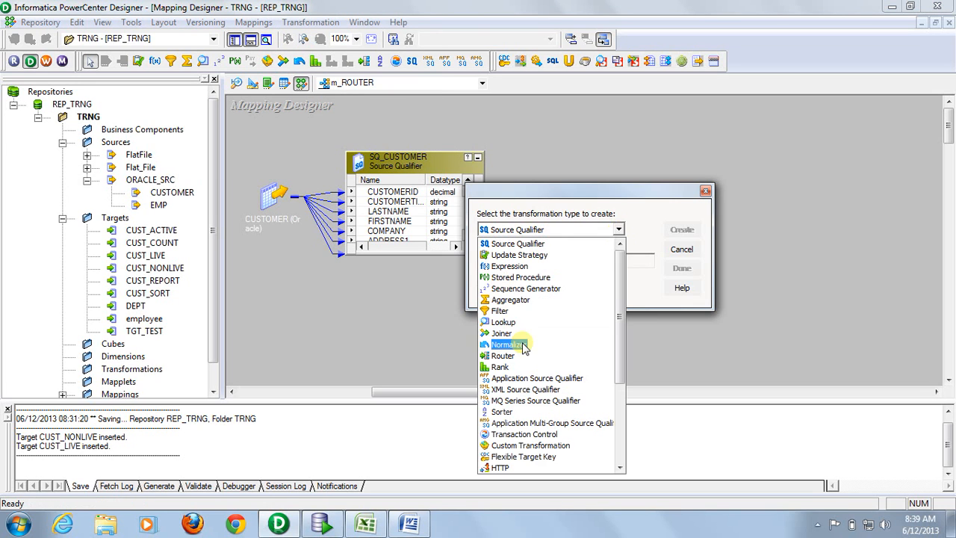
Step: Create a Router transformation named ROUTER in the mapping
click(501, 356)
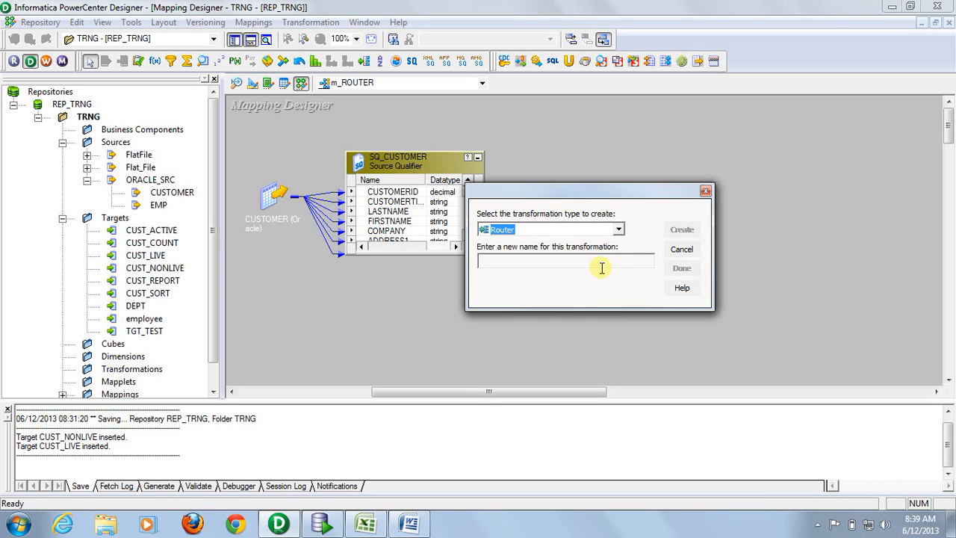
click(564, 260)
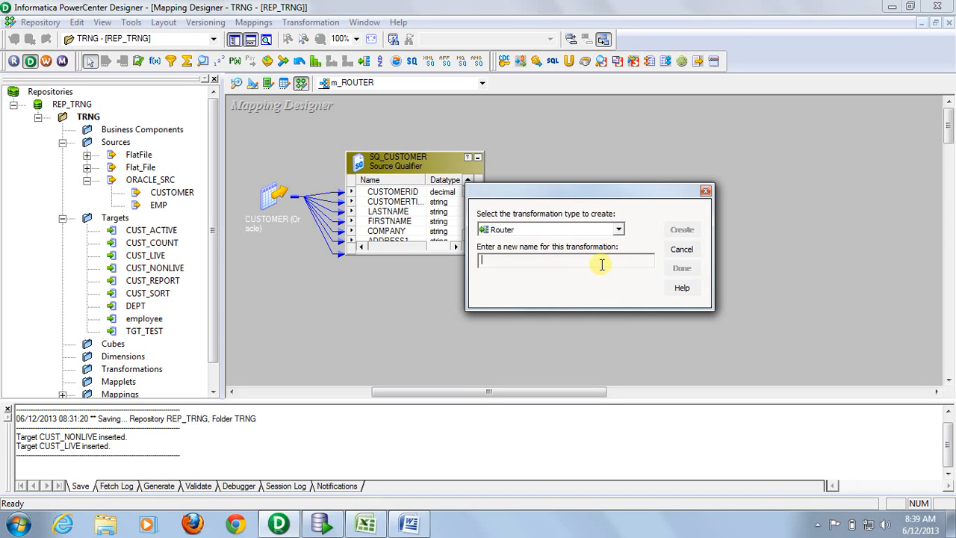
text(ROUTER)
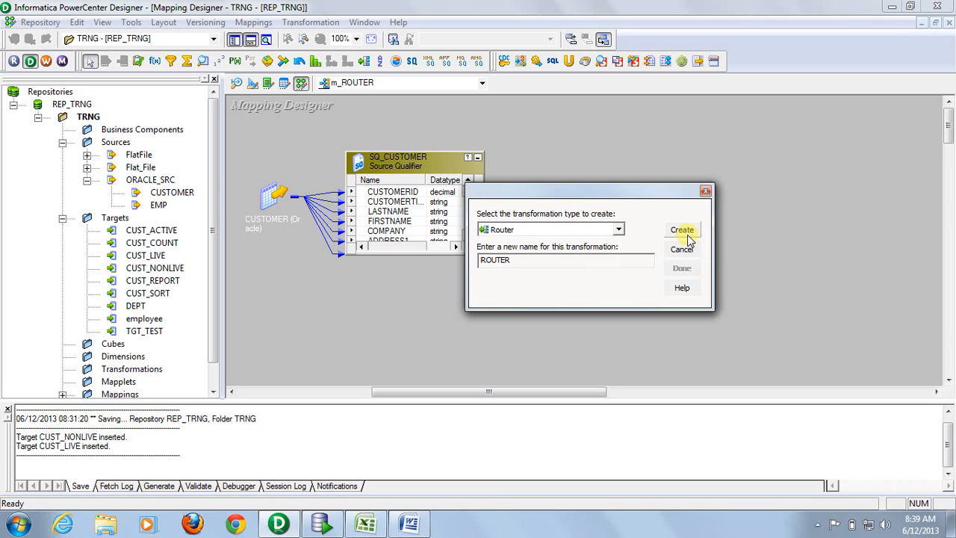
click(681, 230)
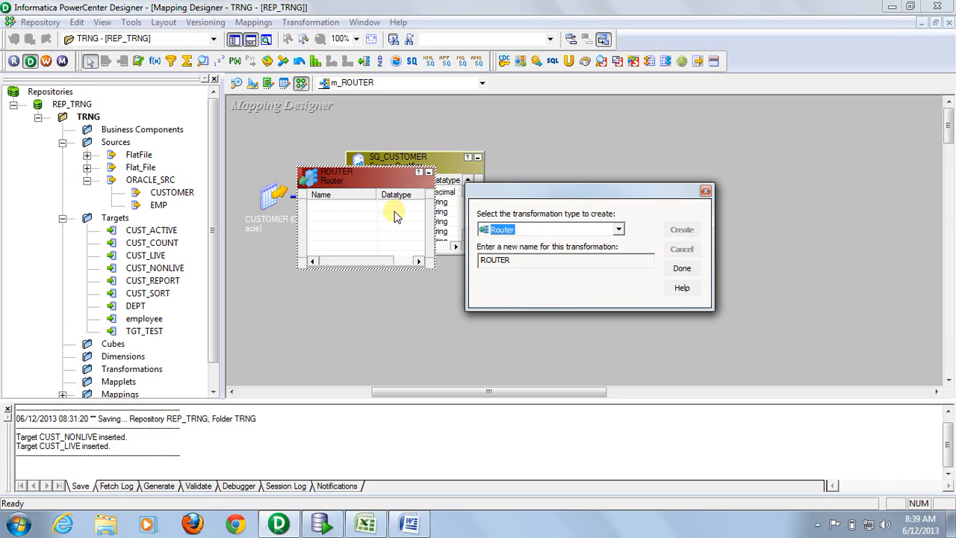
click(681, 248)
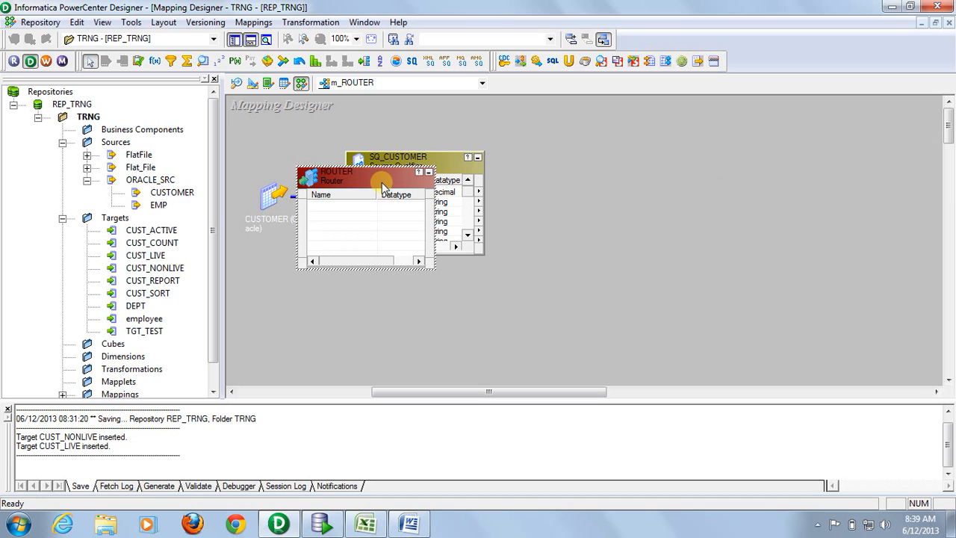
Step: Feed all SQ_CUSTOMER ports into ROUTER and bring up its Edit Transformations settings
drag(381, 176, 582, 167)
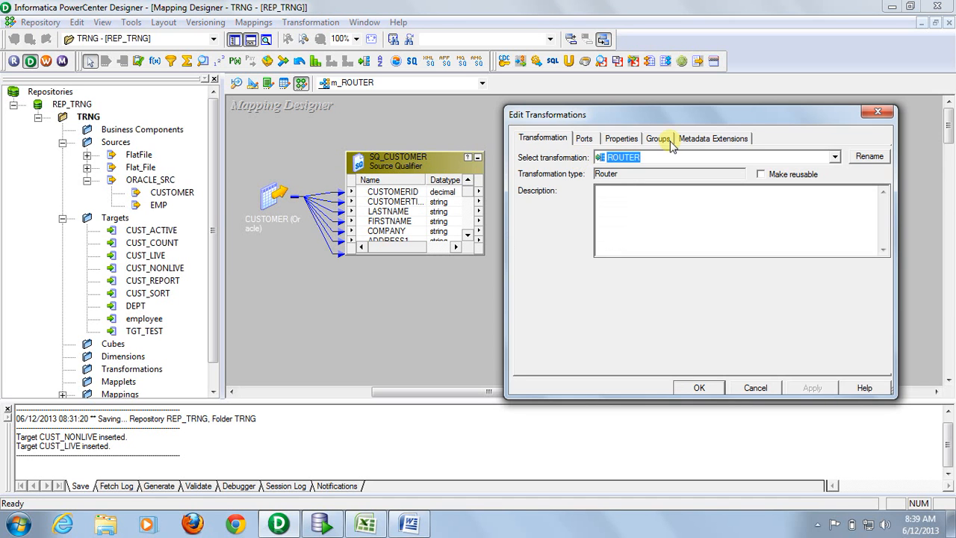
click(657, 137)
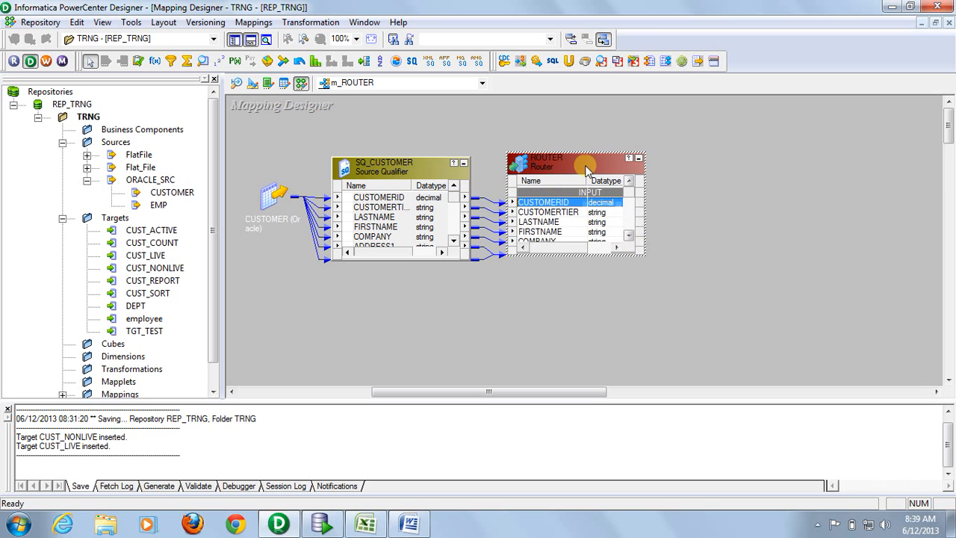
double_click(585, 164)
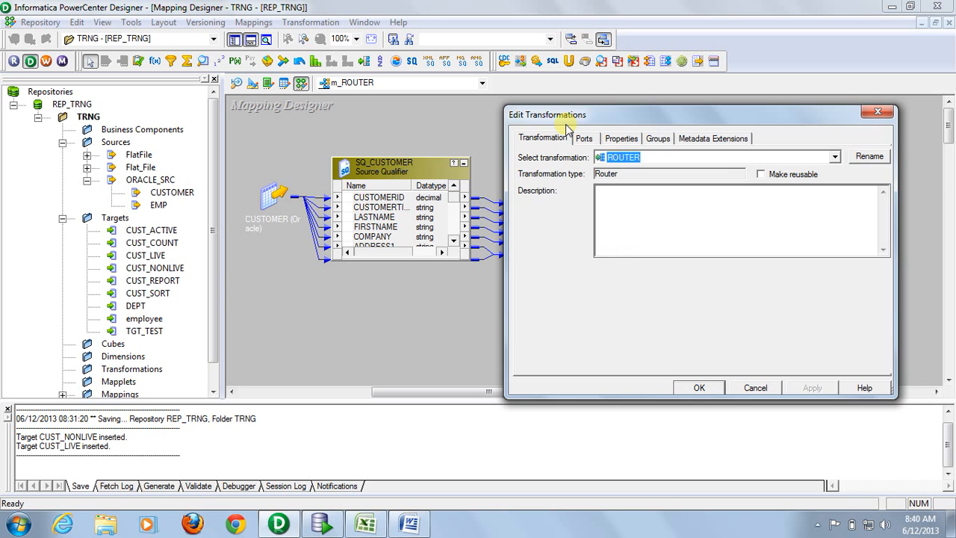
click(584, 137)
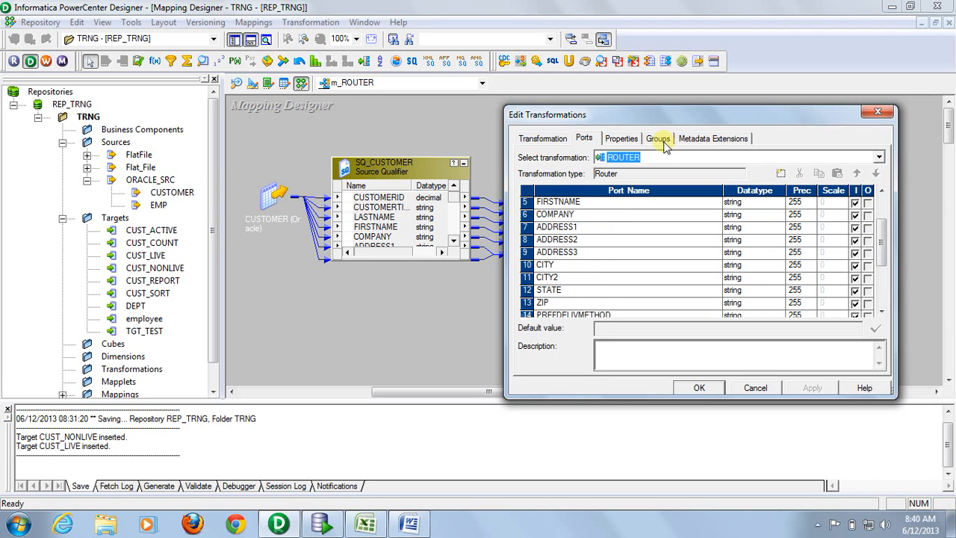
Step: Add a new router output group on the Groups tab and rename it LIVE
click(657, 137)
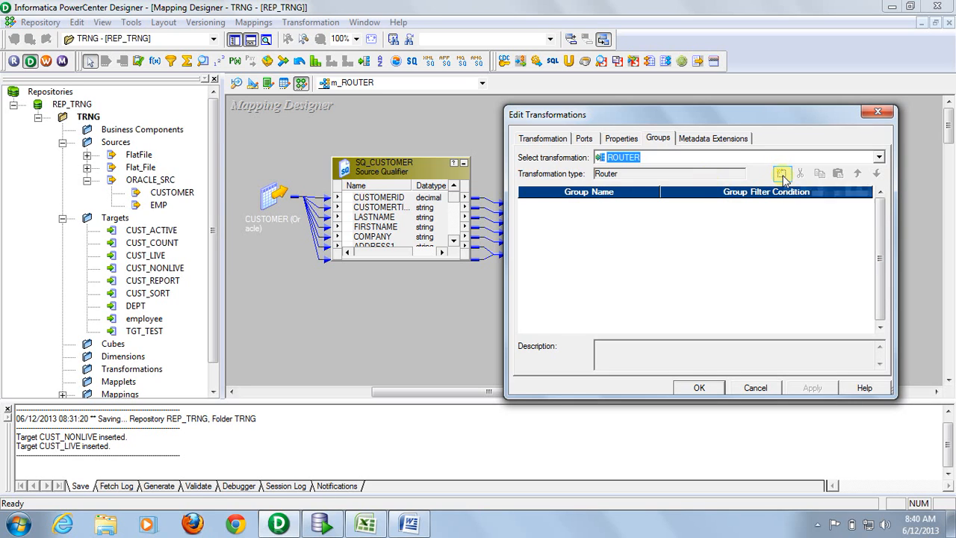
mouse_move(782, 173)
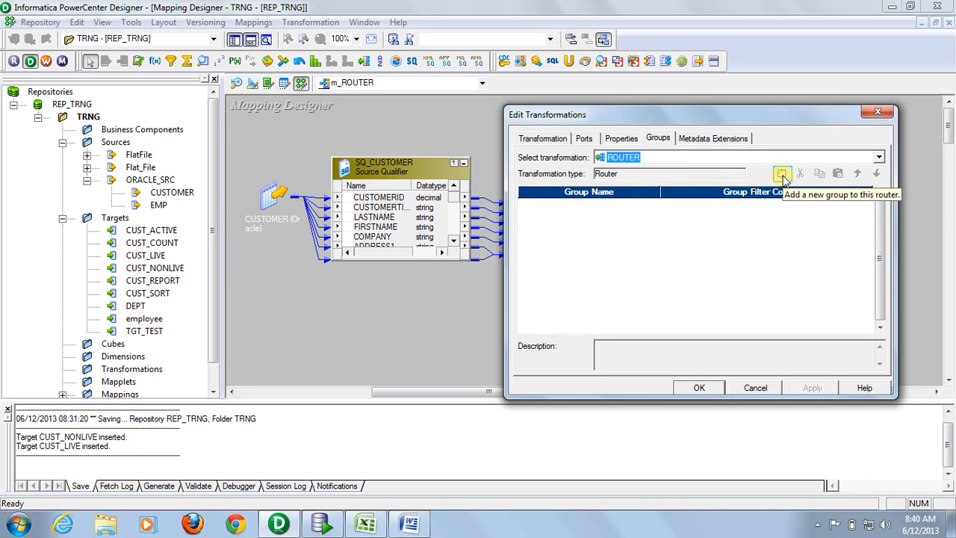
click(782, 174)
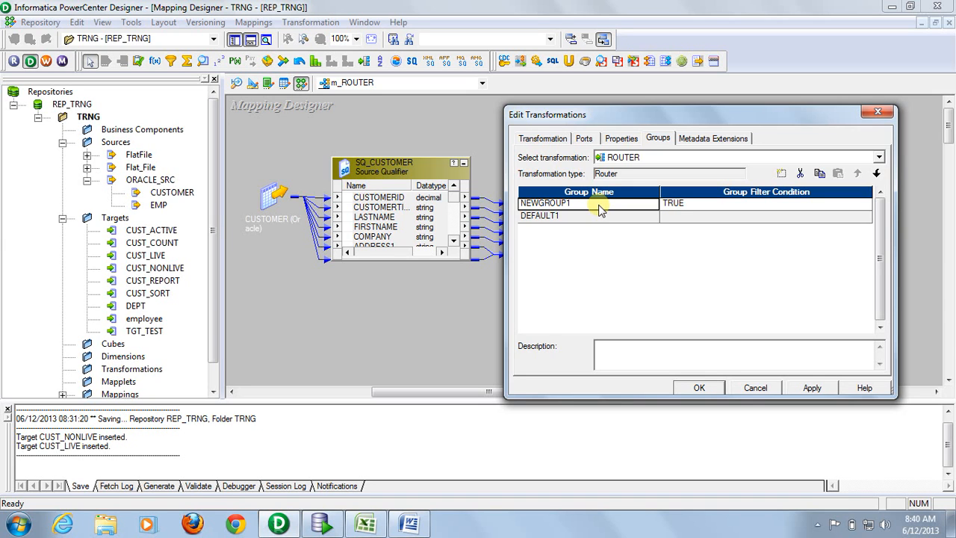
text(LI)
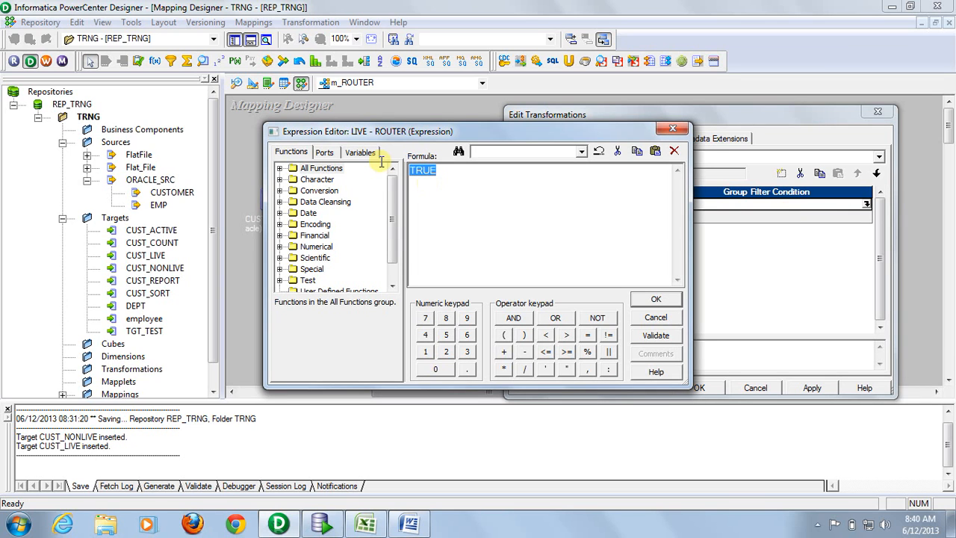
Step: Browse the function list, then start the LIVE condition with STATUS='A' from the router ports
click(324, 152)
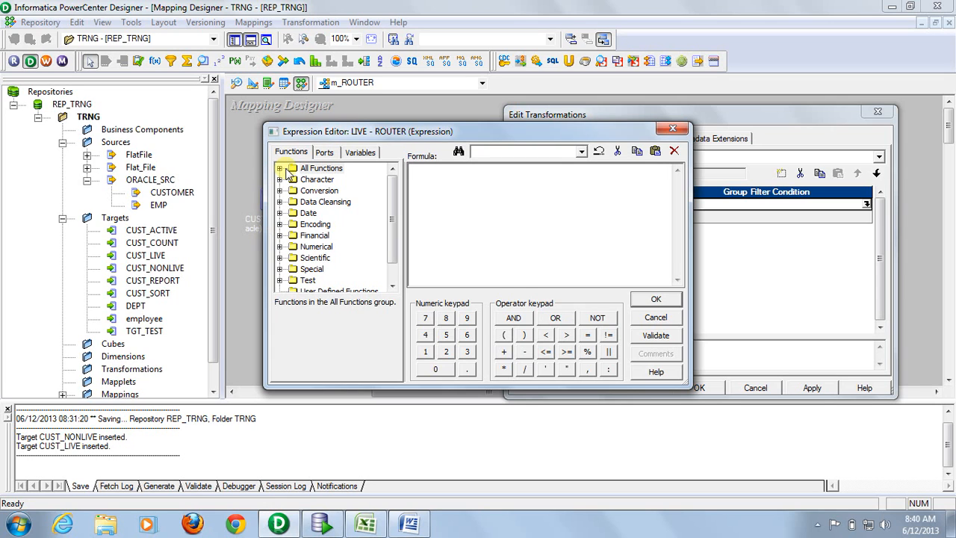
click(281, 168)
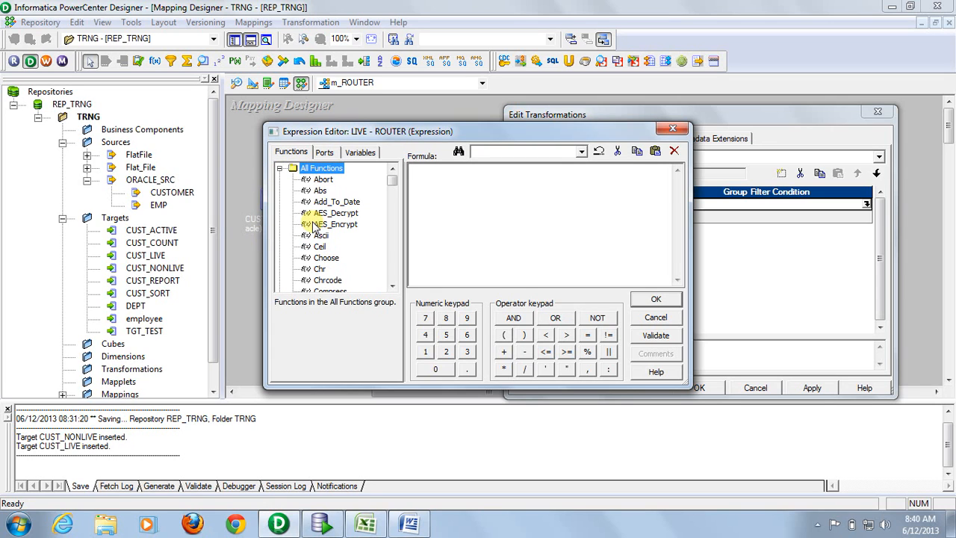
mouse_move(412, 187)
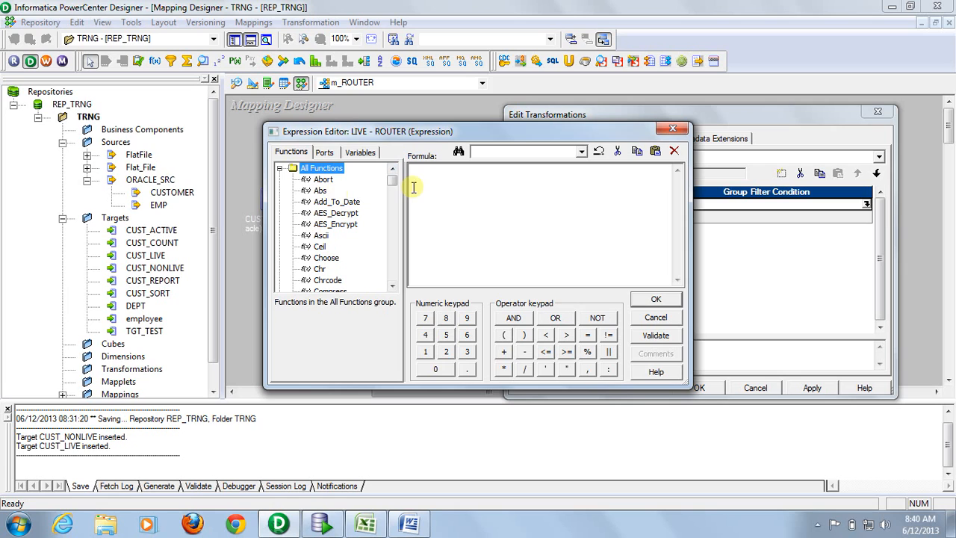
scroll(down, 3)
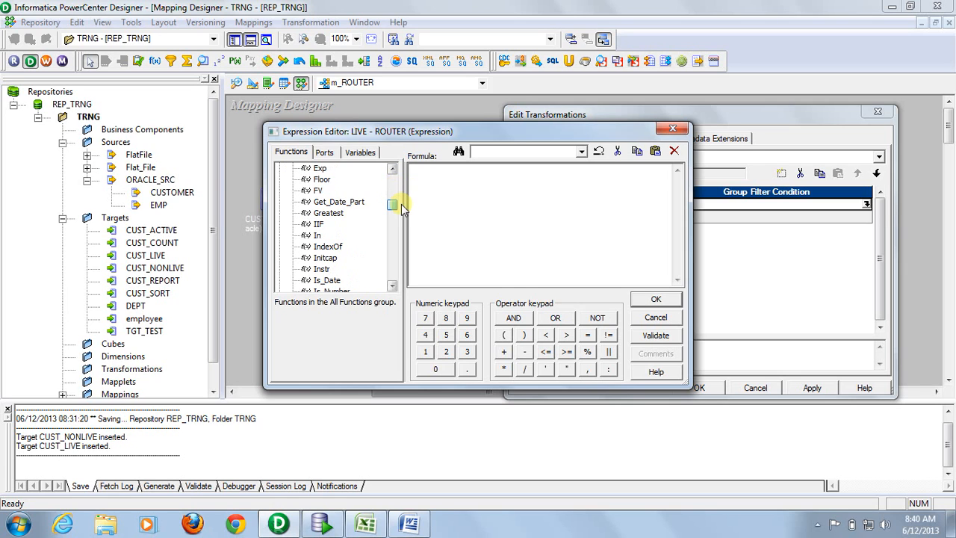
double_click(319, 224)
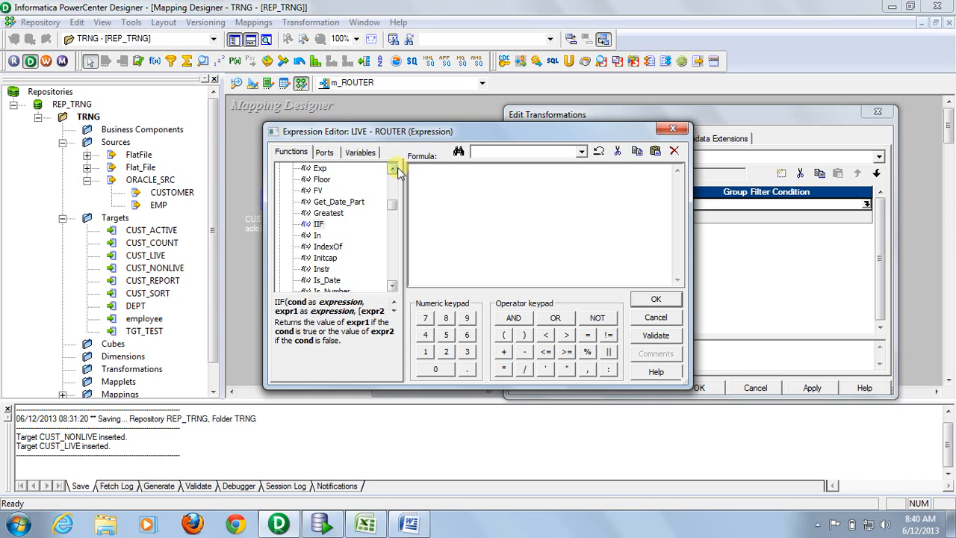
click(324, 153)
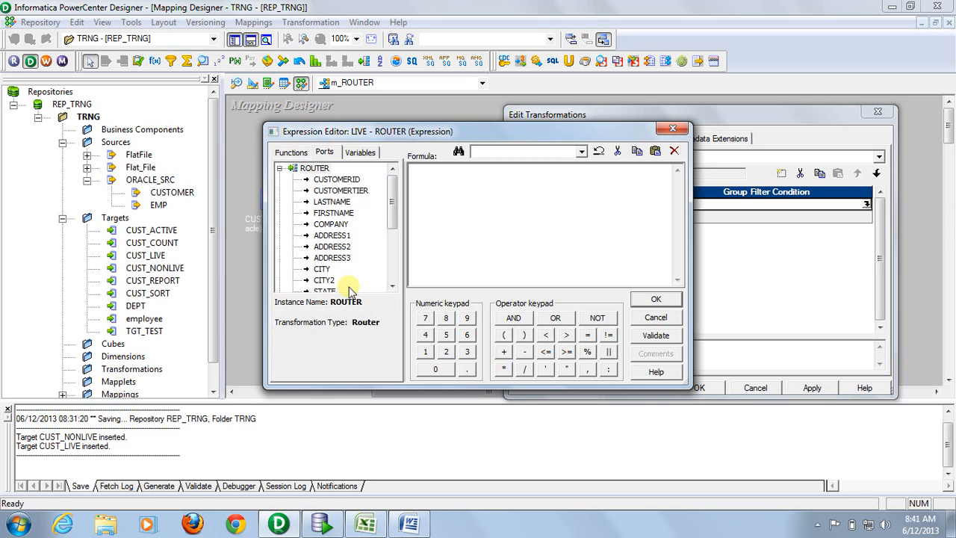
scroll(down, 3)
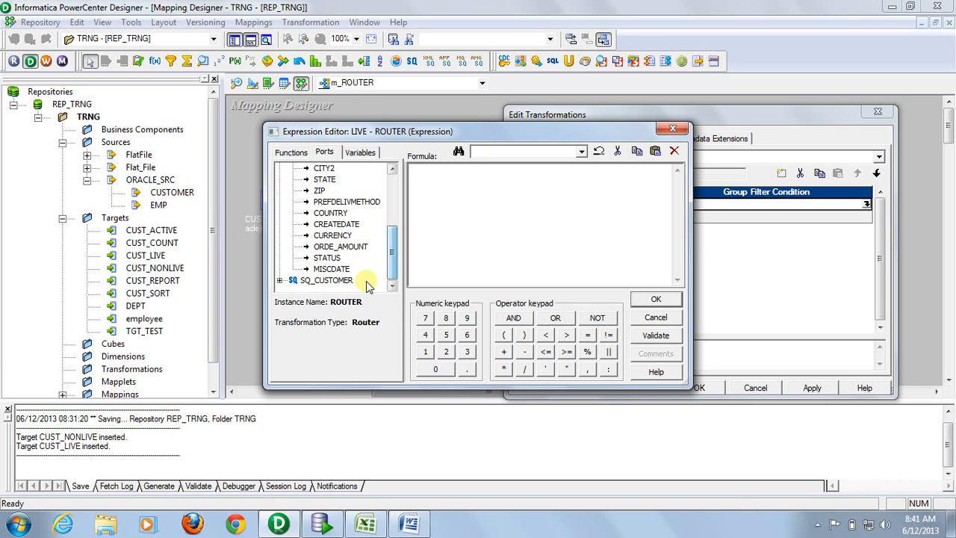
double_click(326, 257)
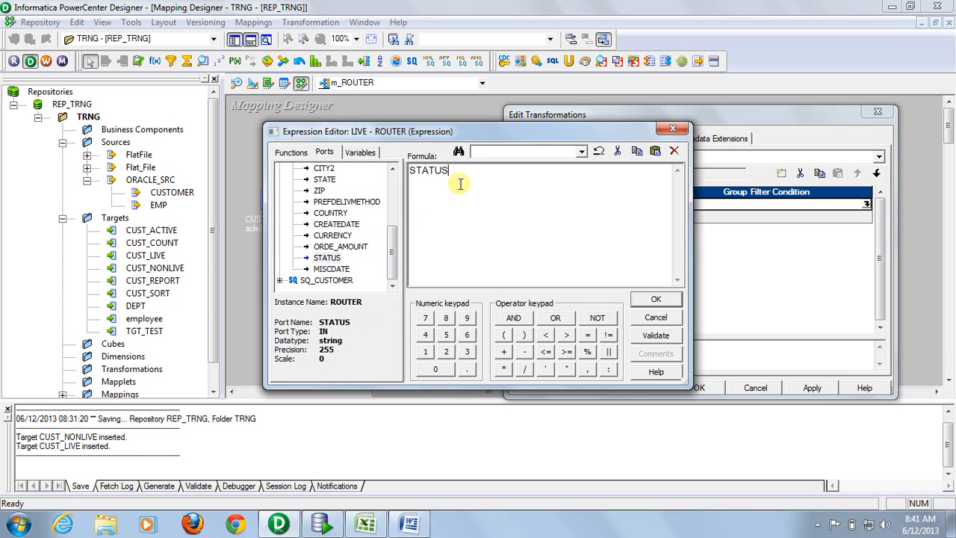
text(=)
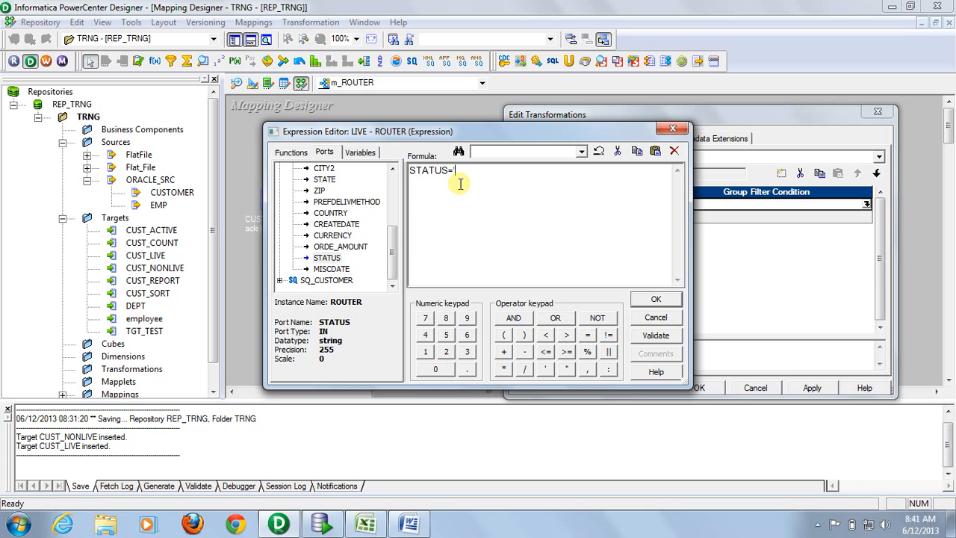
text('A' OR)
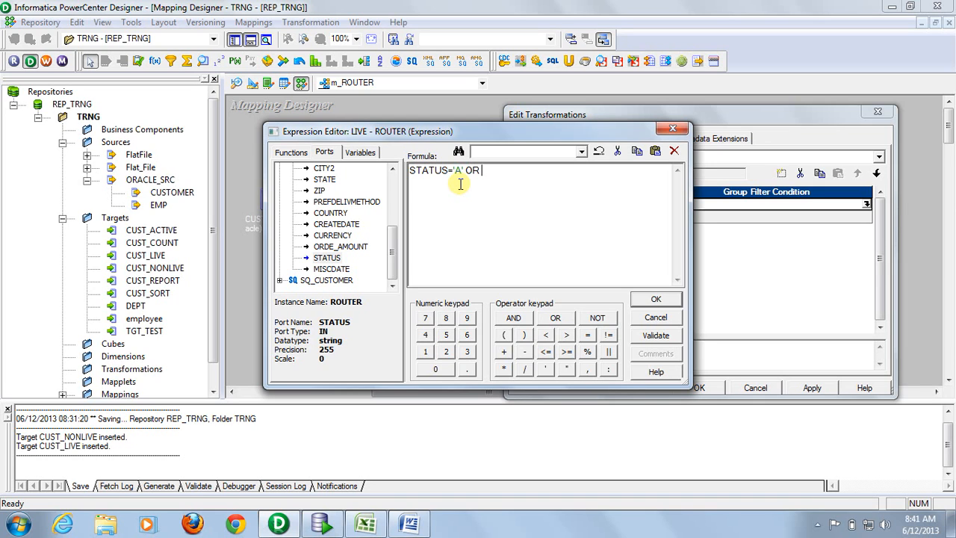
Step: Complete the condition with OR STATUS='ACTIVE' OR STATUS='LIVE' and validate it successfully
click(326, 257)
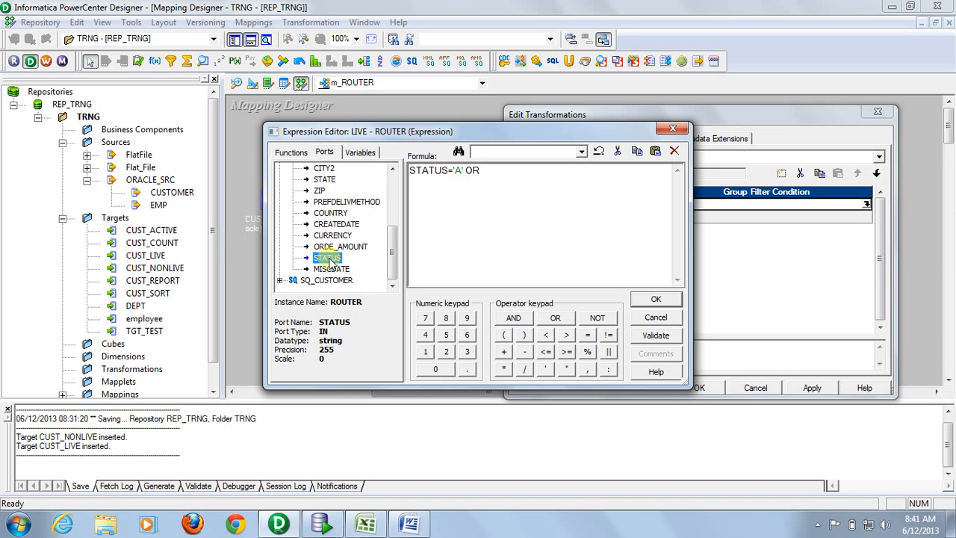
text(STATUS=A)
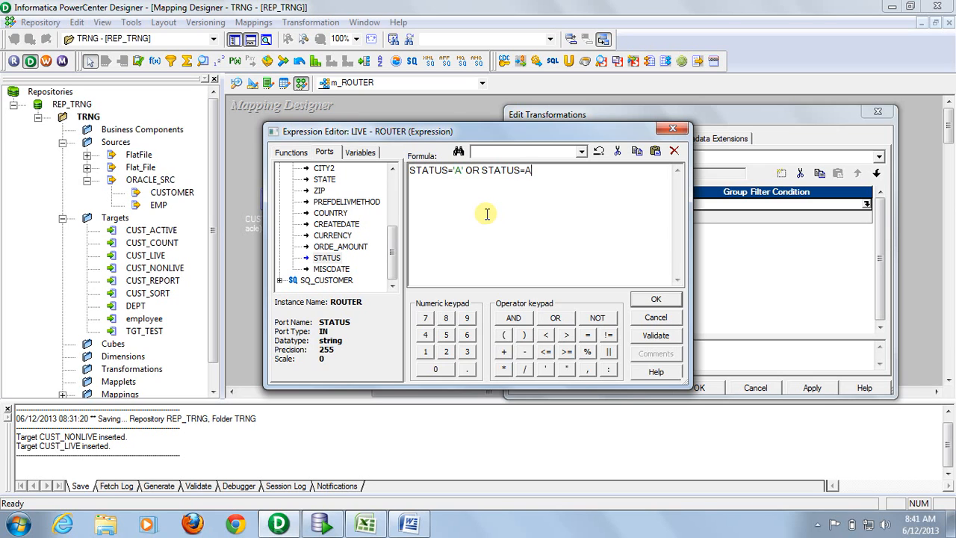
text(CTIVE OR STATUS)
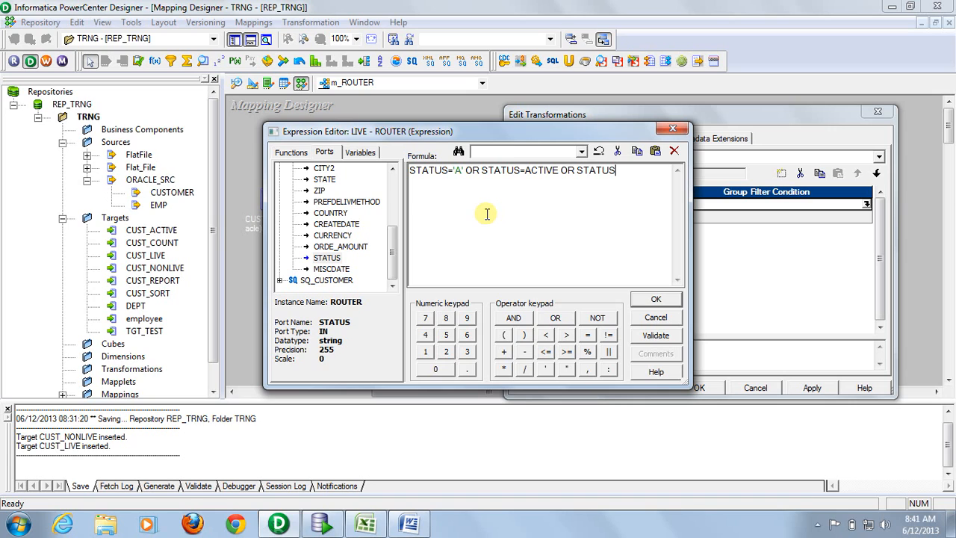
text(=')
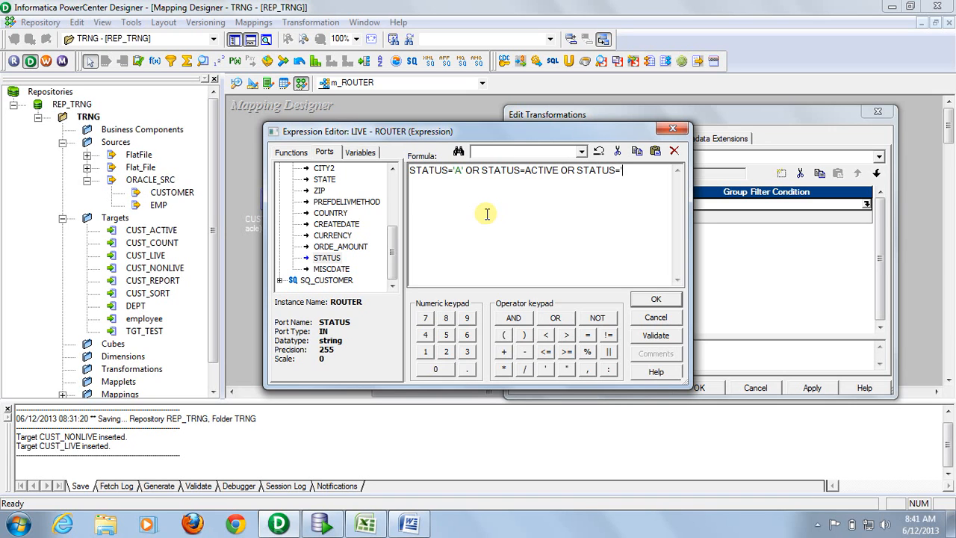
text(LIVE)
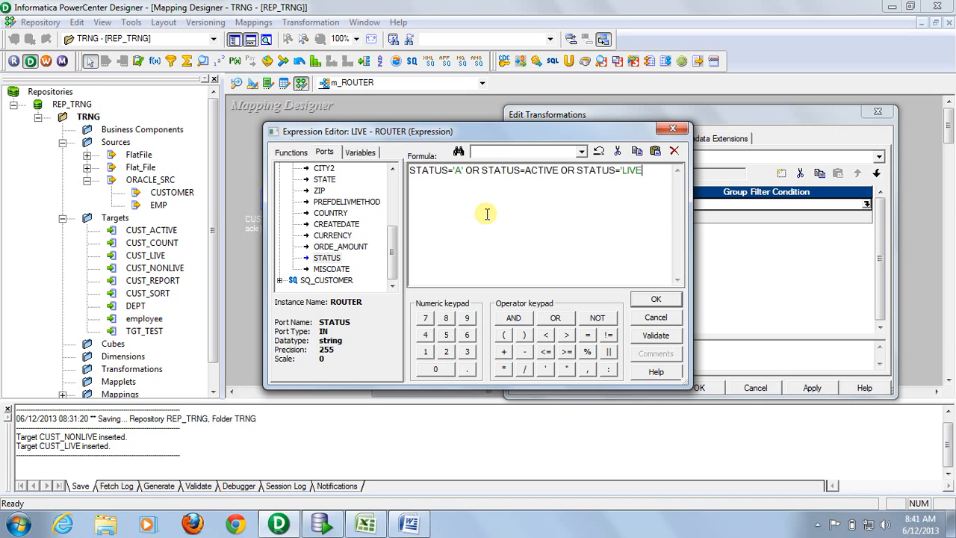
text(L)
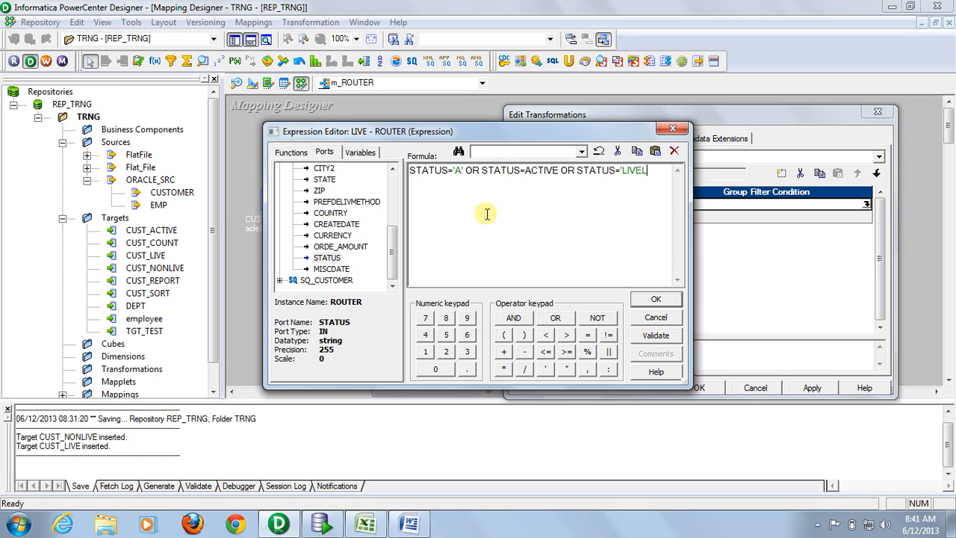
key(BackSpace)
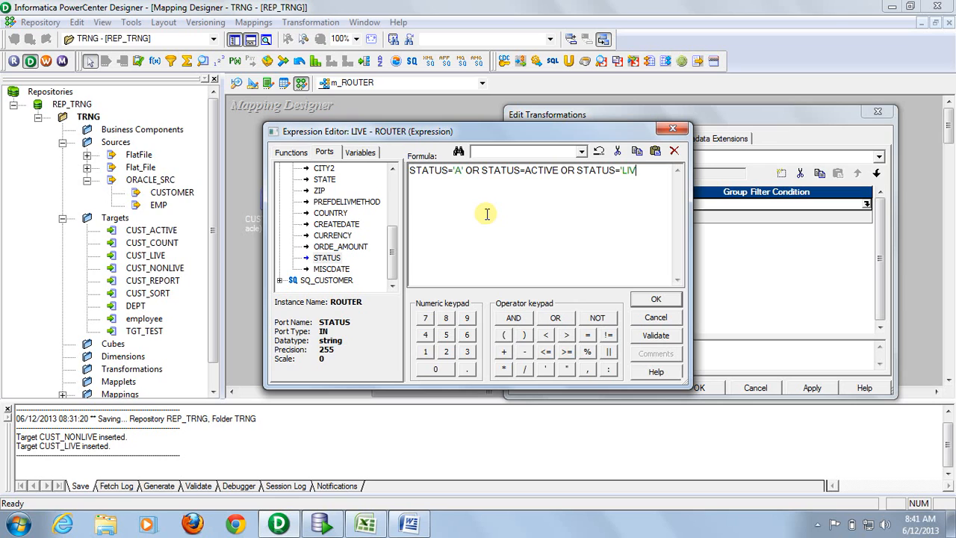
text(E')
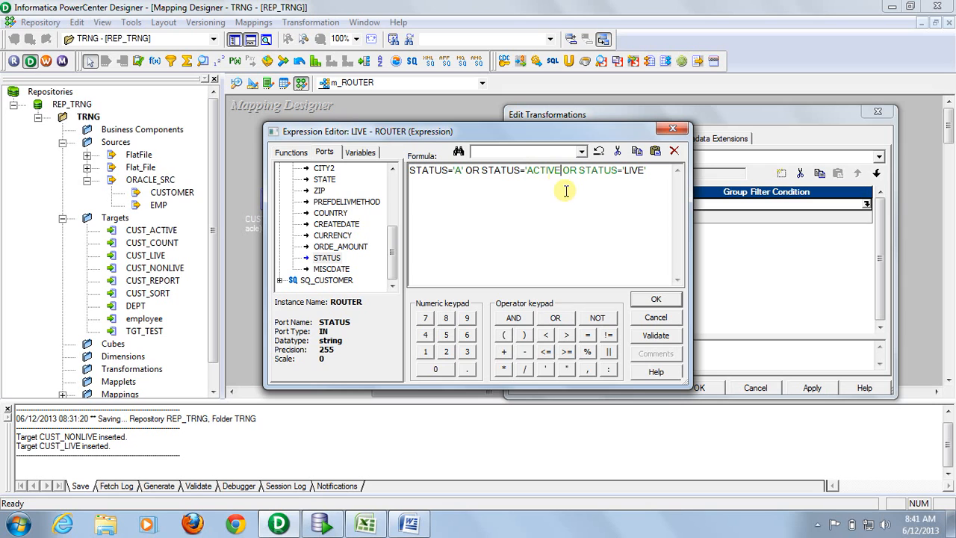
click(654, 335)
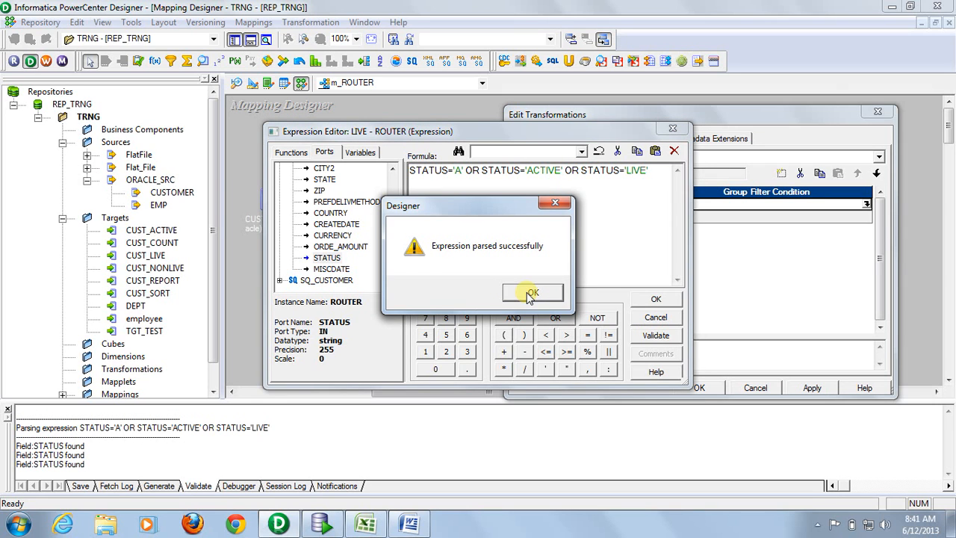
click(532, 291)
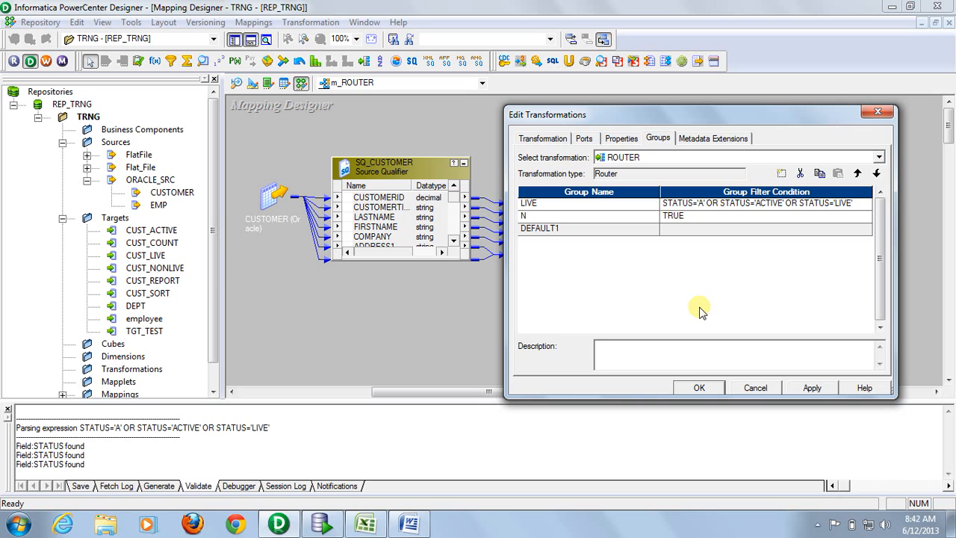
text(ONLI)
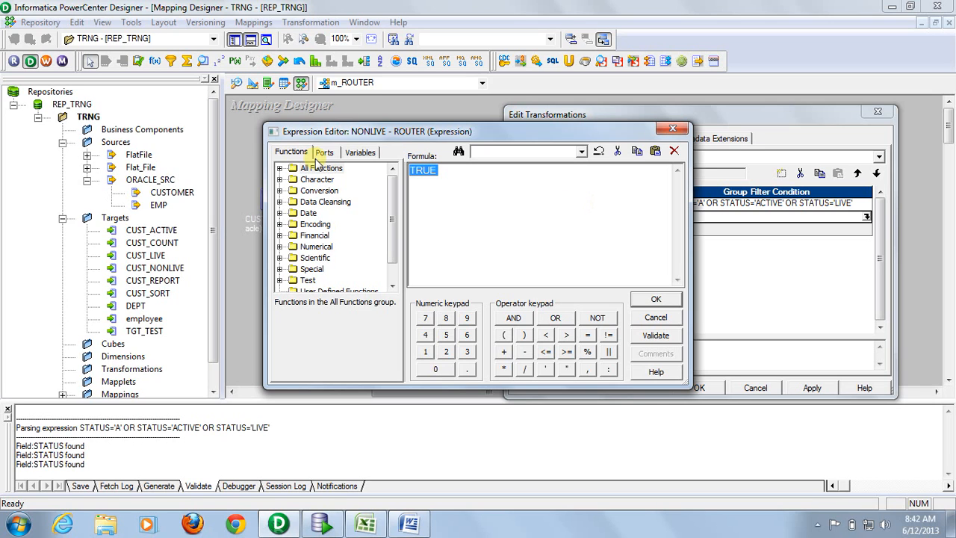
Step: Start the NONLIVE condition with STATUS='T' OR STATUS from the router ports
click(324, 152)
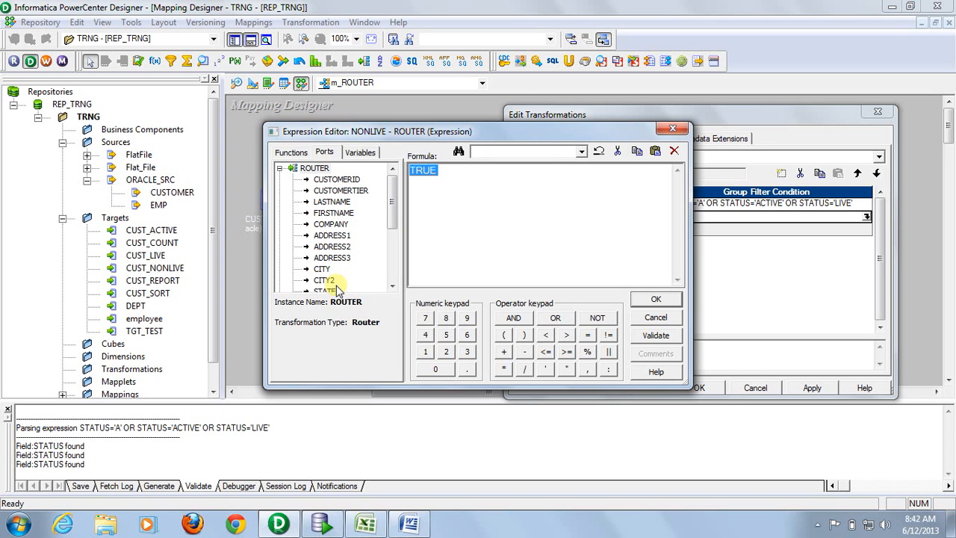
scroll(down, 3)
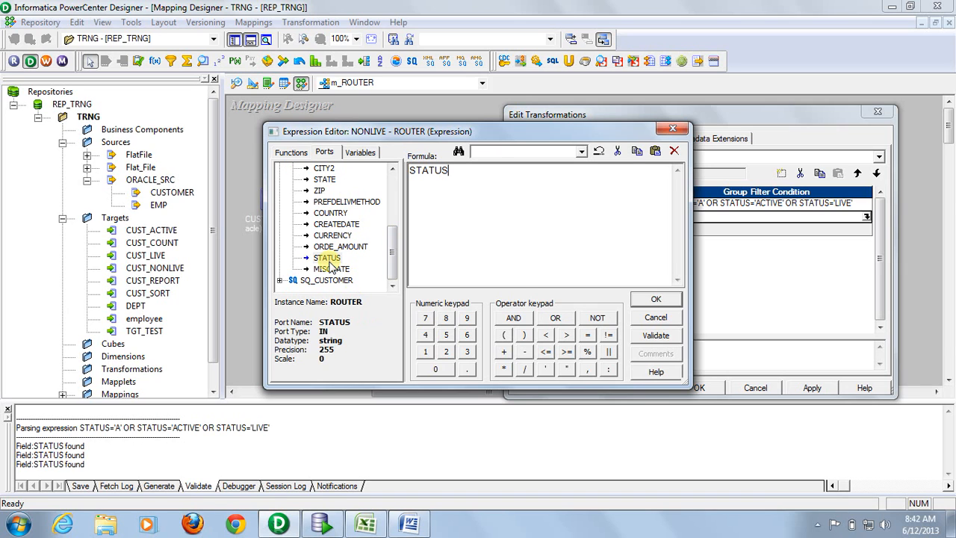
text(=)
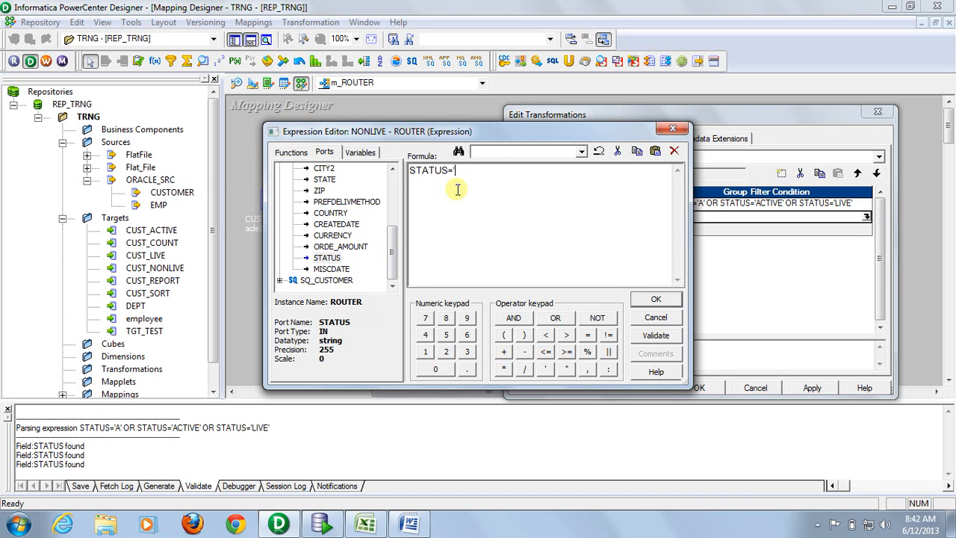
text(T)
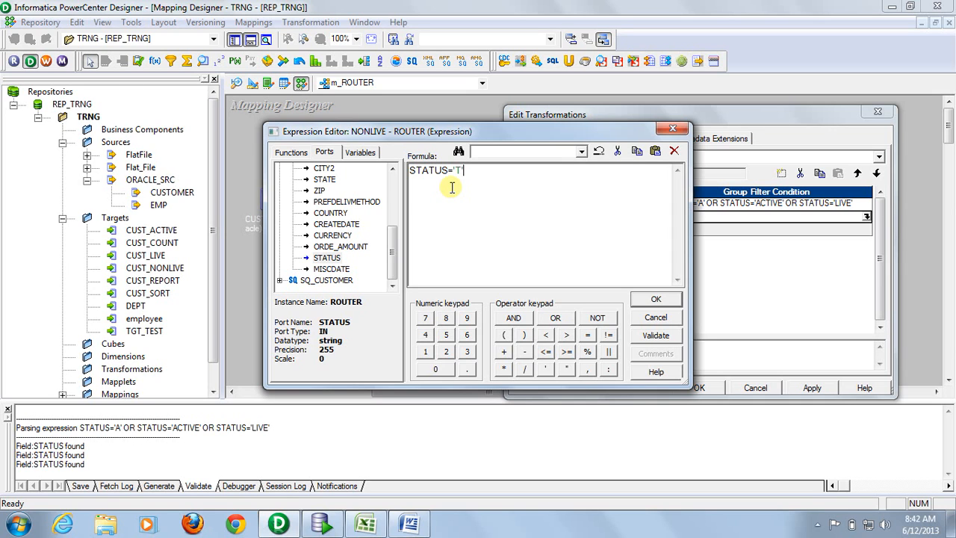
text(or)
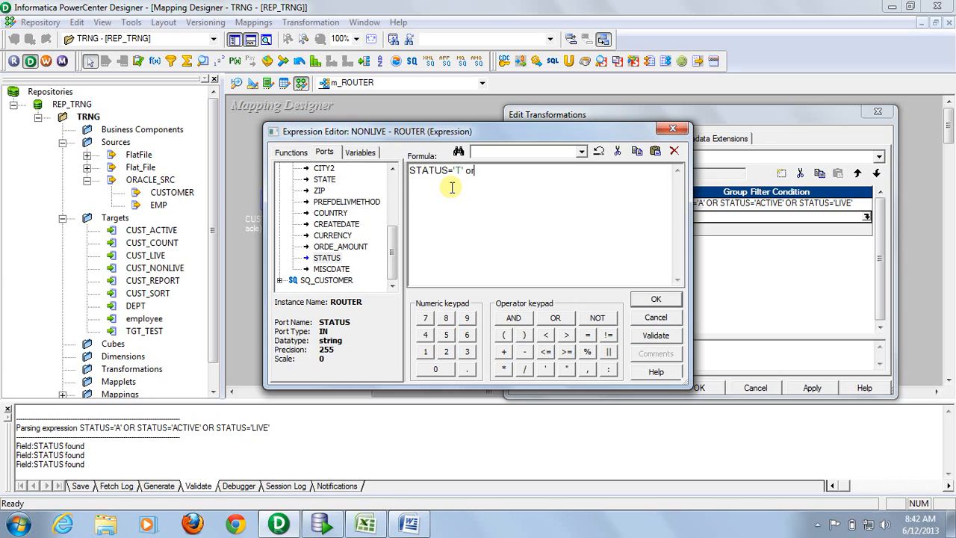
text(OR)
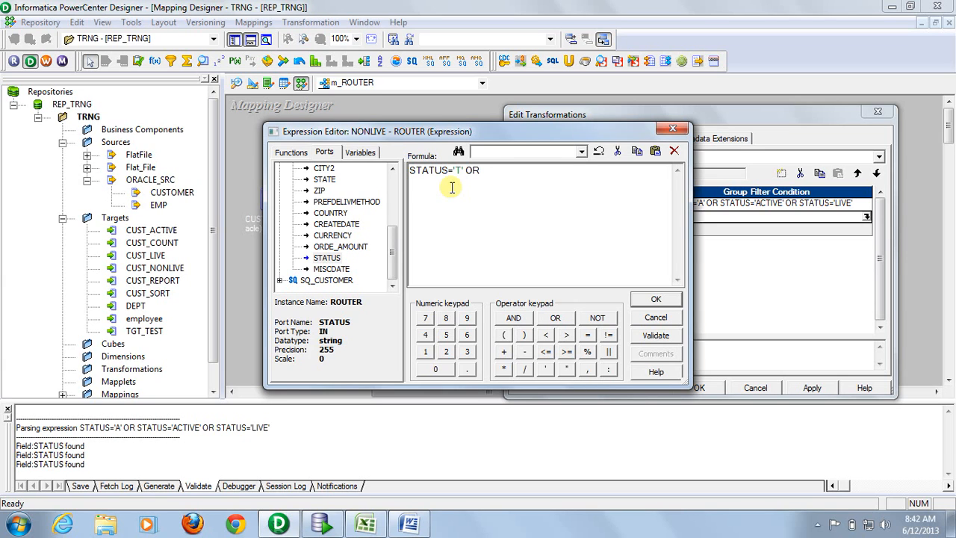
double_click(326, 257)
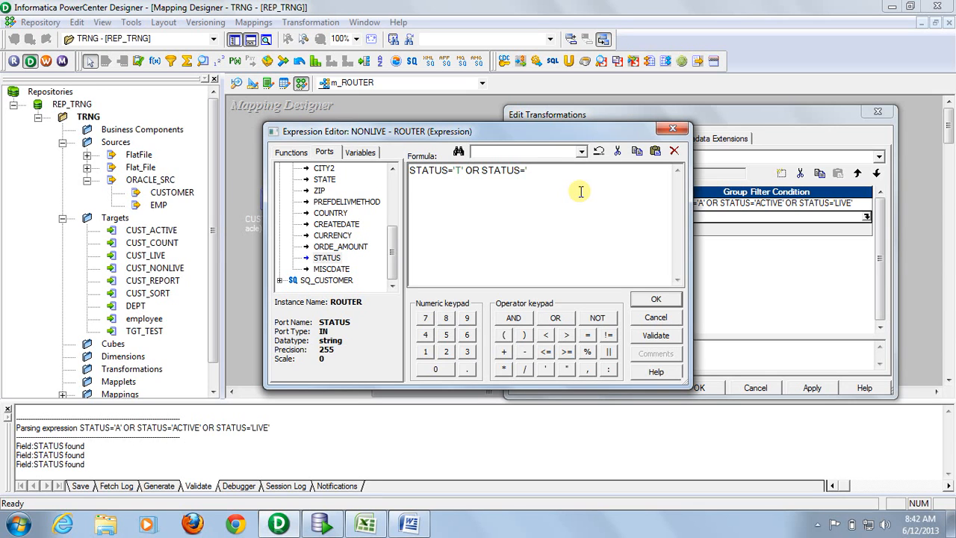
Step: Finish the condition with 'NON-LIVE' OR STATUS='pending', validate it and accept the editor
text(NON)
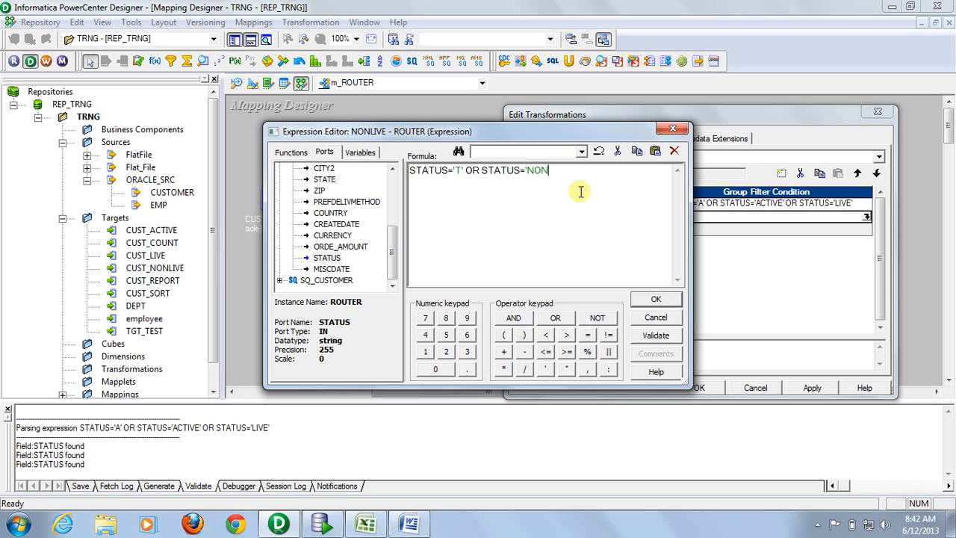
text(-LIVE' OR)
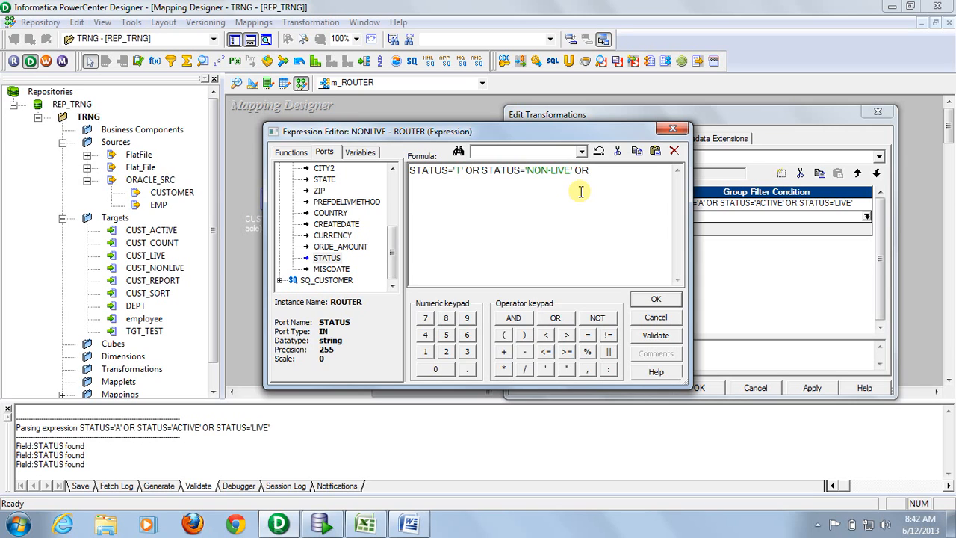
mouse_move(507, 230)
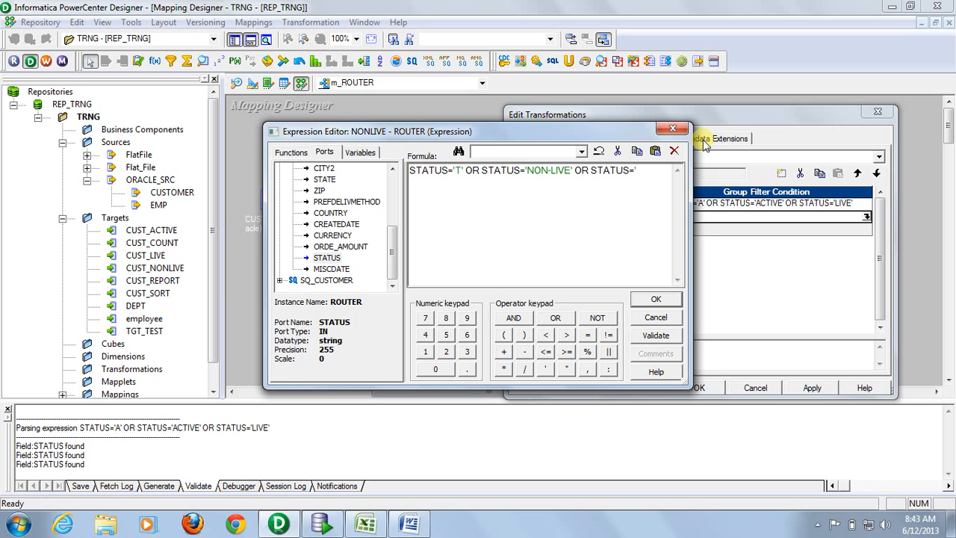
text(pending')
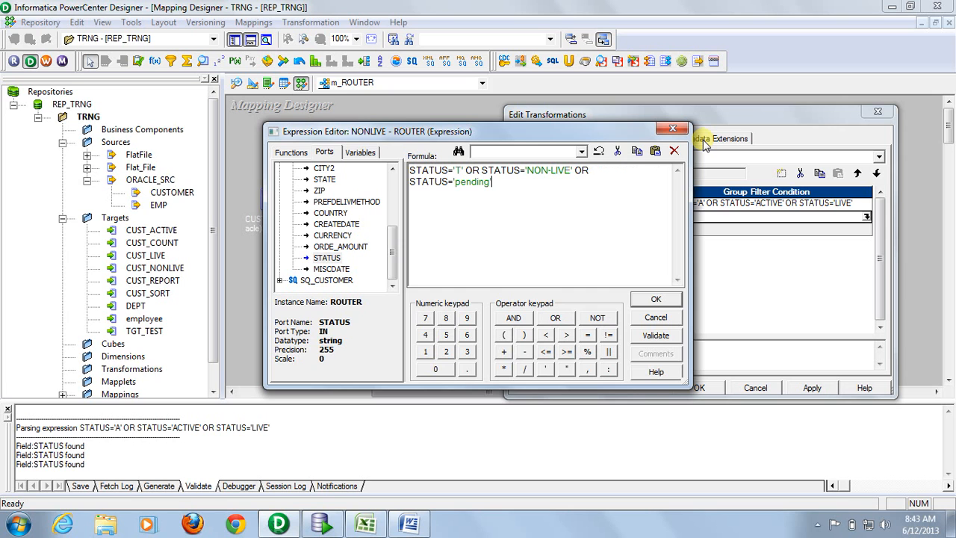
click(365, 522)
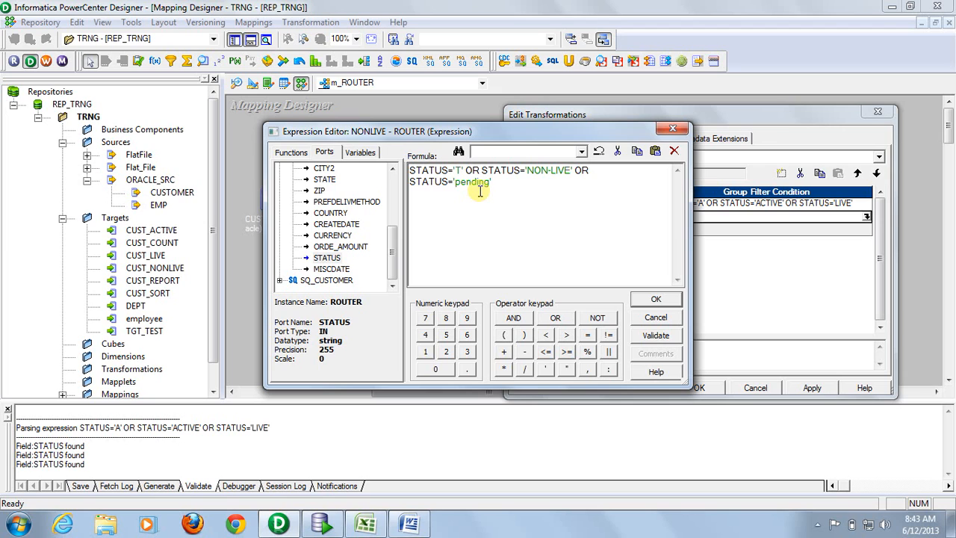
click(654, 335)
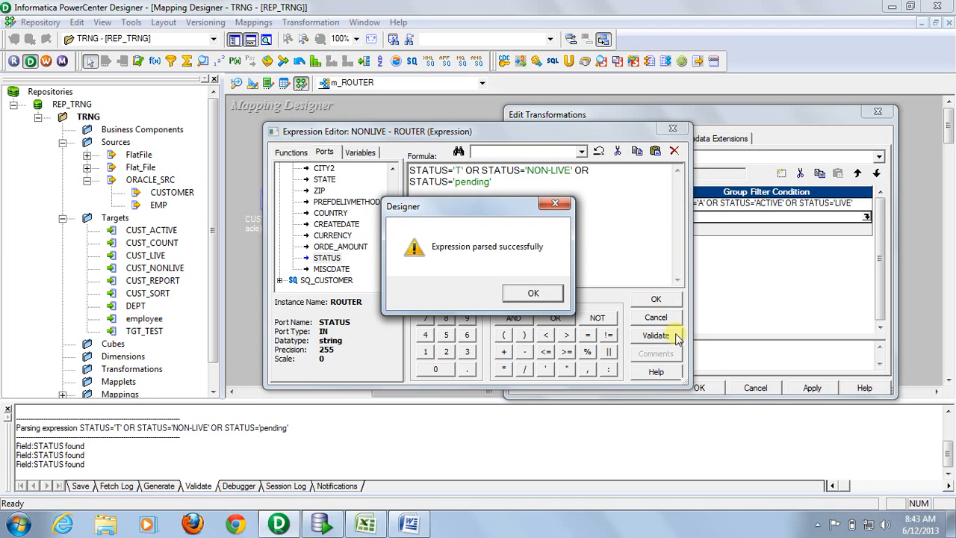
click(532, 291)
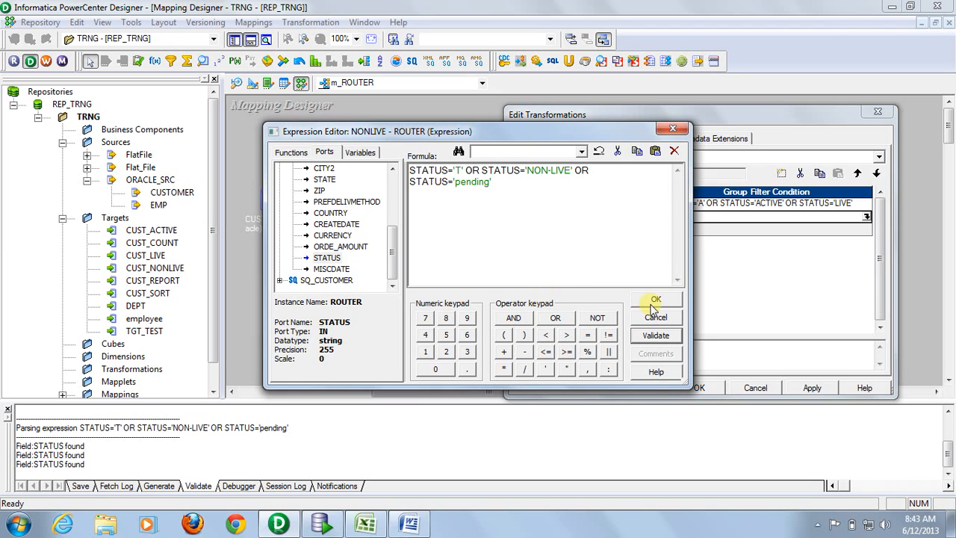
click(656, 298)
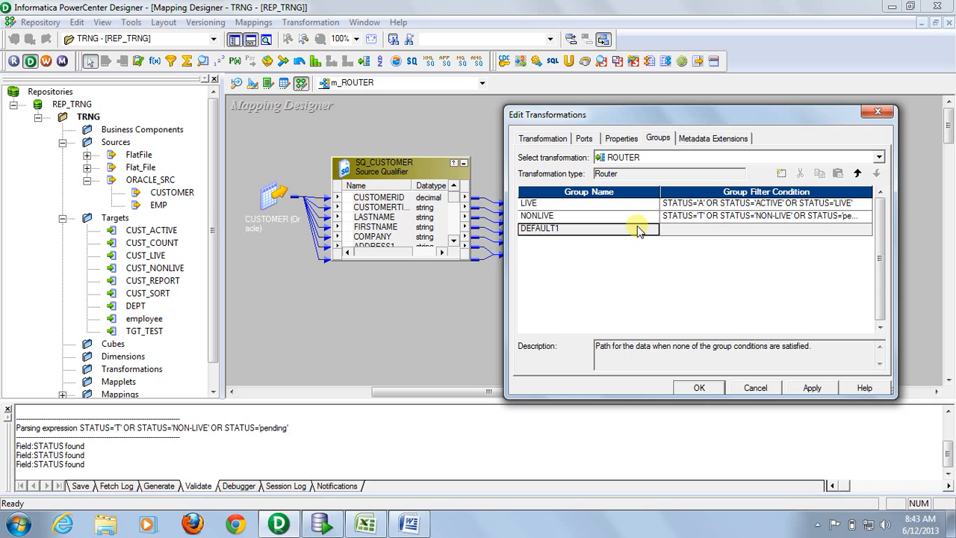
mouse_move(597, 227)
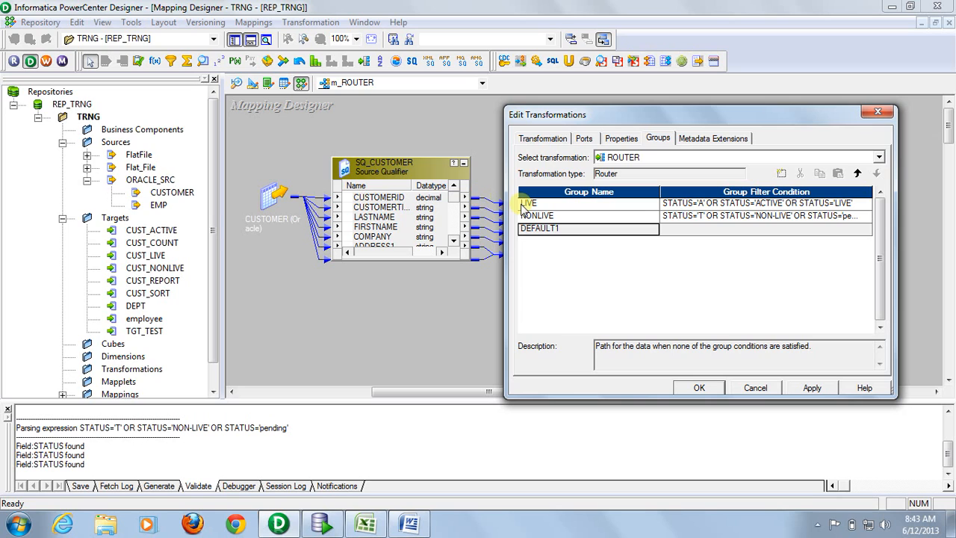
Step: Review the LIVE and NONLIVE group conditions and apply them in Edit Transformations
click(528, 203)
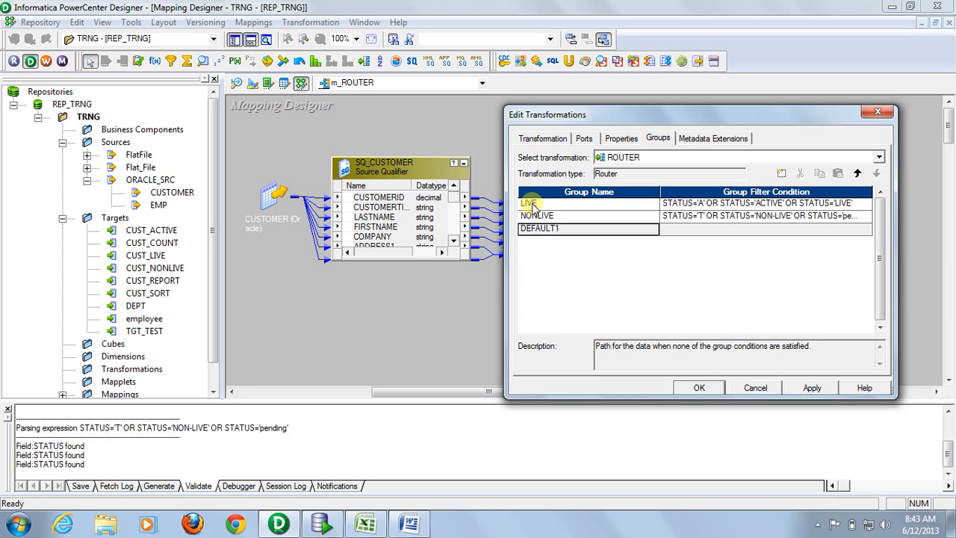
click(536, 215)
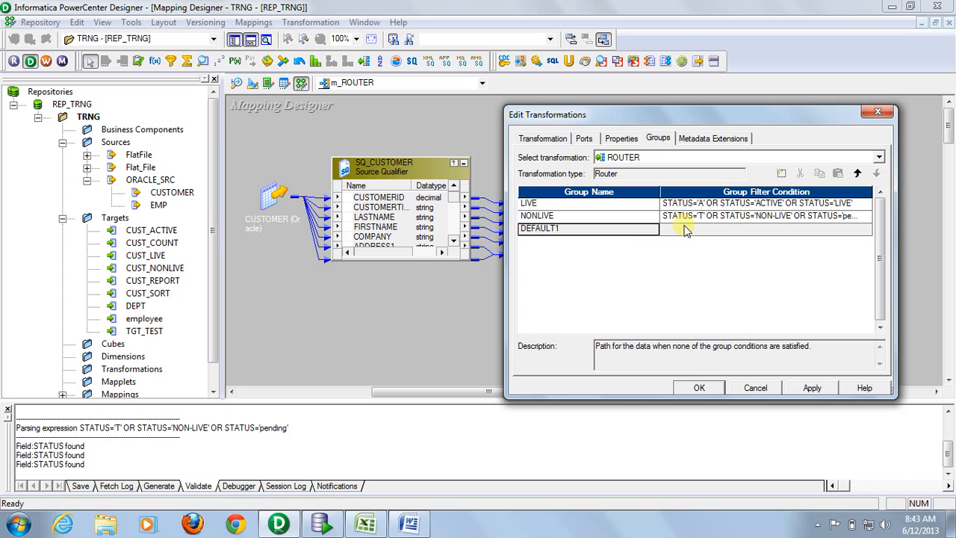
mouse_move(610, 218)
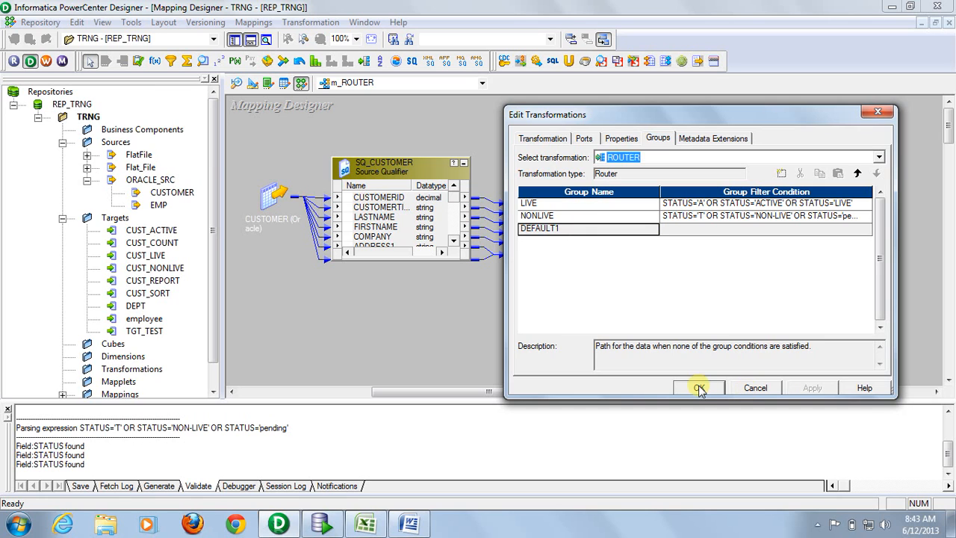
click(621, 138)
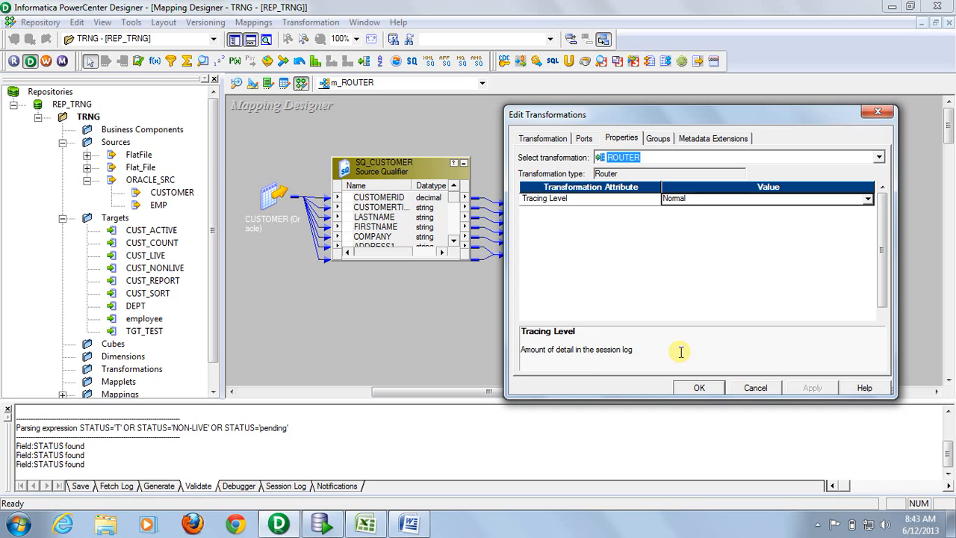
Step: Close the router settings and add the CUST_LIVE and CUST_NONLIVE targets to m_ROUTER
click(699, 388)
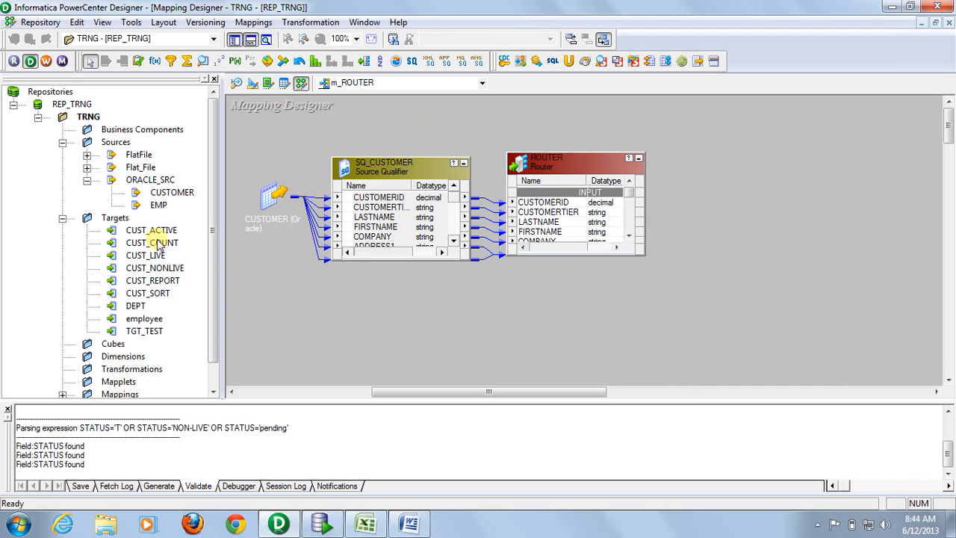
click(146, 254)
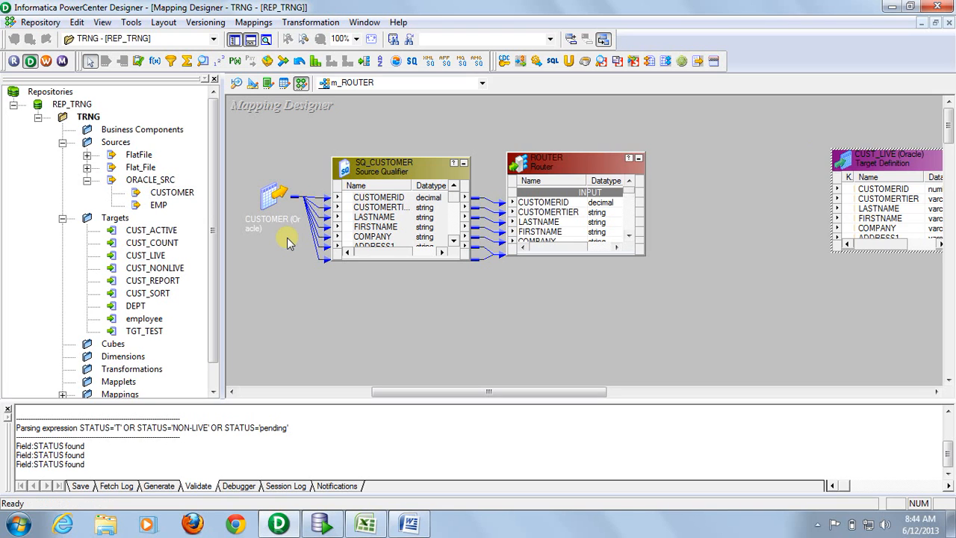
click(155, 267)
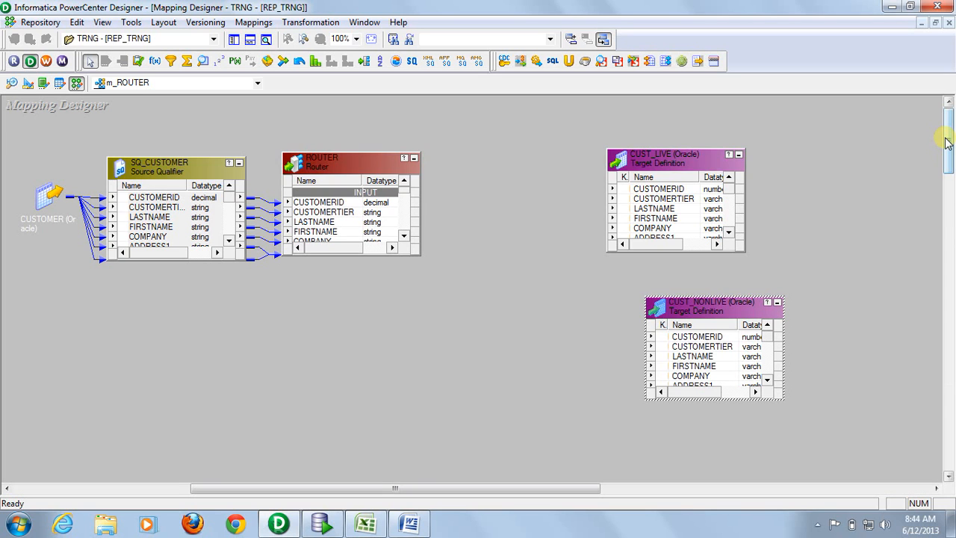
Step: Enlarge ROUTER, scroll to the LIVE group and link its ports to CUST_LIVE
drag(343, 161, 351, 163)
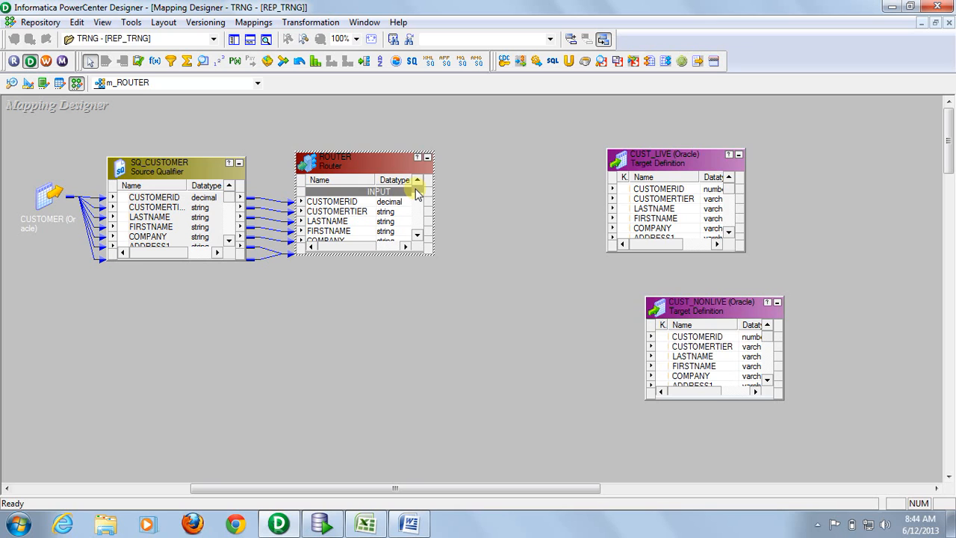
click(417, 181)
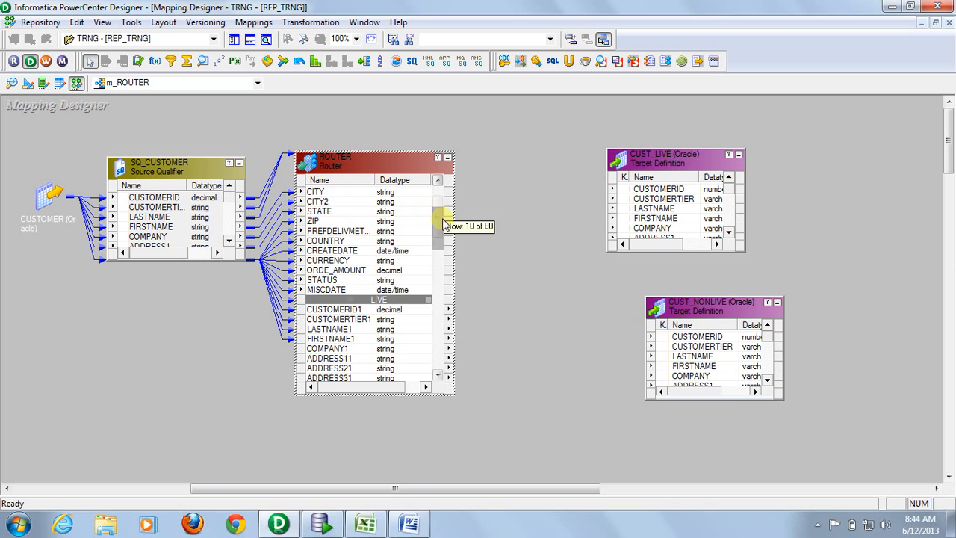
scroll(down, 3)
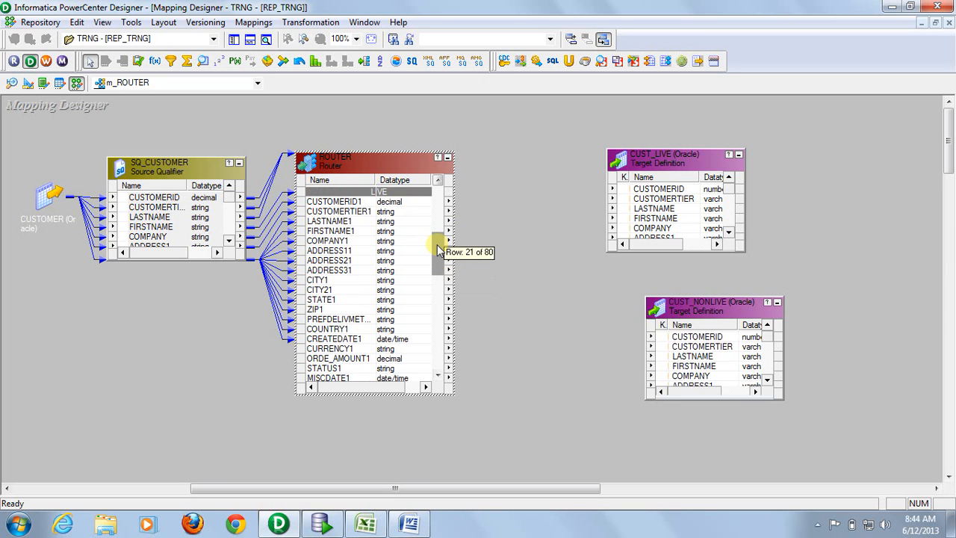
scroll(down, 3)
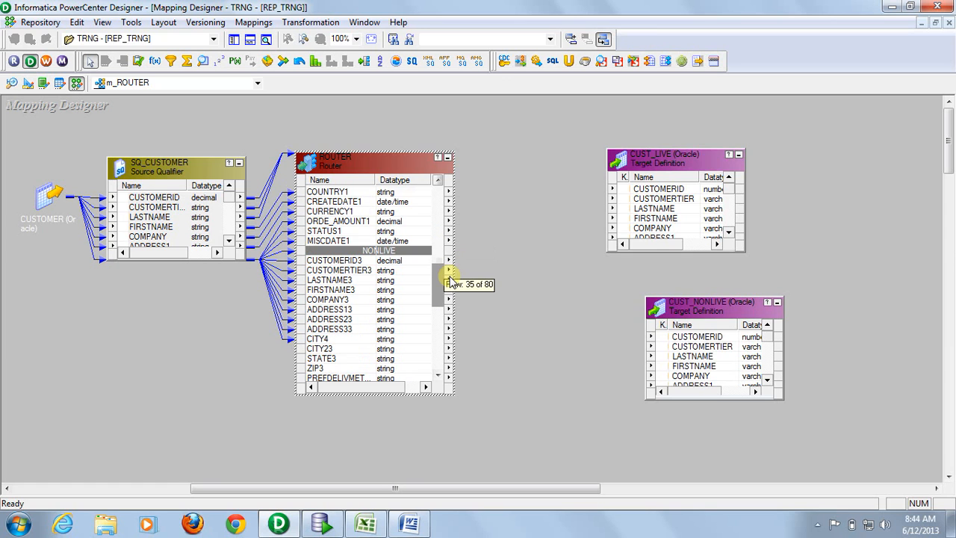
scroll(down, 3)
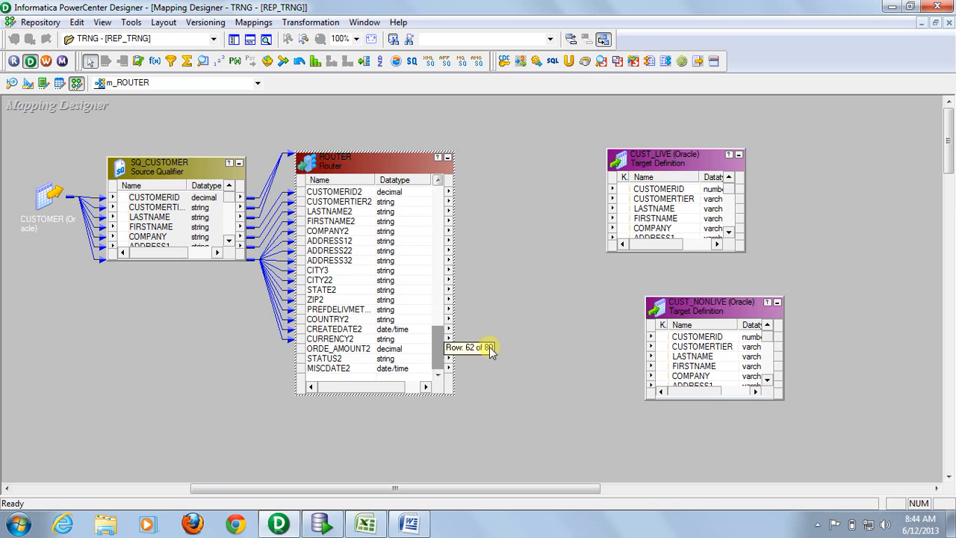
scroll(down, 3)
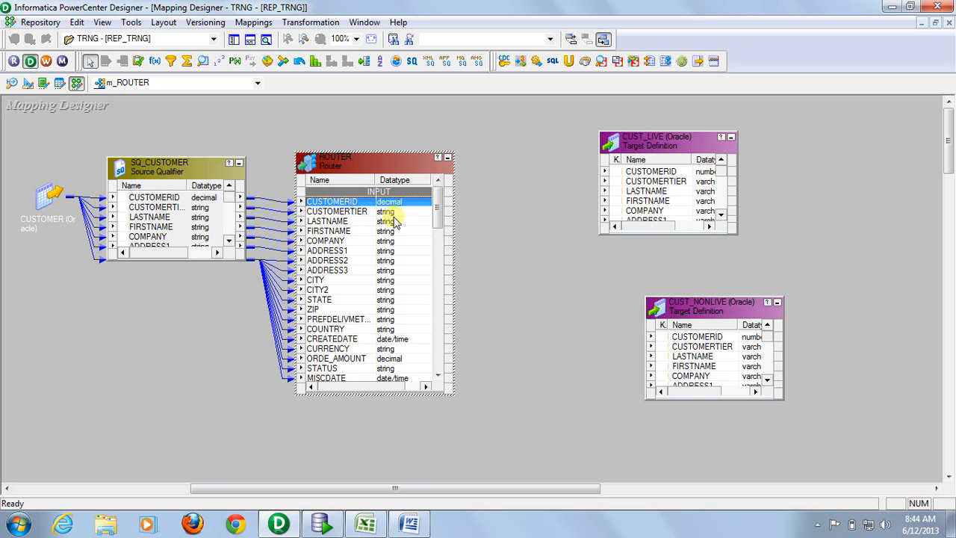
drag(439, 201, 439, 247)
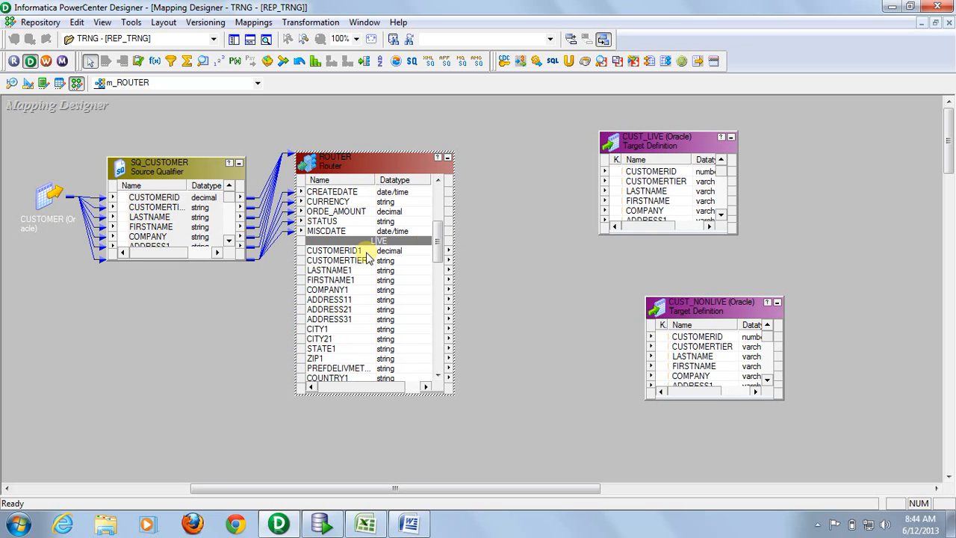
Step: Scroll to the NONLIVE group and select its ports for linking to CUST_NONLIVE
scroll(down, 3)
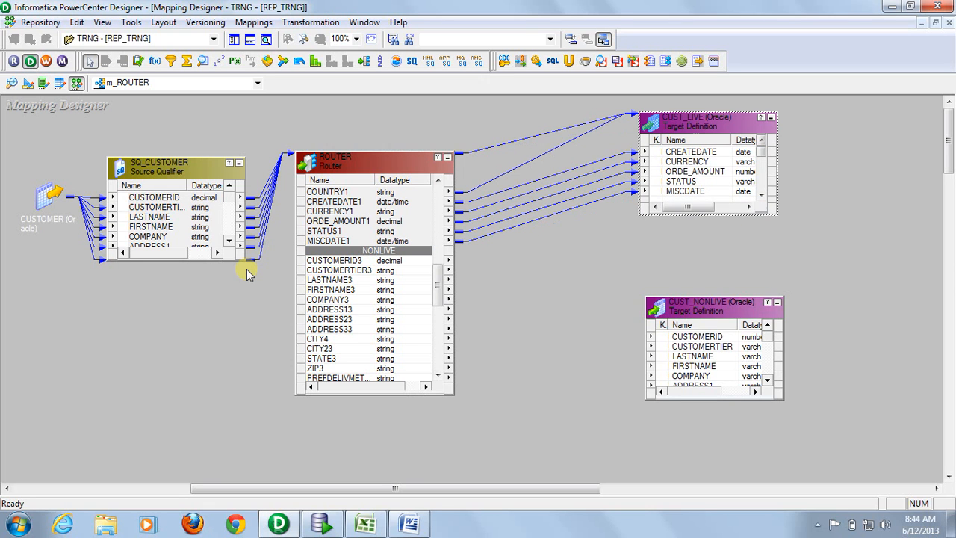
click(335, 260)
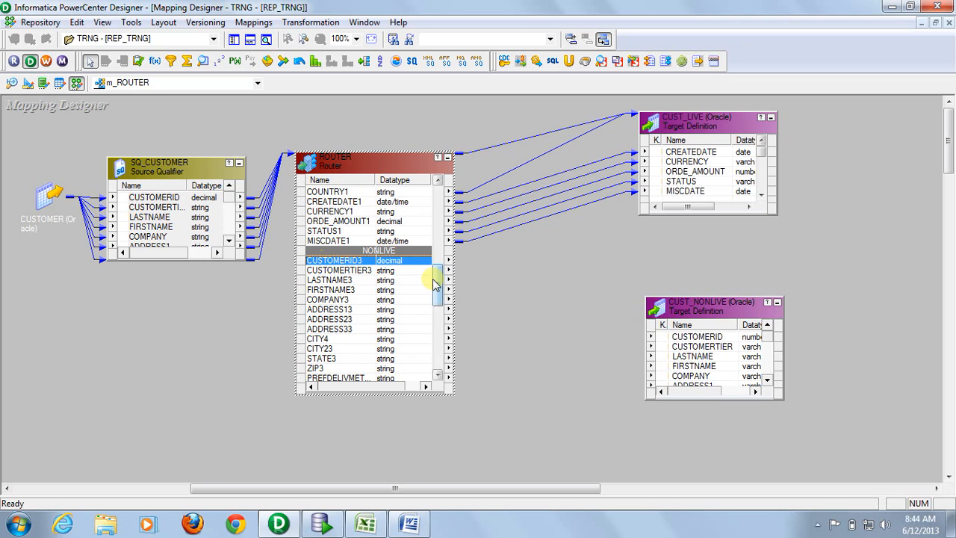
scroll(down, 3)
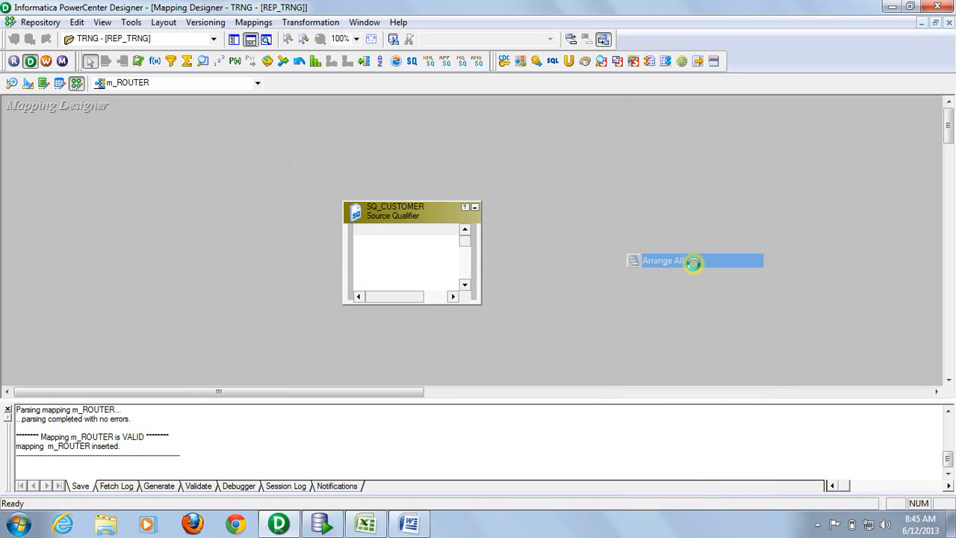
Step: Arrange all m_ROUTER mapping objects neatly and dismiss the no-changes message on re-save
click(663, 259)
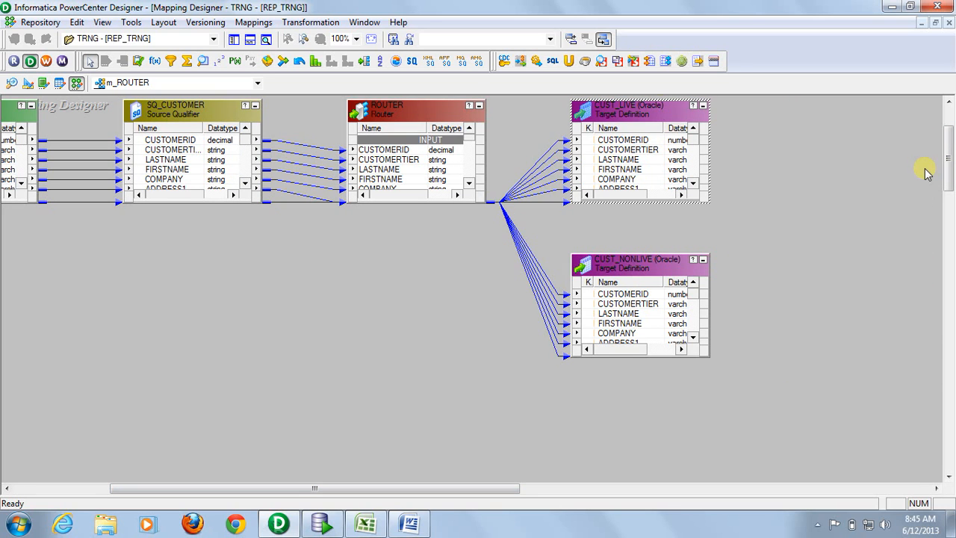
scroll(down, 3)
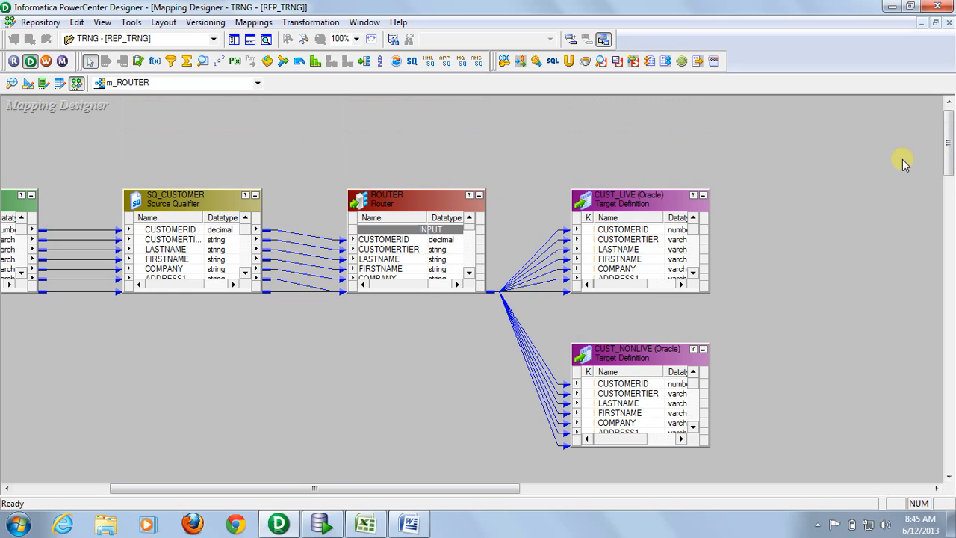
mouse_move(218, 142)
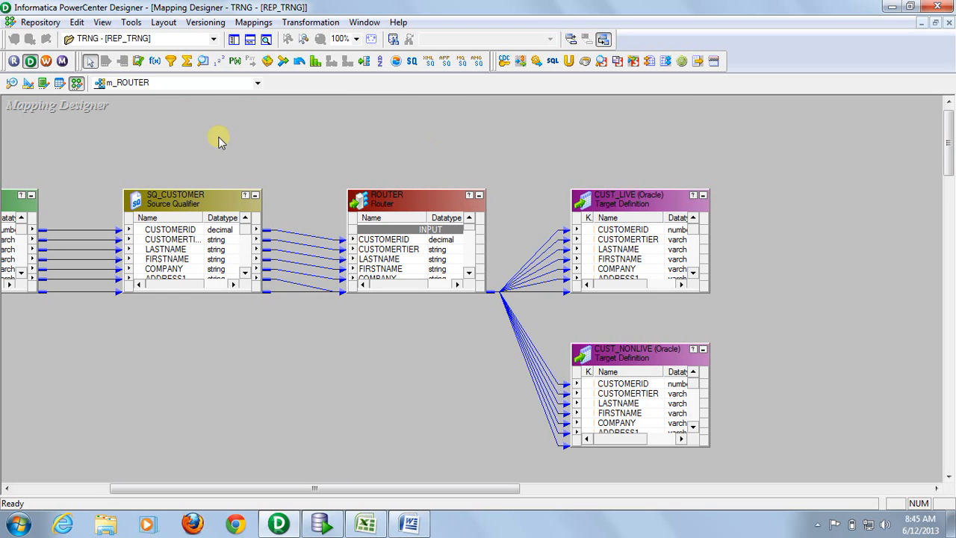
mouse_move(364, 122)
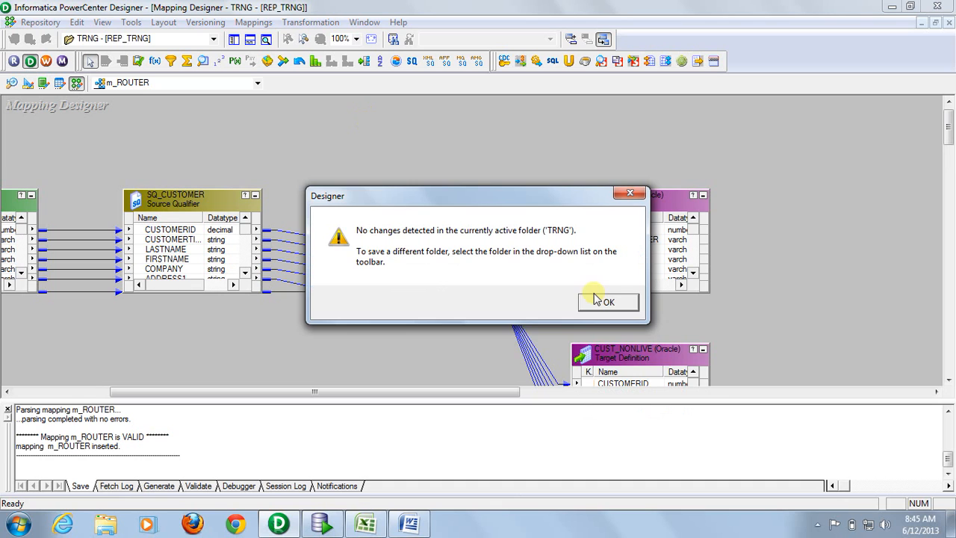
click(607, 301)
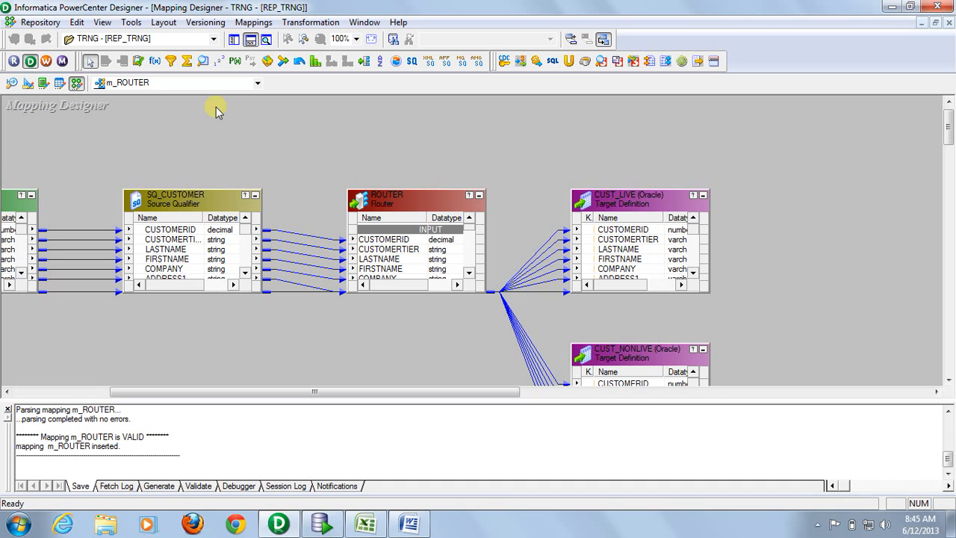
mouse_move(446, 152)
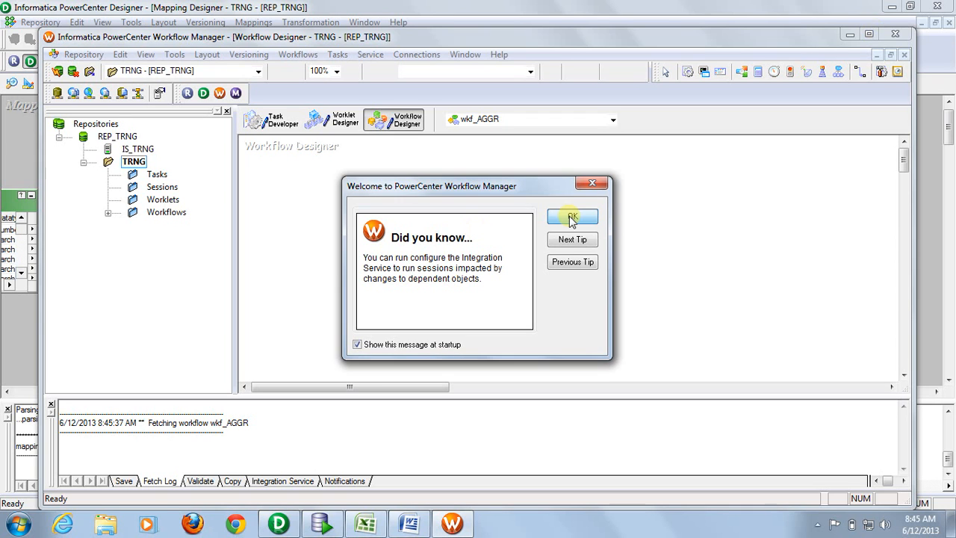
Step: Dismiss the welcome tip and create a new workflow named wkf_ROUTER
click(570, 218)
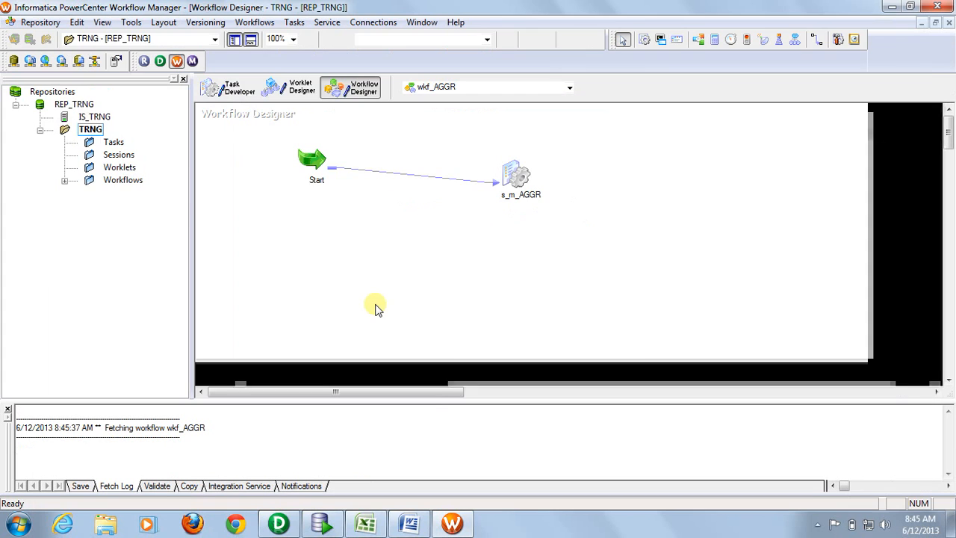
click(254, 22)
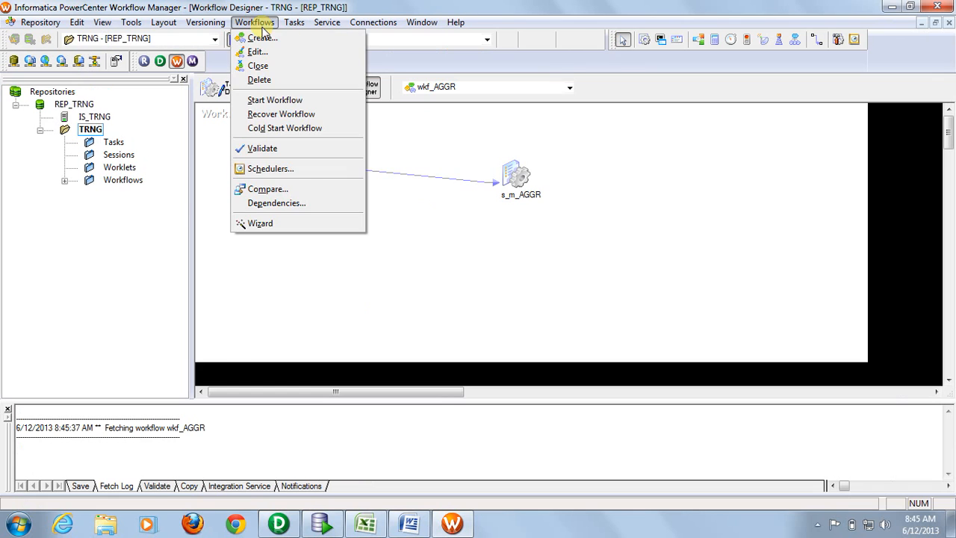
click(260, 38)
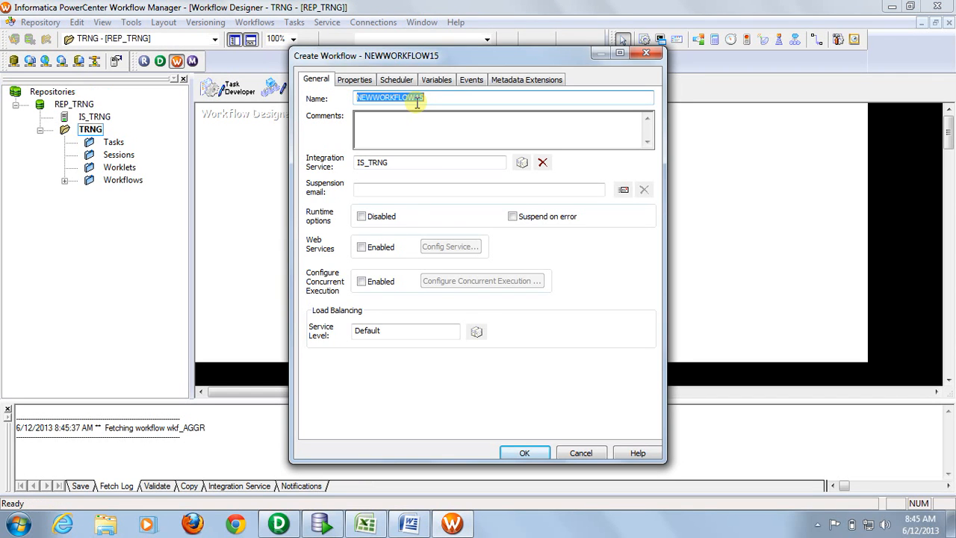
text(wkf_ROUTER)
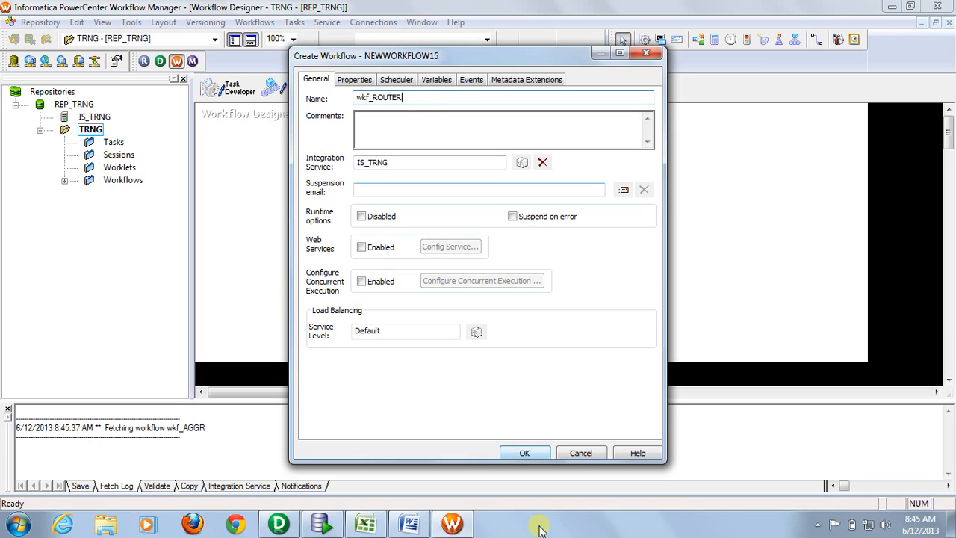
click(525, 452)
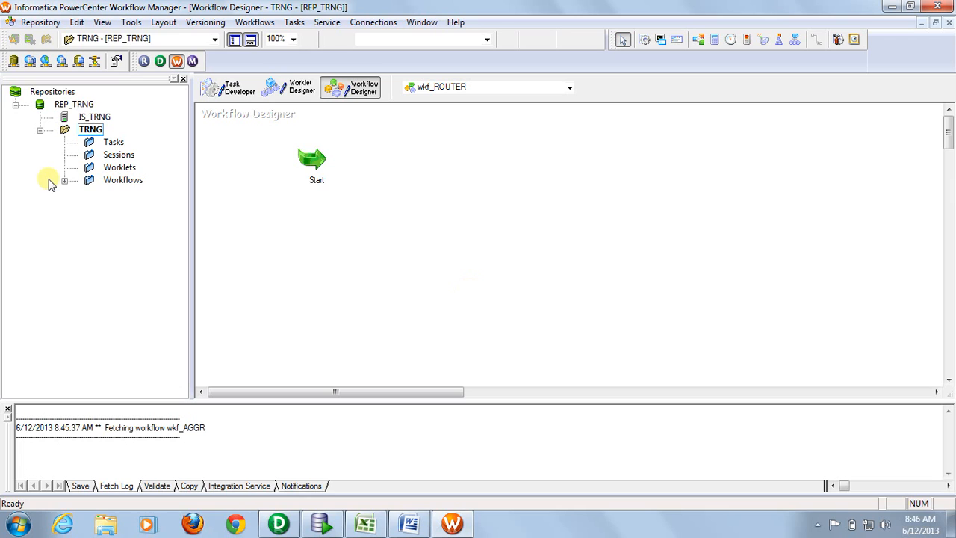
Step: Create a session task s_m_ROUTER associated with the m_ROUTER mapping
click(122, 179)
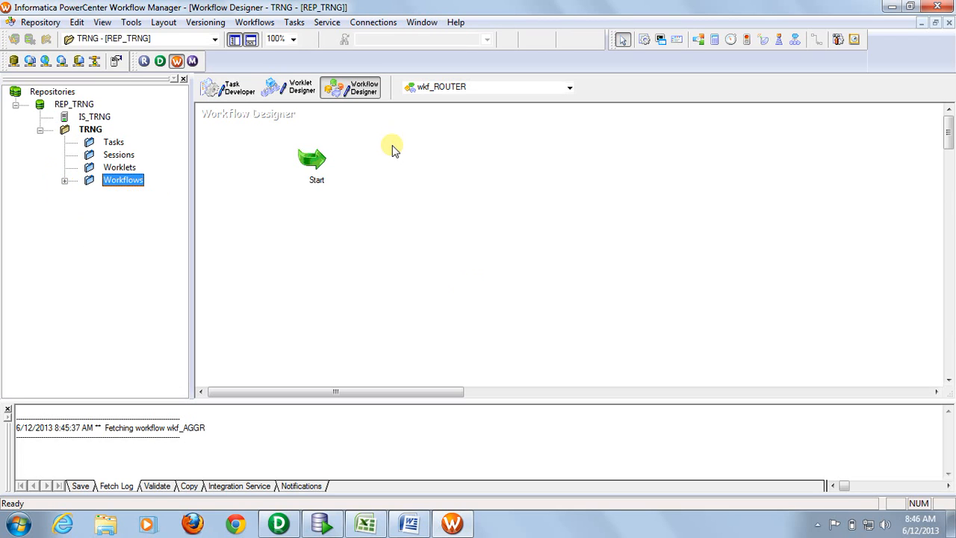
click(293, 22)
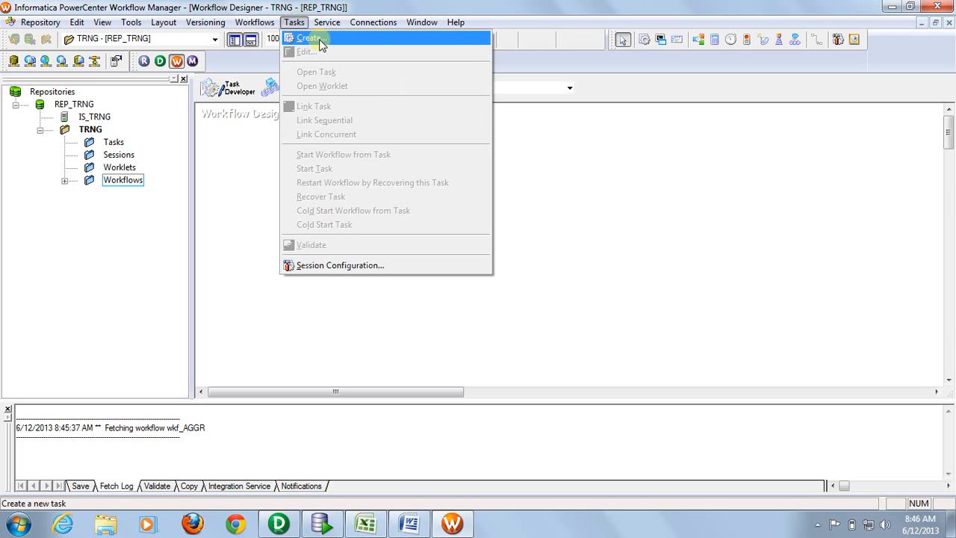
click(308, 39)
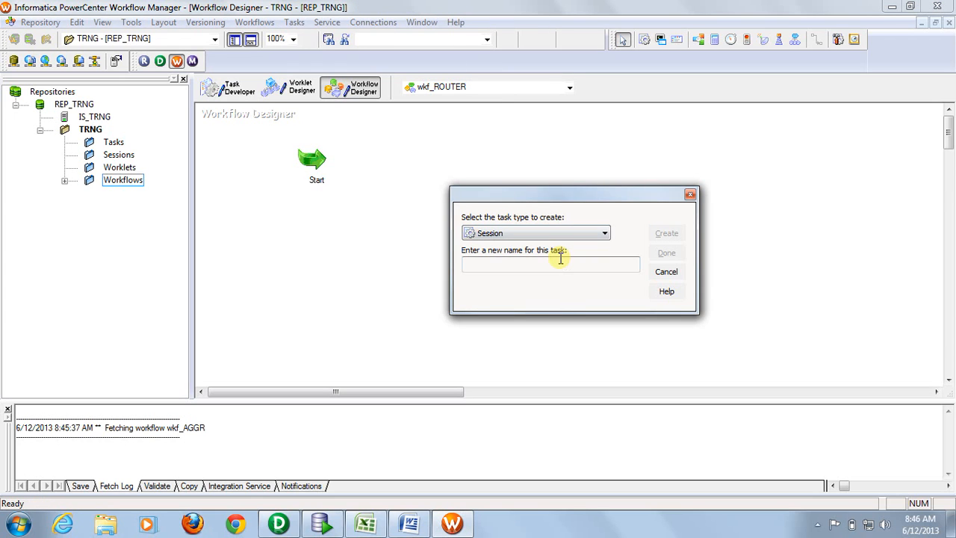
text(s_m)
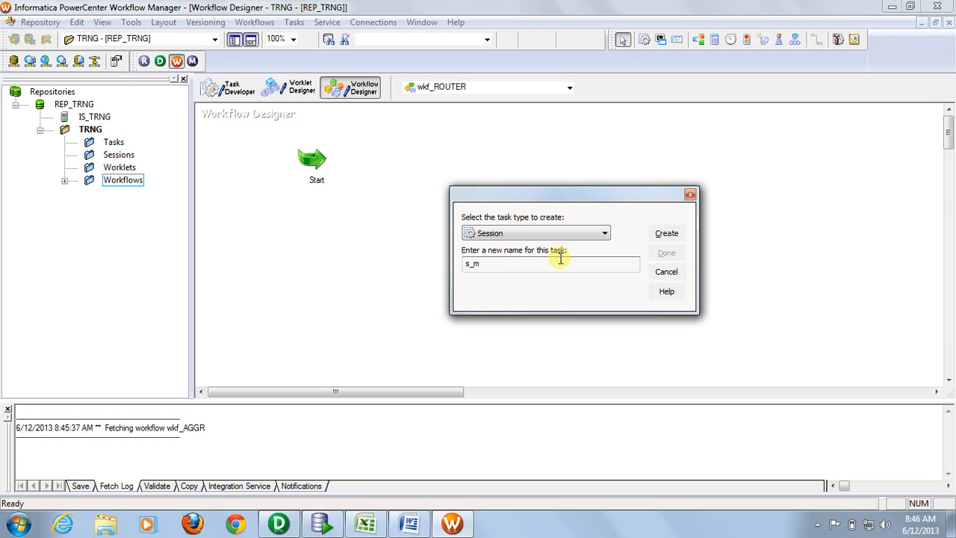
text(_R)
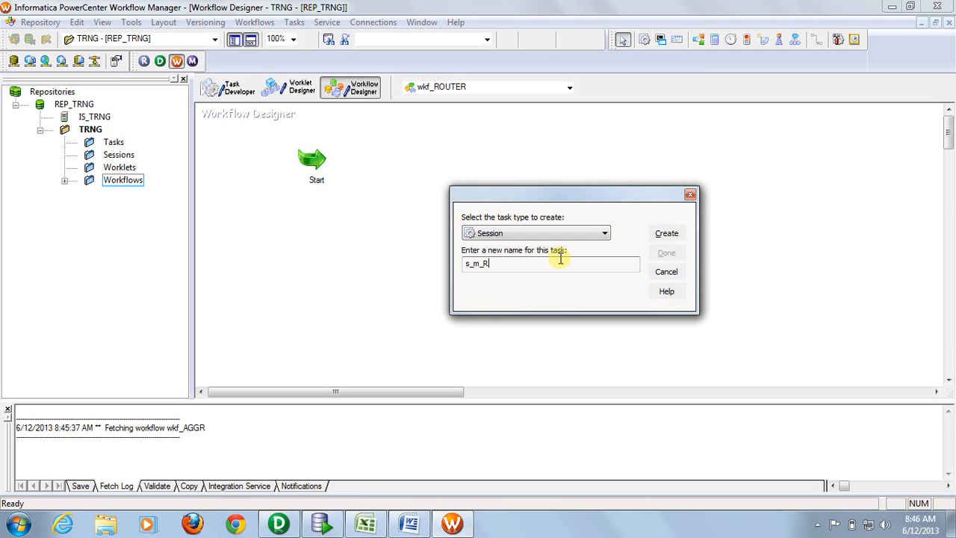
text(OUTER)
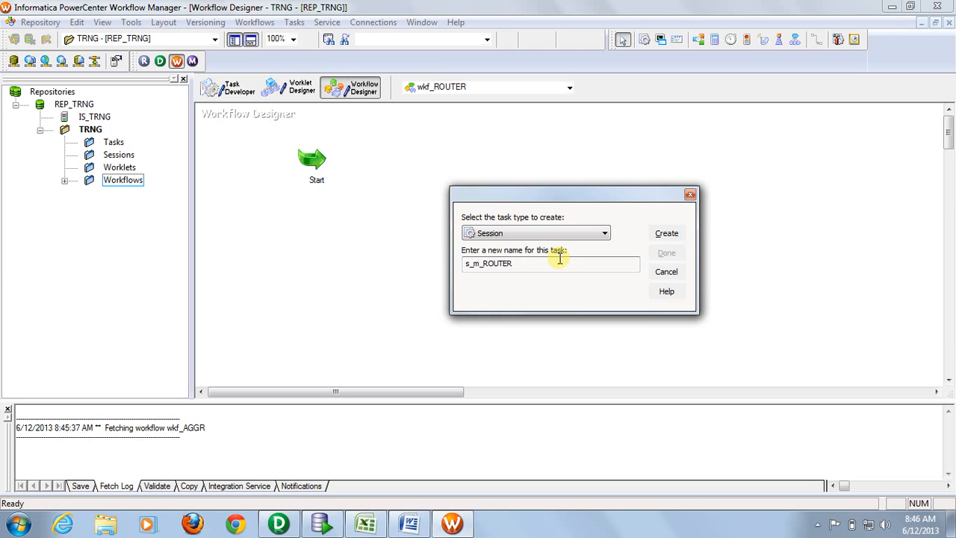
click(666, 233)
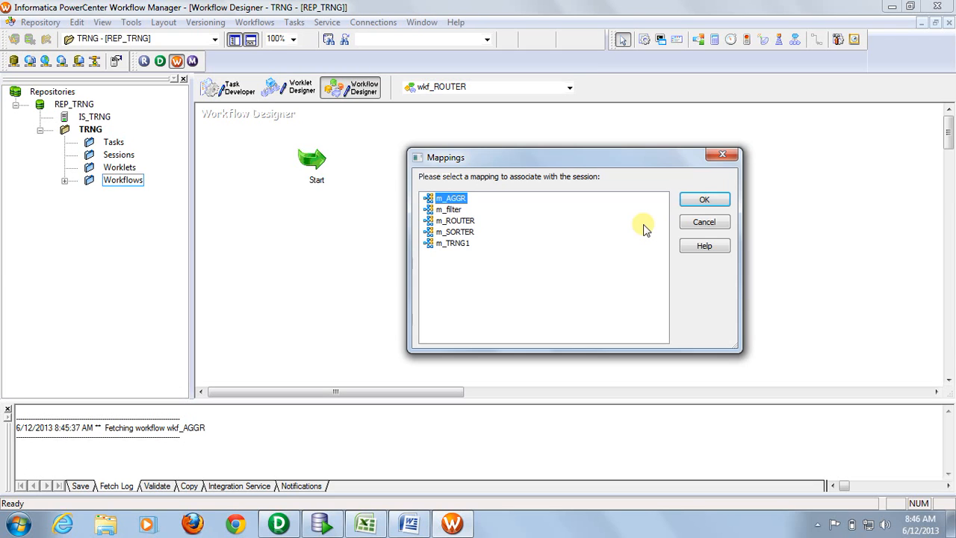
click(455, 221)
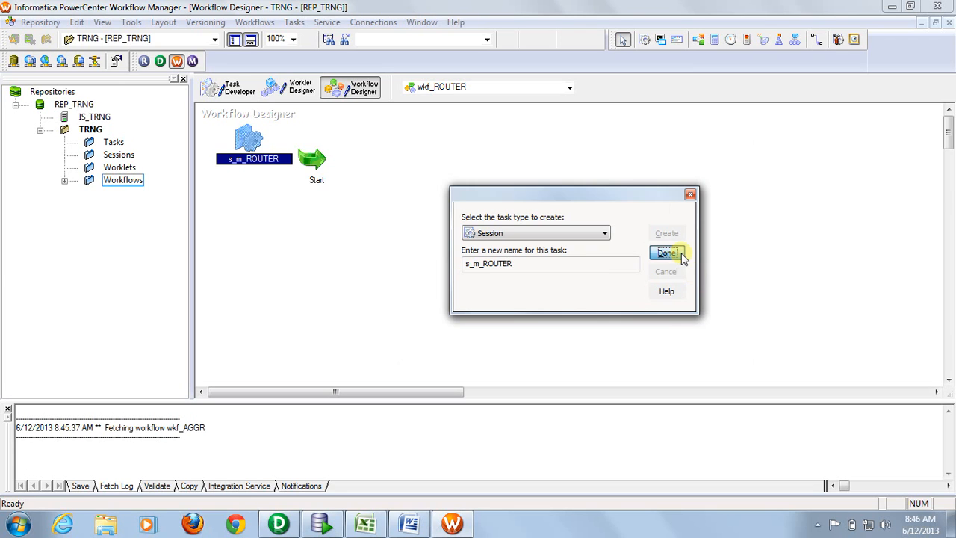
click(666, 253)
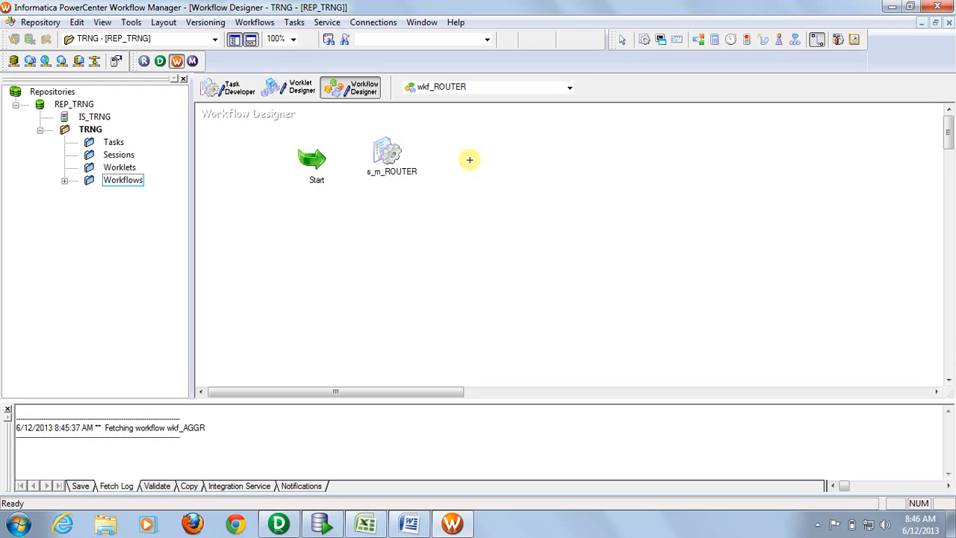
Step: Link Start to the s_m_ROUTER session and bring up its settings for editing
drag(316, 159, 388, 158)
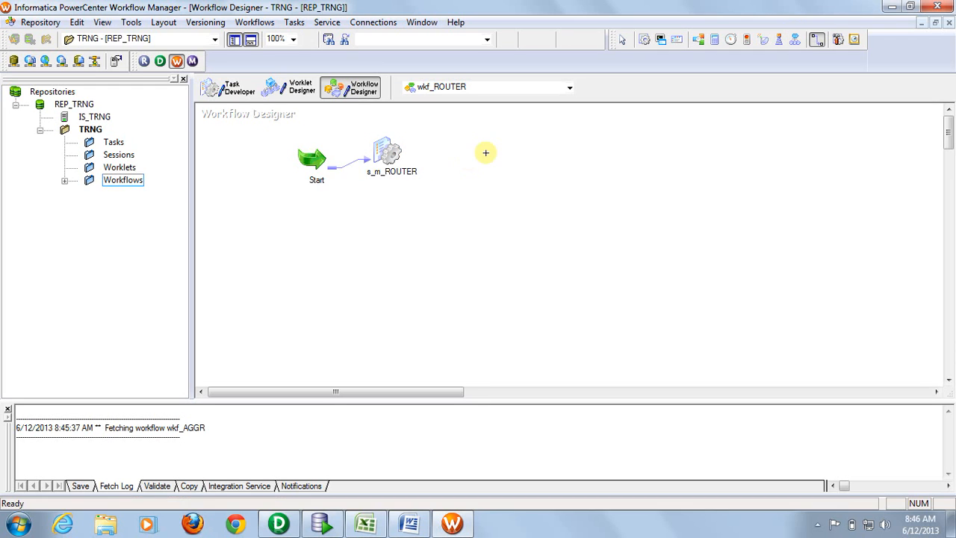
double_click(388, 153)
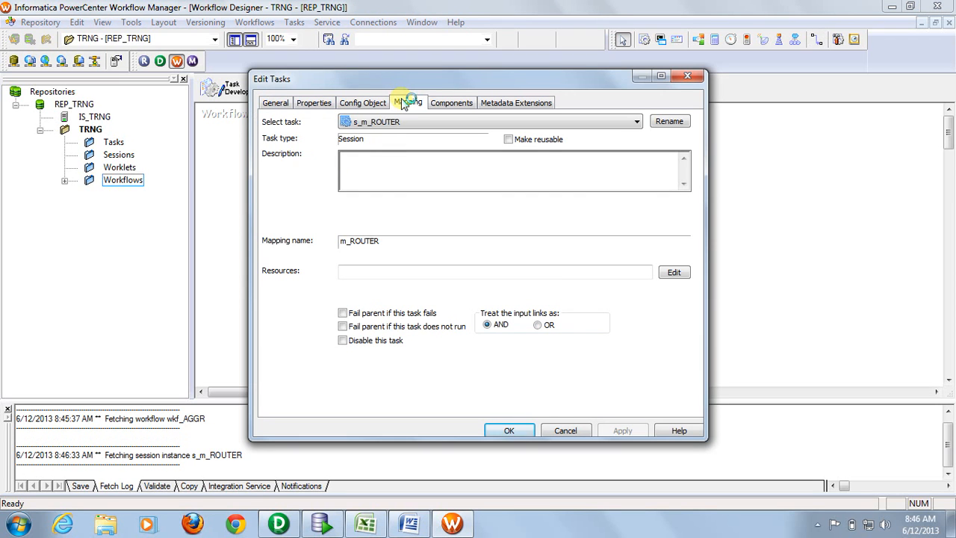
Step: In the Mapping settings, give SQ_CUSTOMER the ORA_SYSTEM connection and owner name SCOTT
click(408, 101)
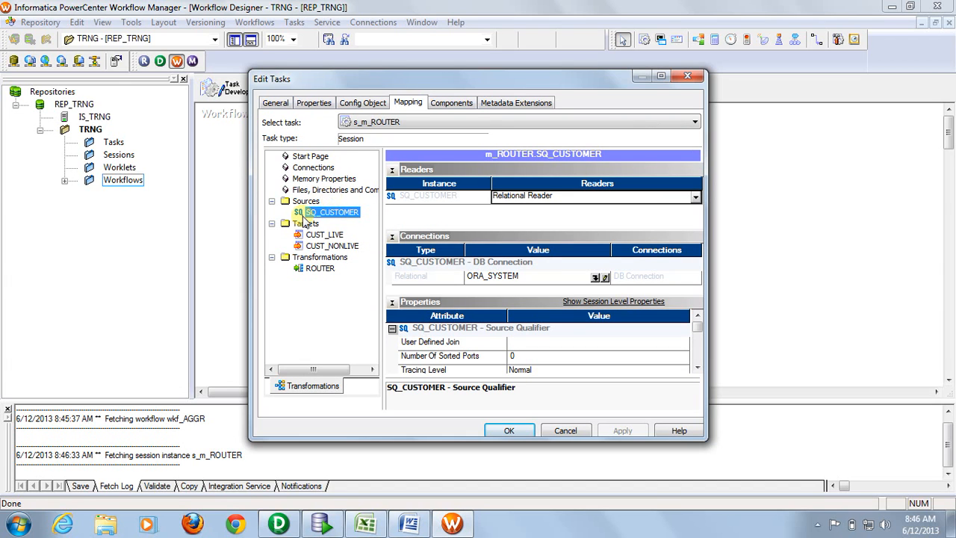
mouse_move(585, 281)
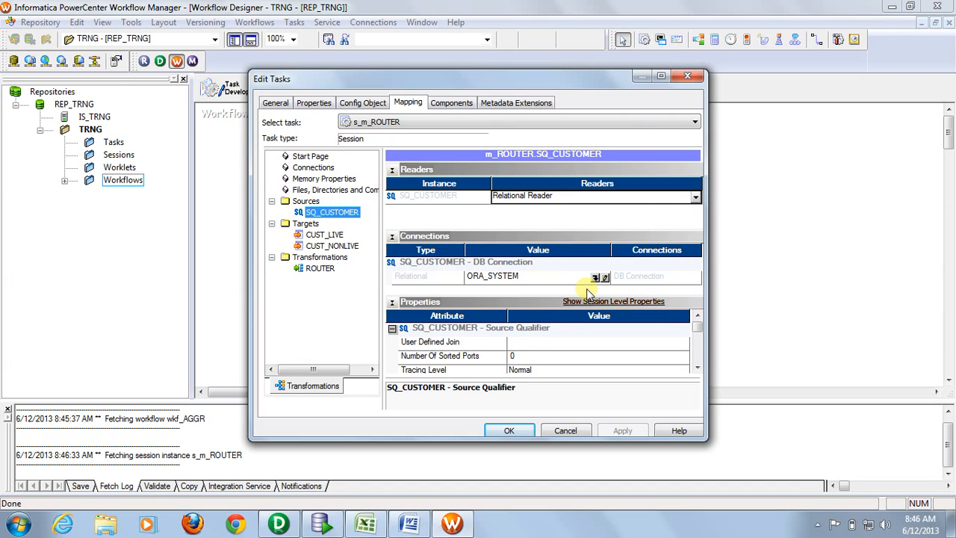
click(595, 276)
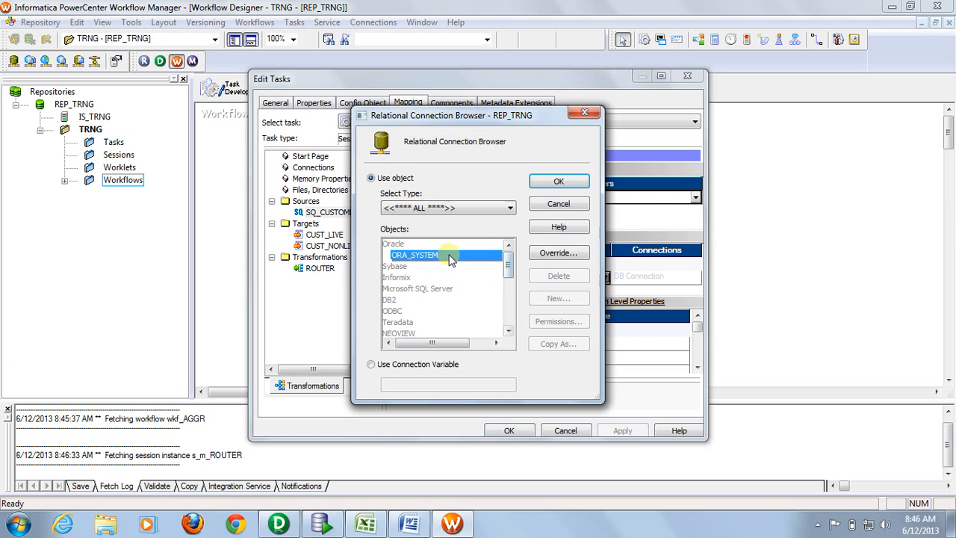
click(559, 180)
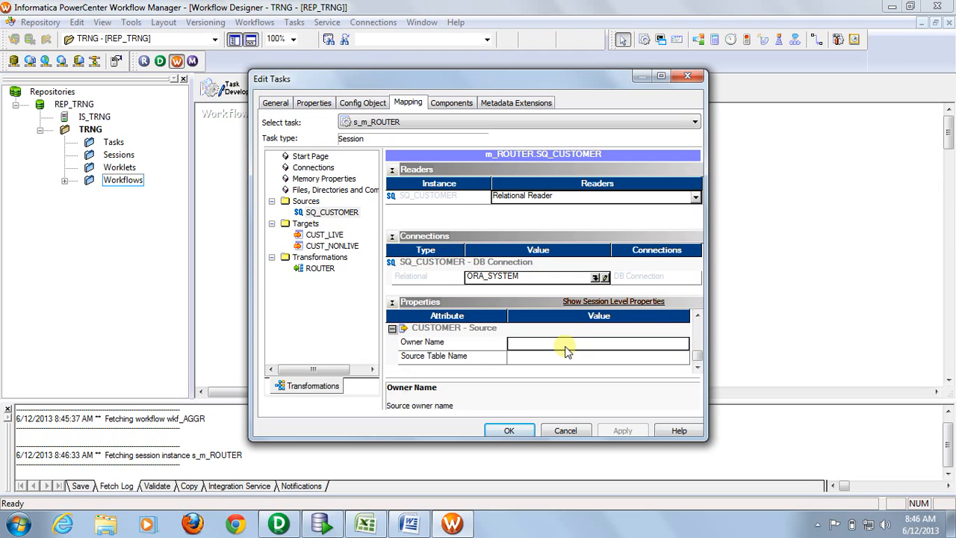
mouse_move(634, 372)
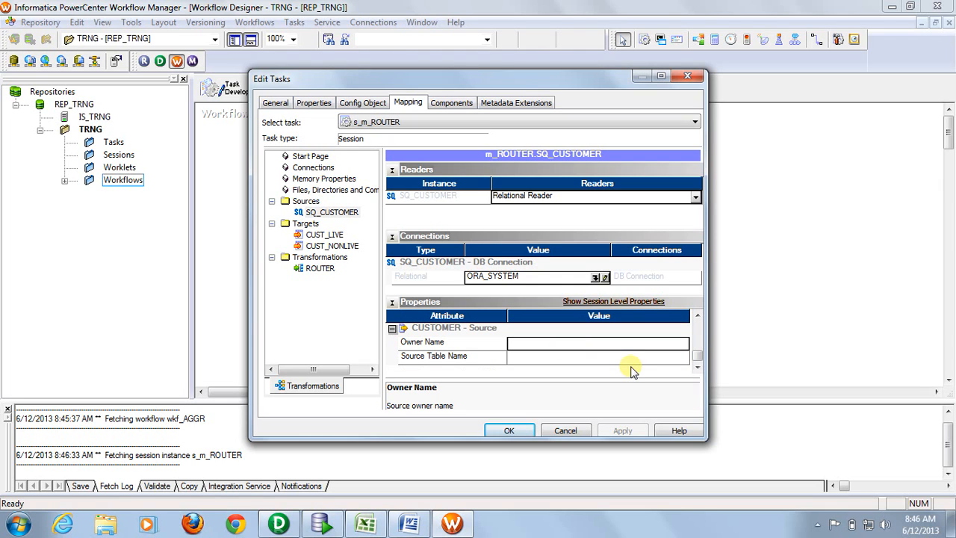
text(SCOTT)
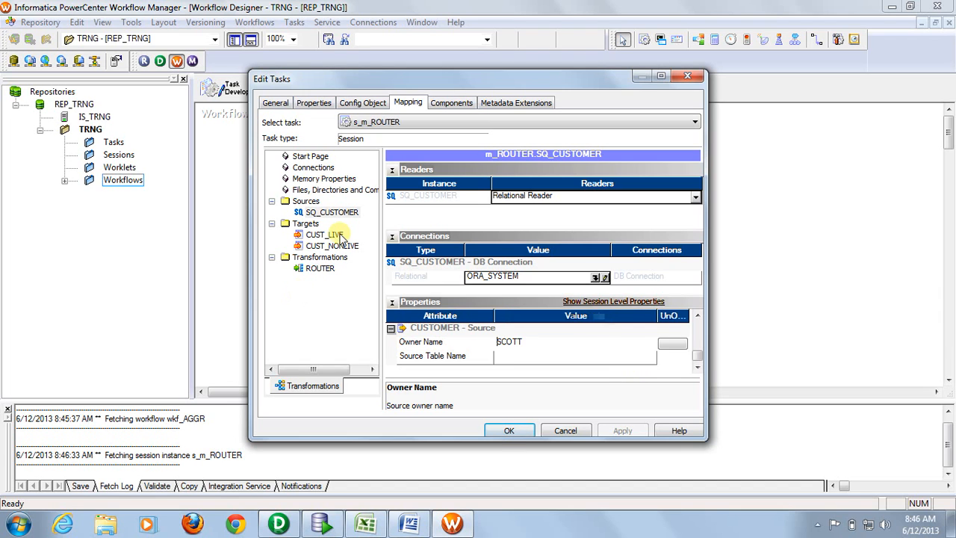
Step: Set table name prefix SCOTT on the CUST_LIVE and CUST_NONLIVE targets and confirm the session settings
click(324, 234)
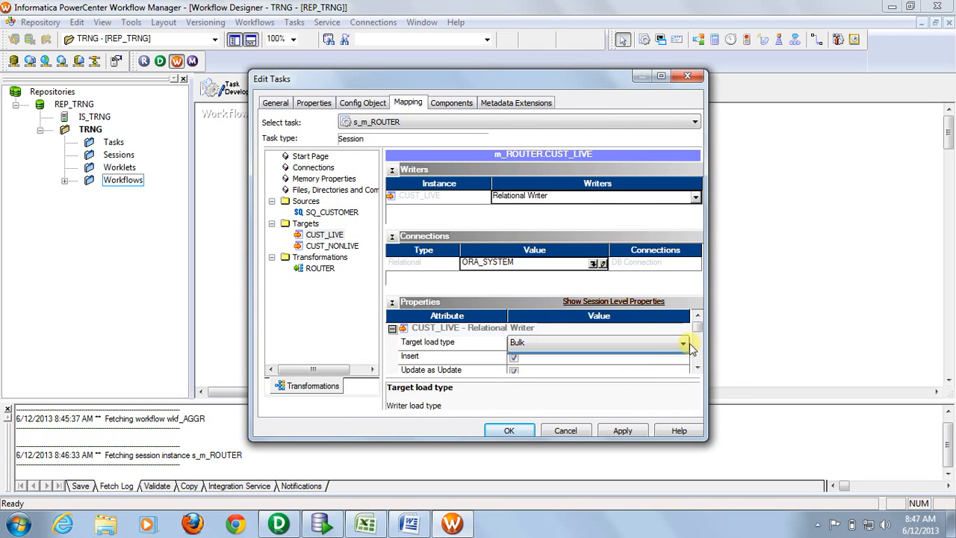
click(681, 342)
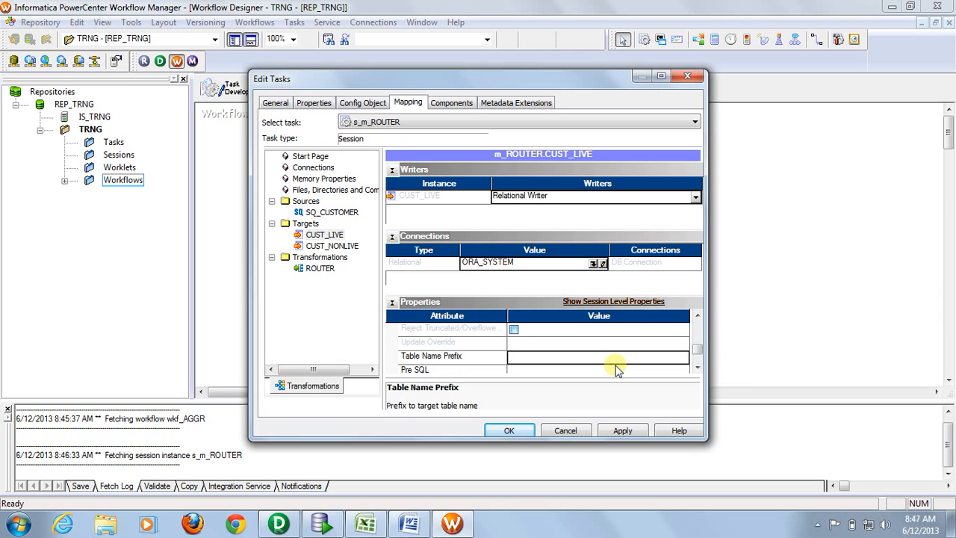
text(SCOTT)
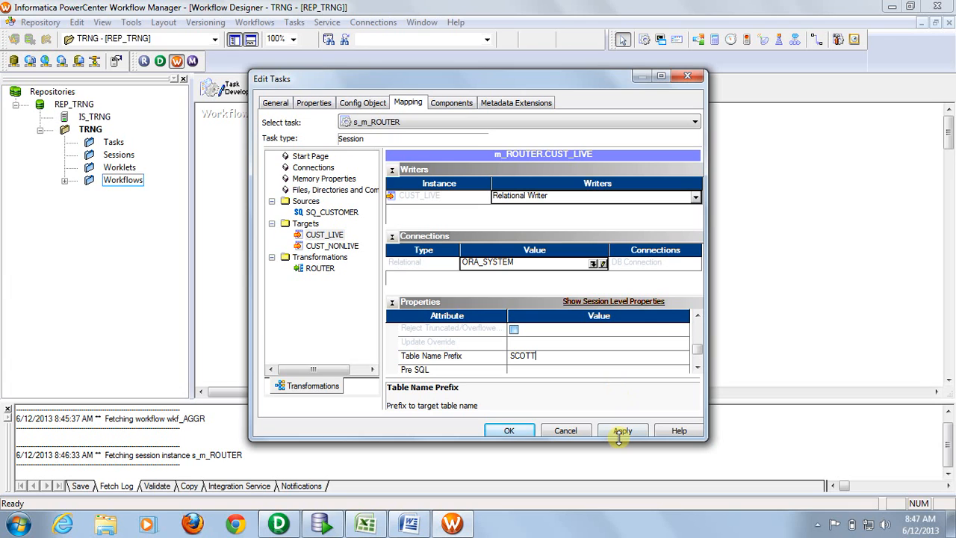
click(332, 245)
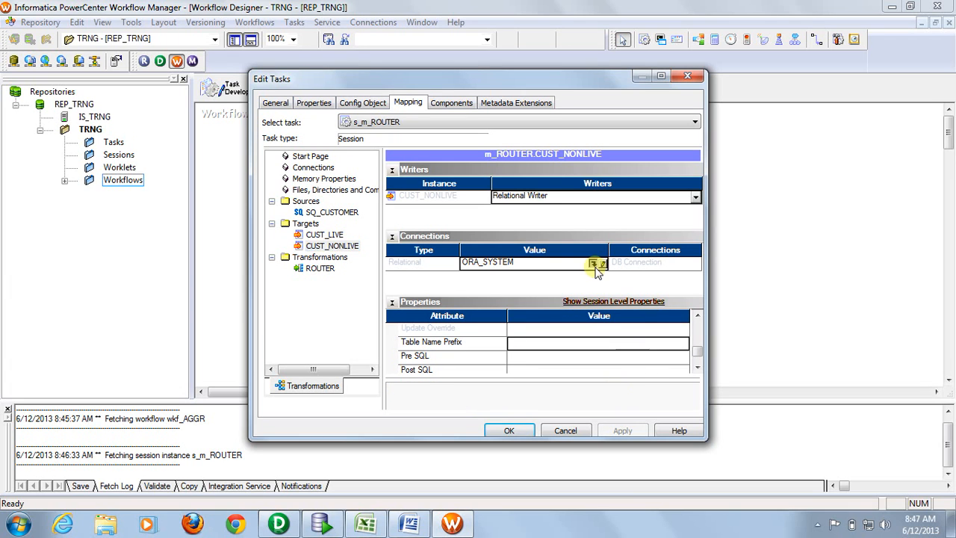
mouse_move(642, 347)
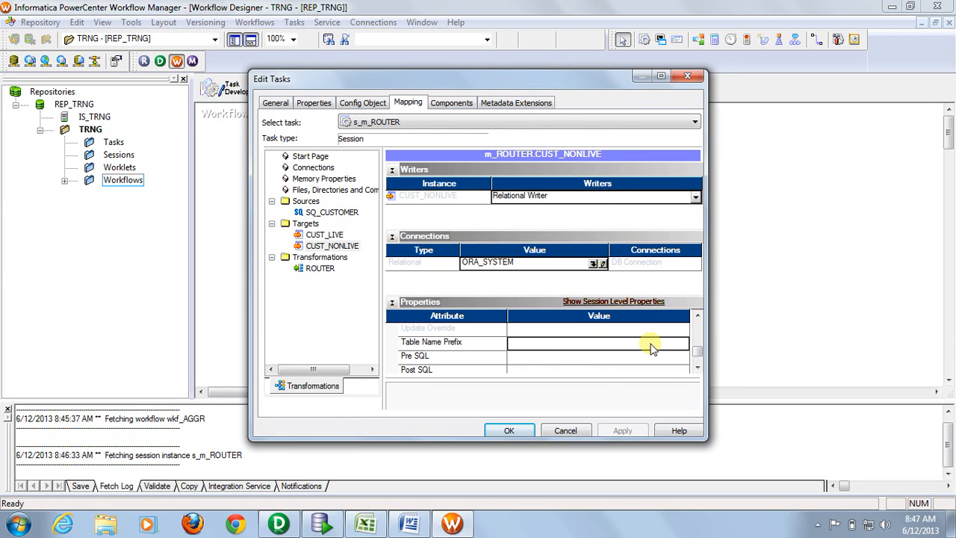
text(SCOTT)
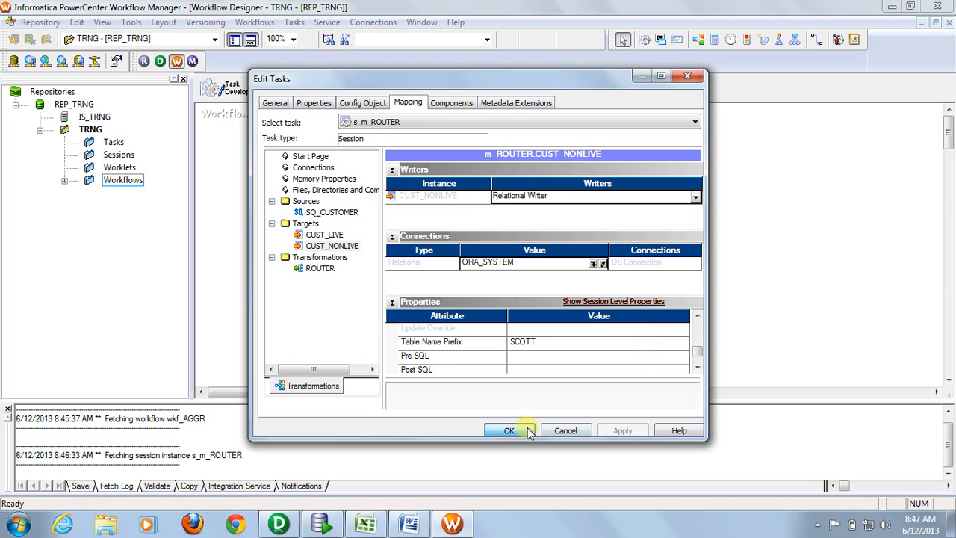
click(508, 430)
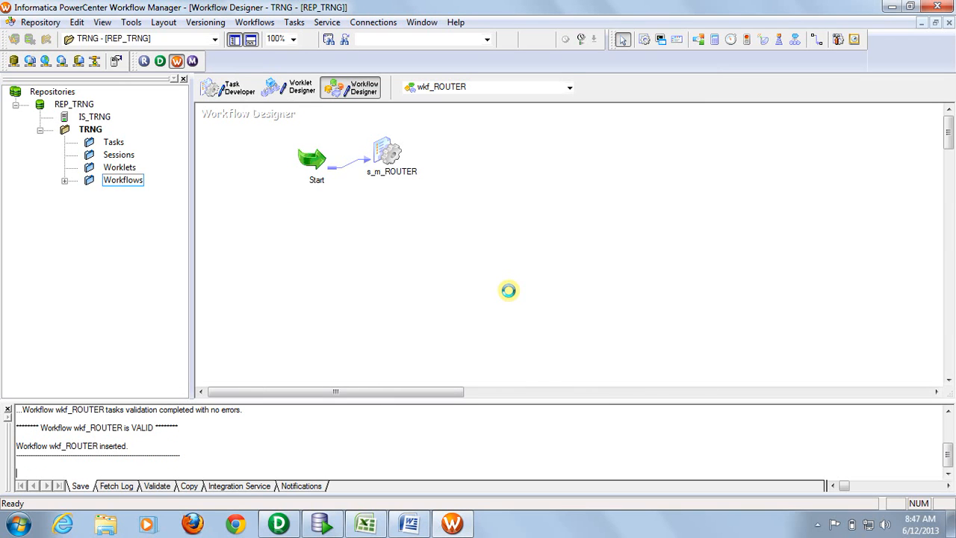
Step: Save wkf_ROUTER to the repository, reposition the session icon, and start the workflow
click(39, 22)
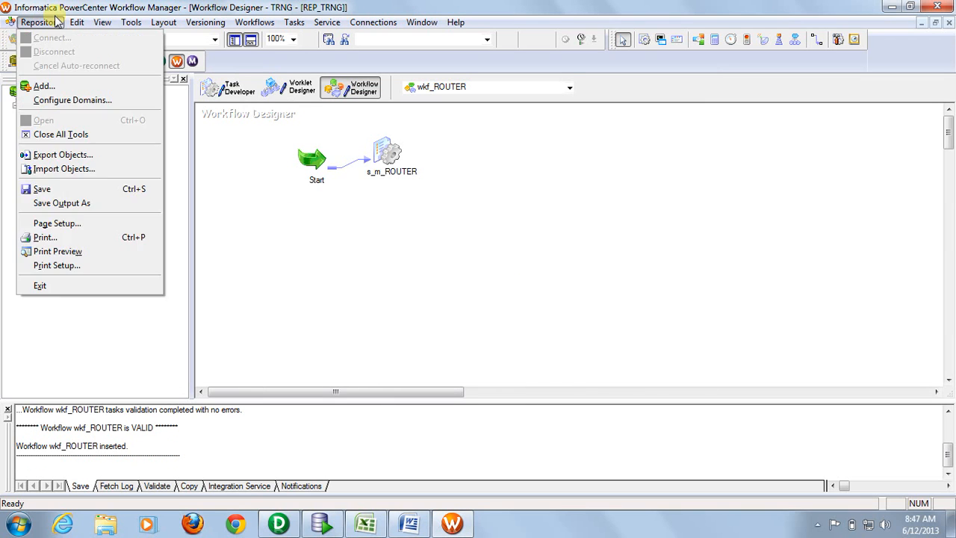
mouse_move(42, 188)
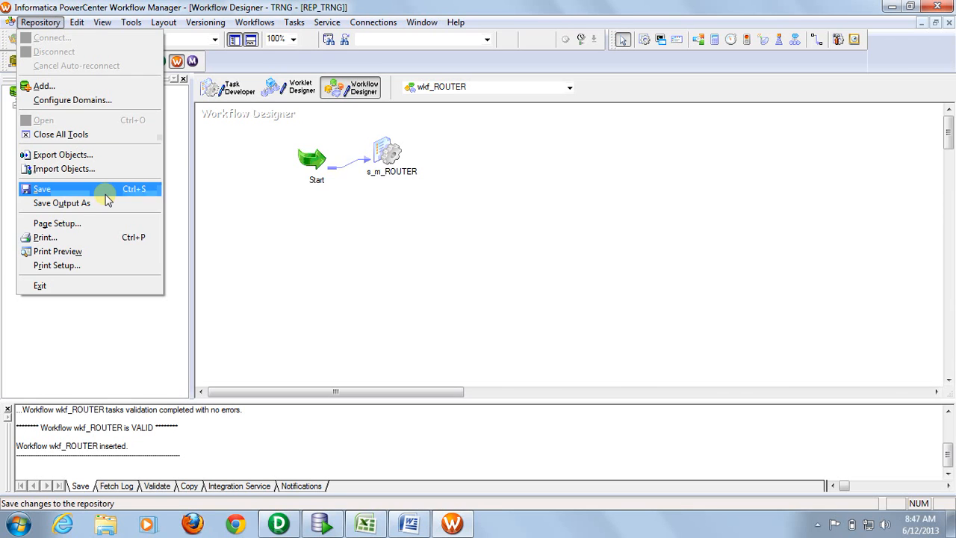
click(42, 188)
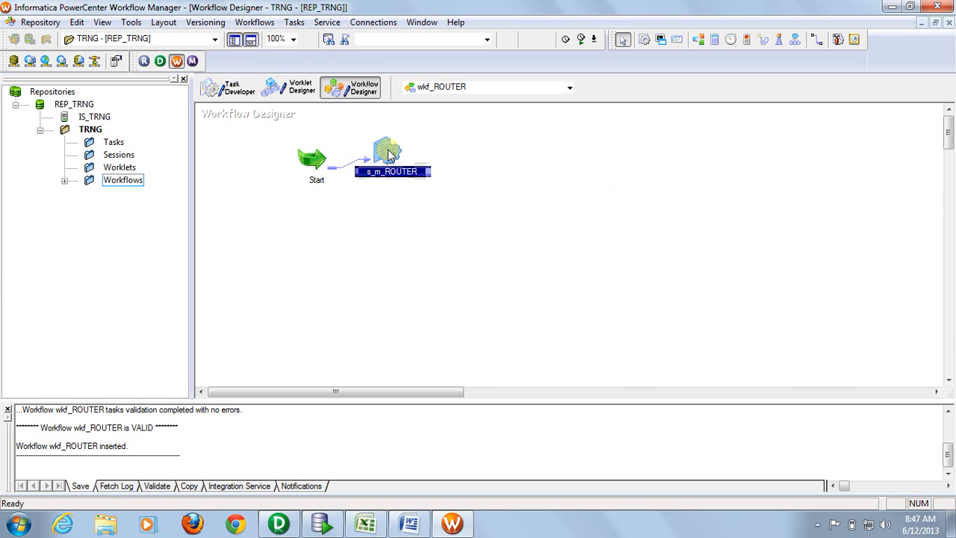
drag(388, 152, 508, 194)
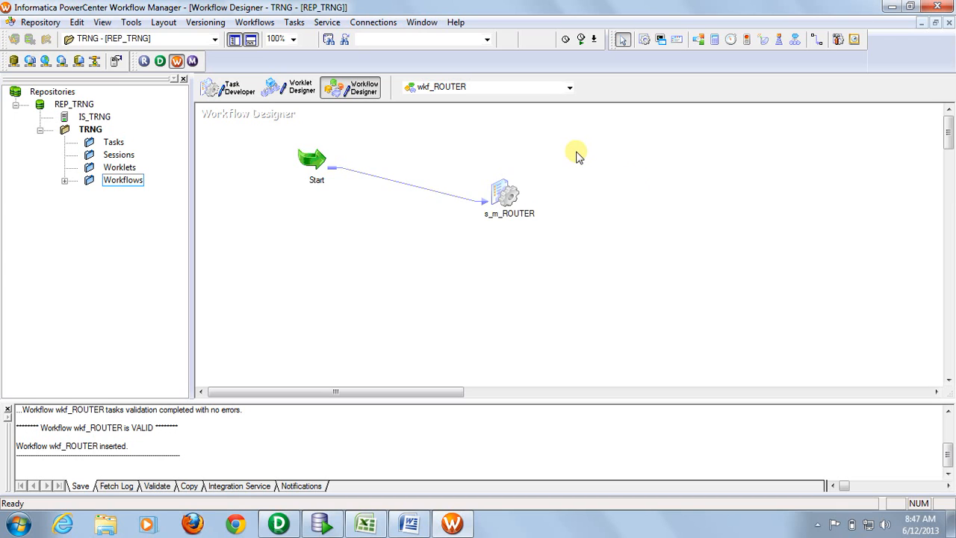
mouse_move(415, 217)
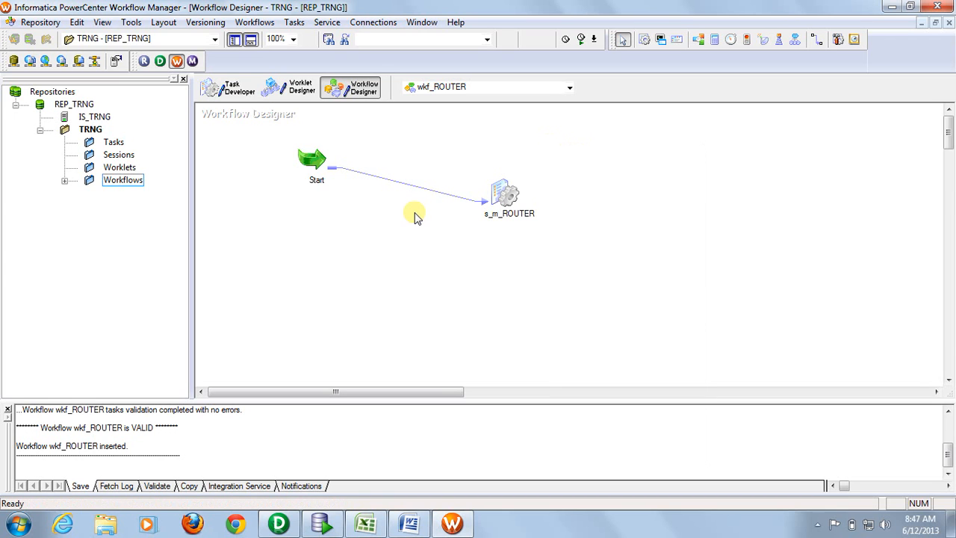
right_click(415, 215)
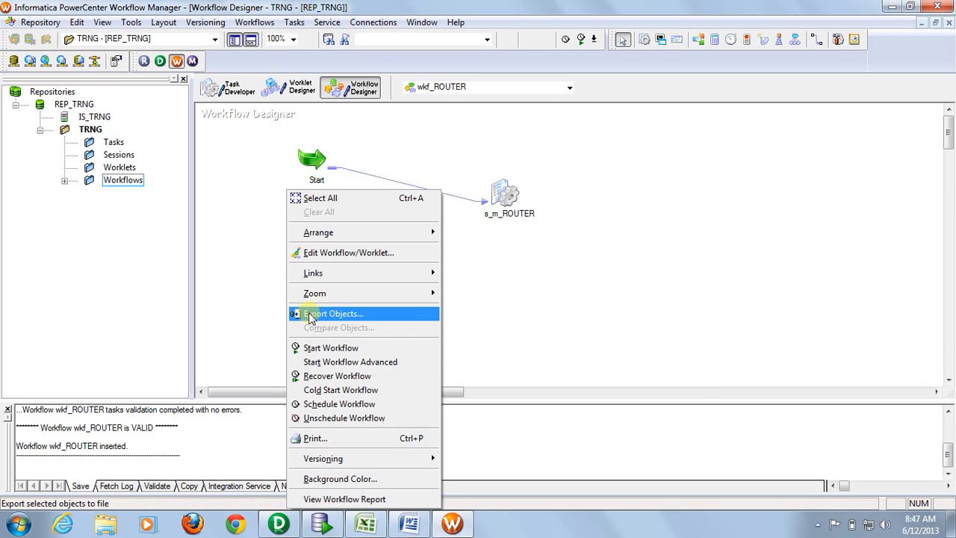
mouse_move(330, 347)
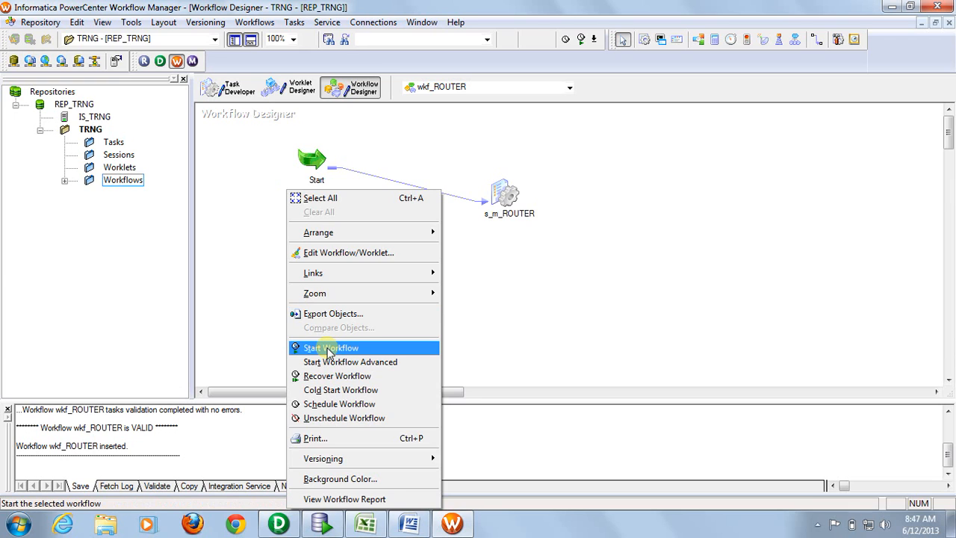
click(330, 346)
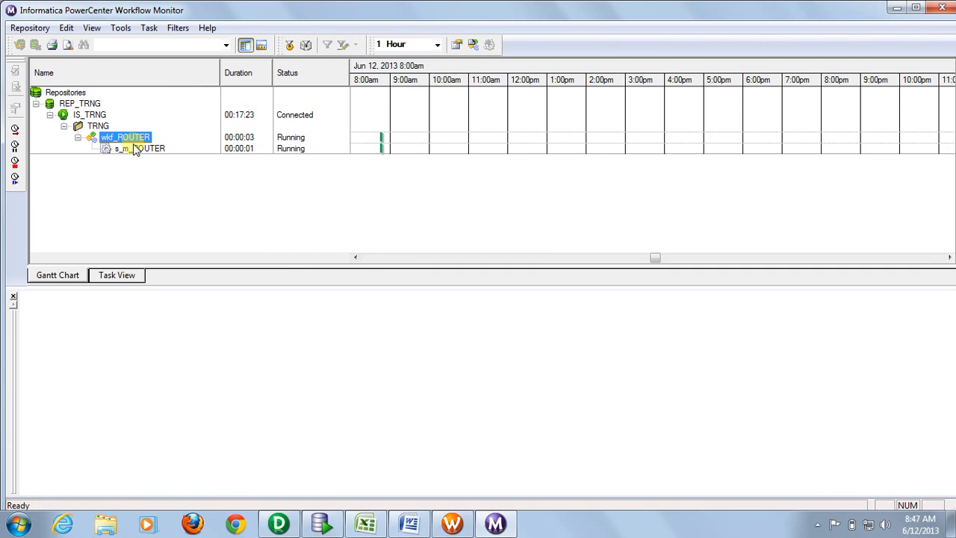
Step: Select the s_m_ROUTER run and expand Source/Target Statistics showing 1770 CUST_LIVE and 51 CUST_NONLIVE rows
click(140, 147)
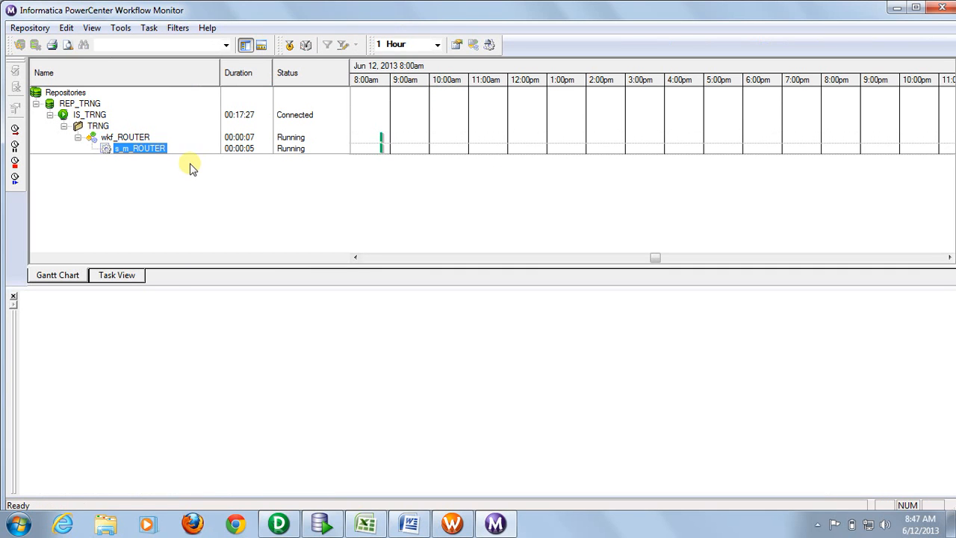
click(116, 274)
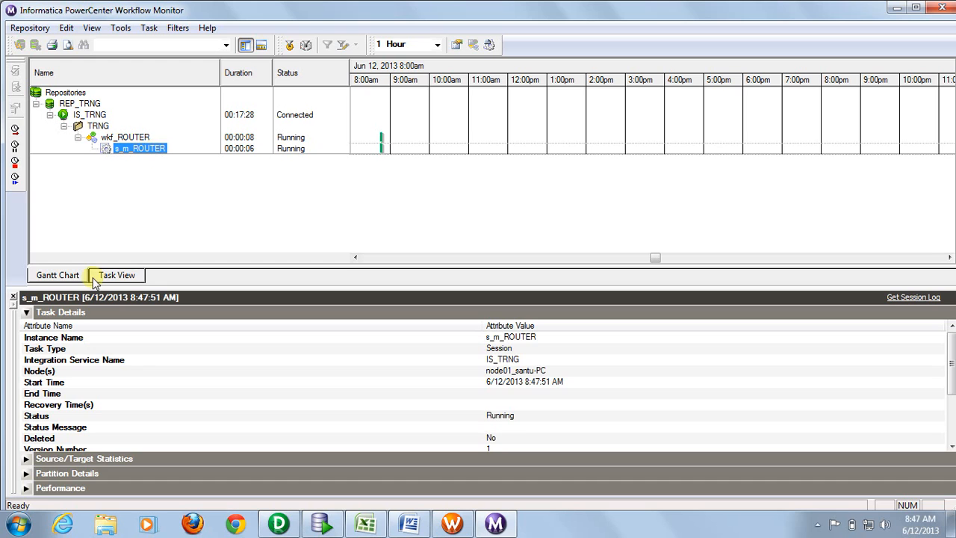
click(26, 312)
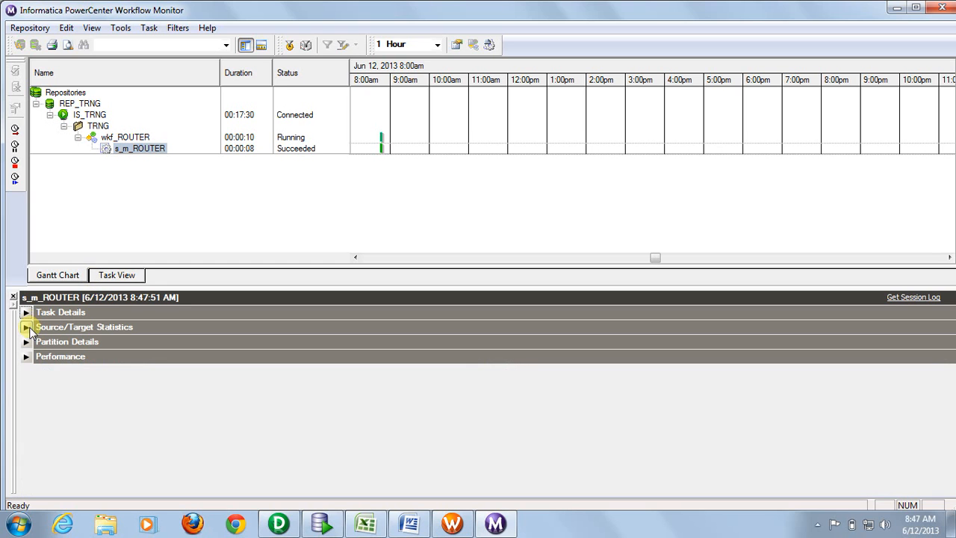
click(27, 325)
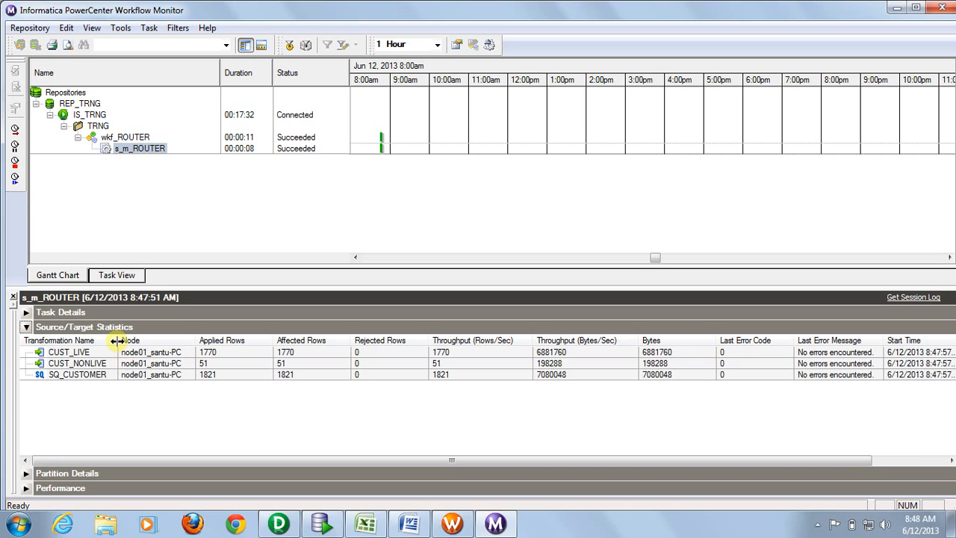
click(78, 373)
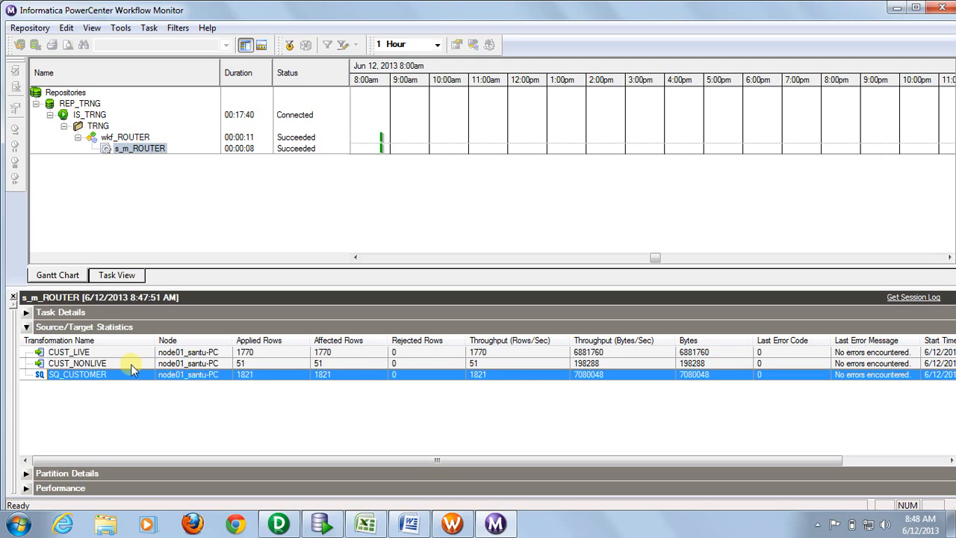
click(78, 363)
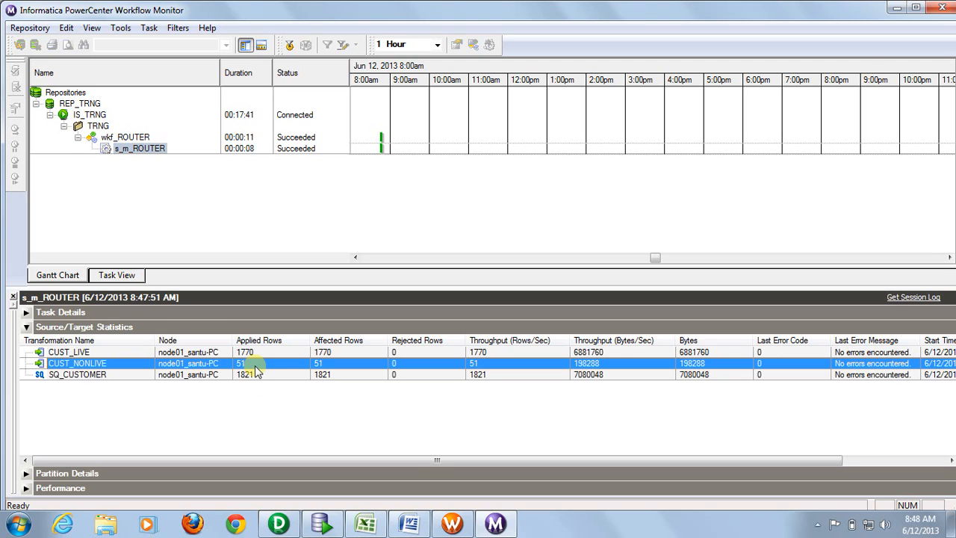
click(68, 353)
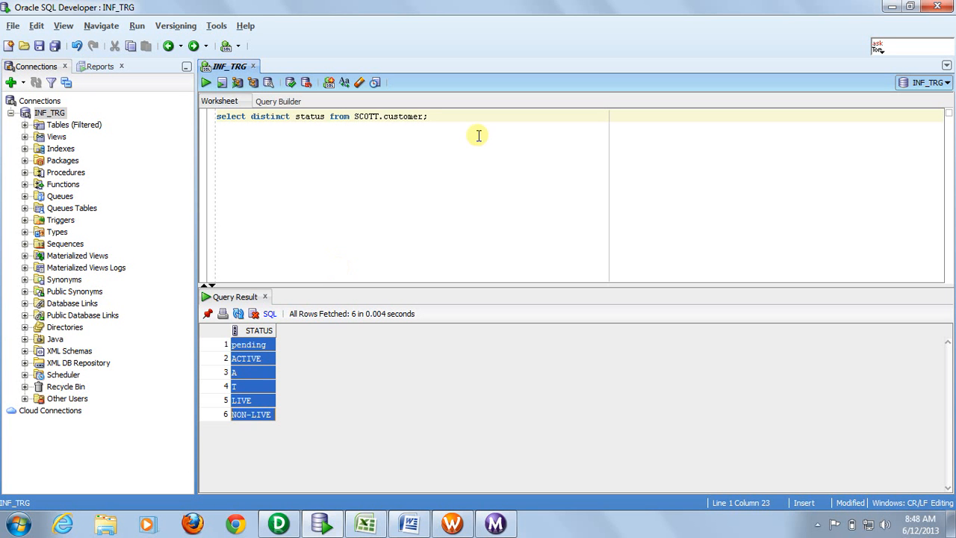
Step: Enter and run select * from SCOTT.cust_live in a new worksheet query
click(439, 117)
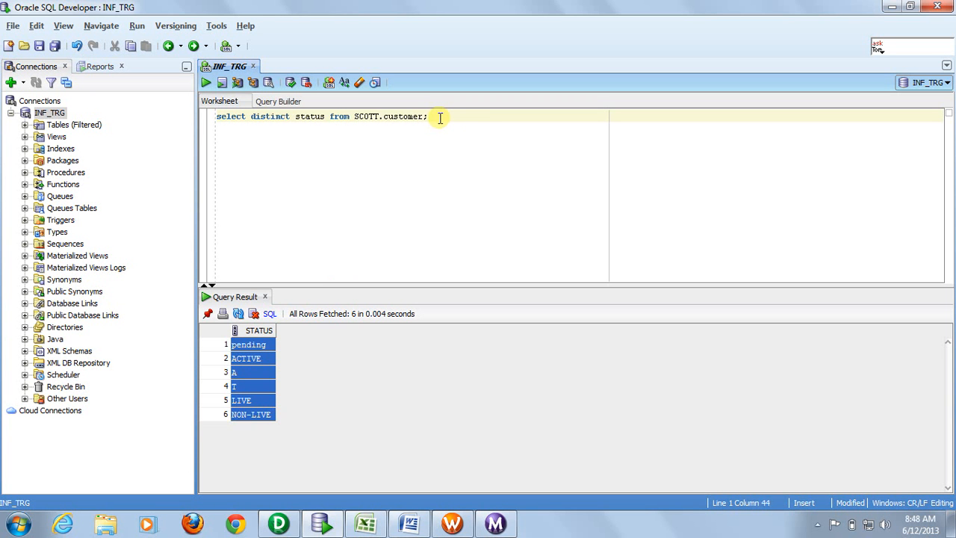
text(select * from sco)
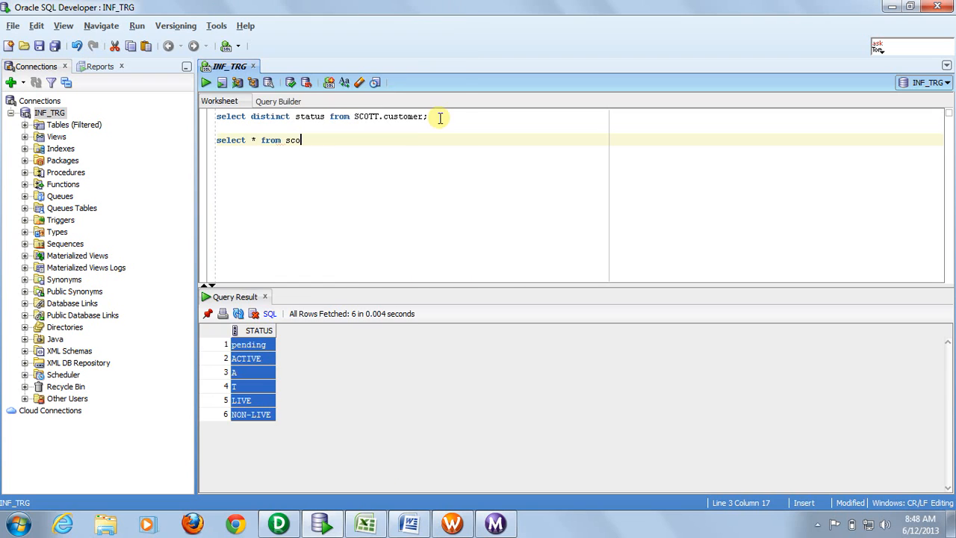
text(tt.)
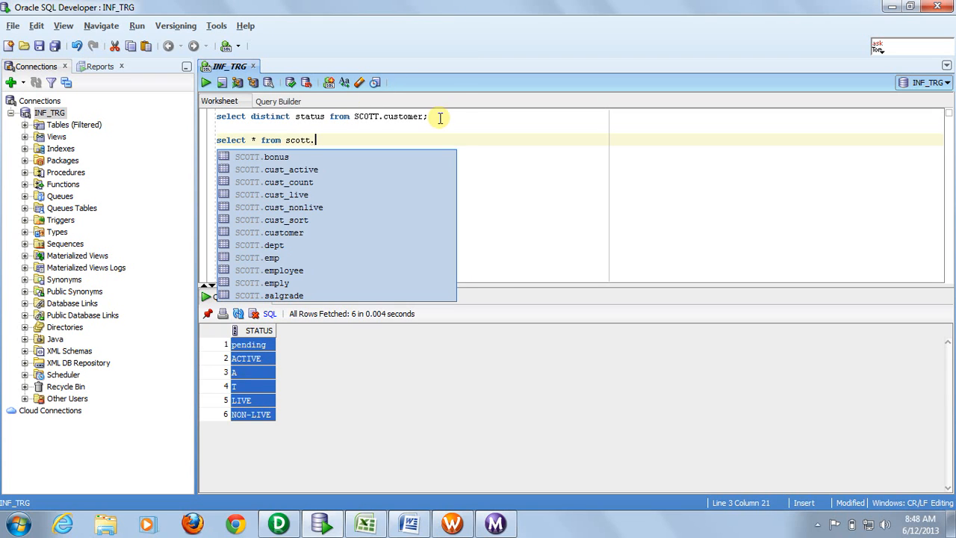
mouse_move(286, 194)
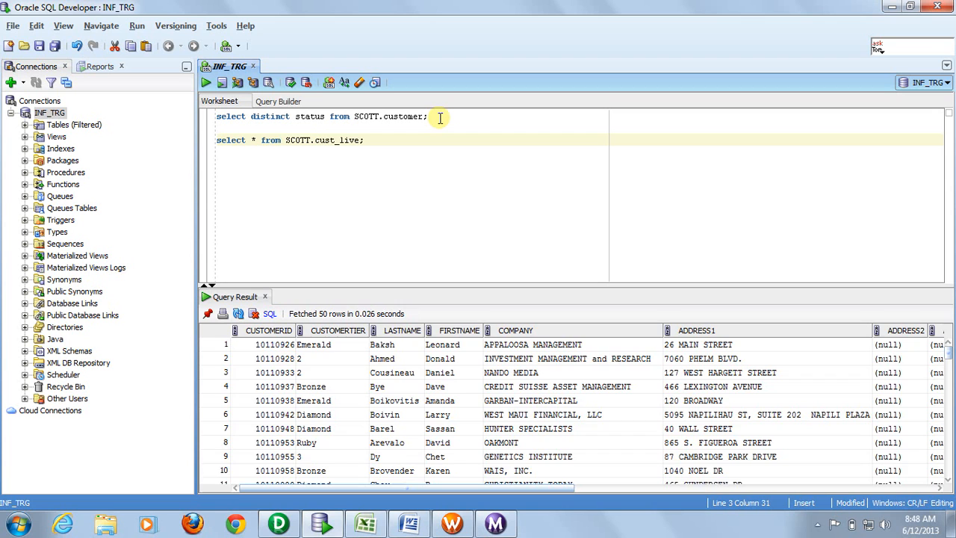
scroll(right, 3)
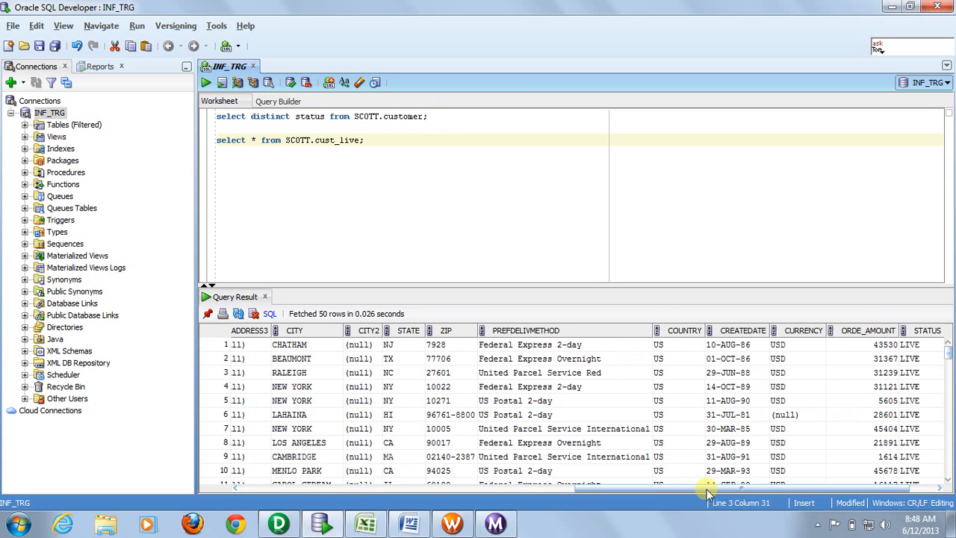
scroll(right, 3)
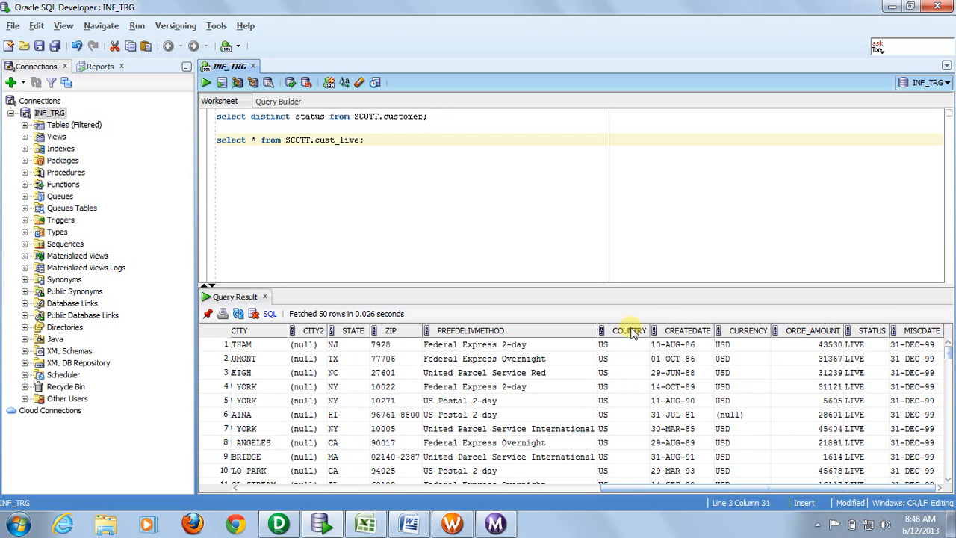
mouse_move(866, 421)
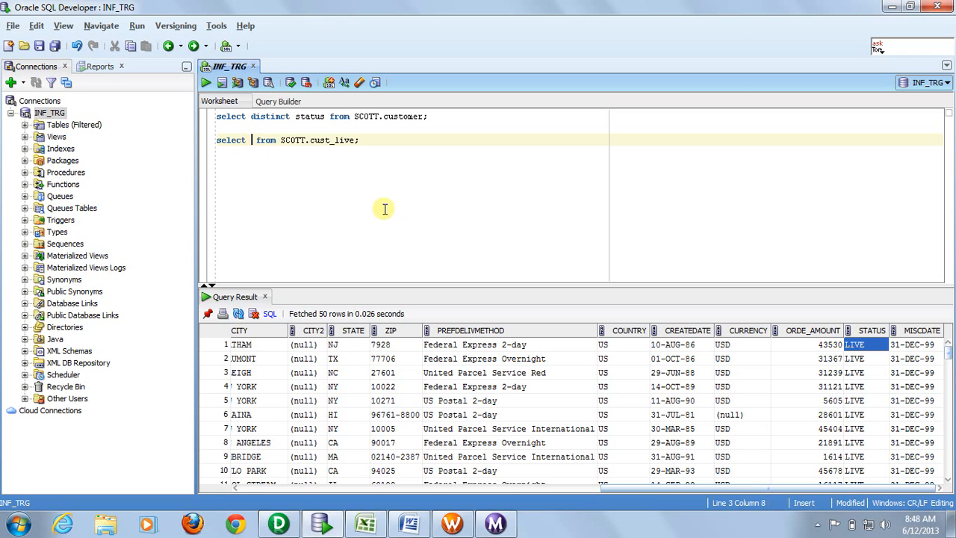
Step: Change it to select distinct status from SCOTT.cust_live and run it, returning ACTIVE, A and LIVE
text(distinct)
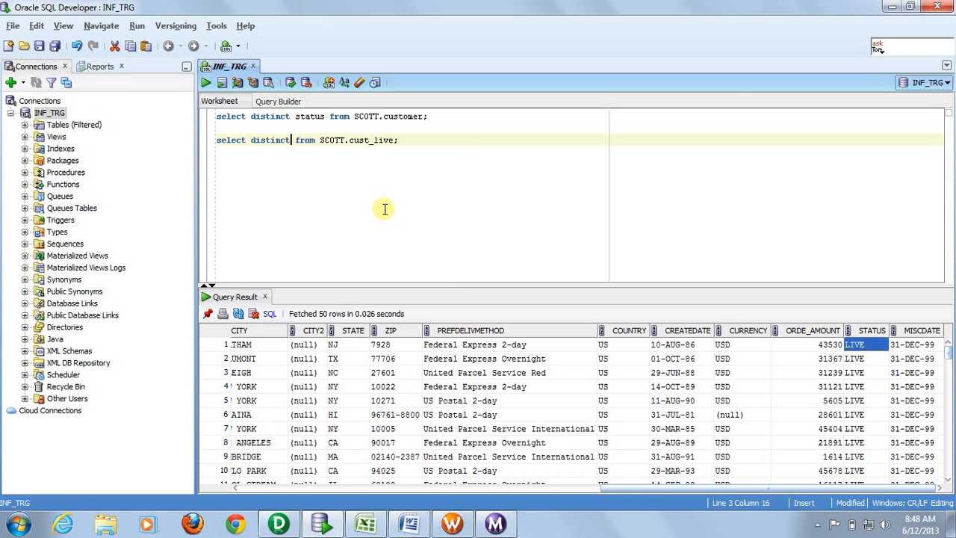
text(status)
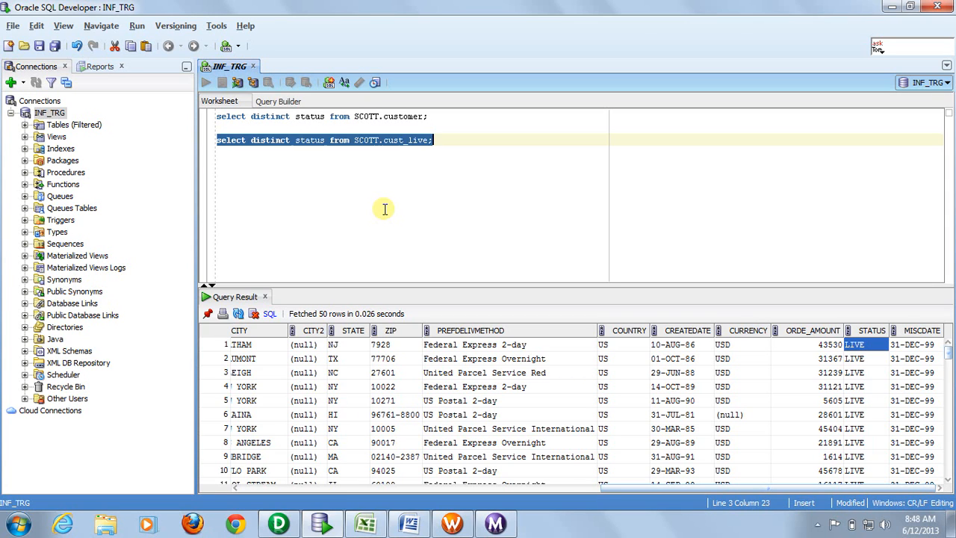
click(206, 82)
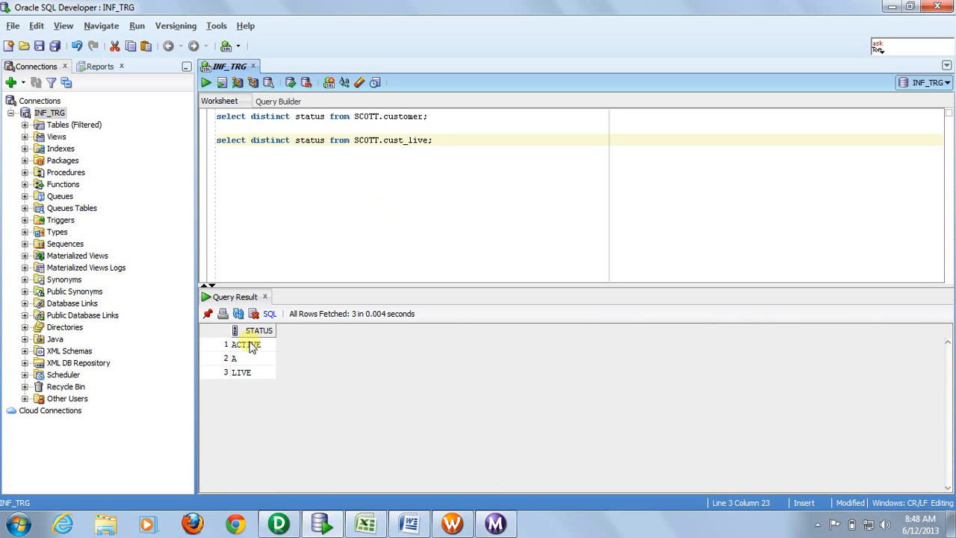
click(233, 358)
text(select distinct status from SCOTT.cust_nonlive;)
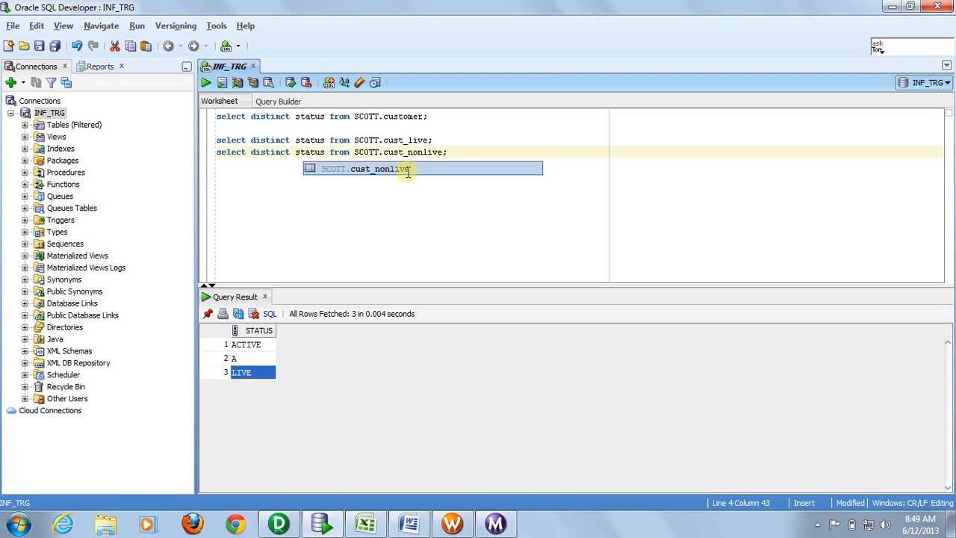
Step: Run select distinct status from SCOTT.cust_nonlive, returning pending, T and NON-LIVE
click(206, 82)
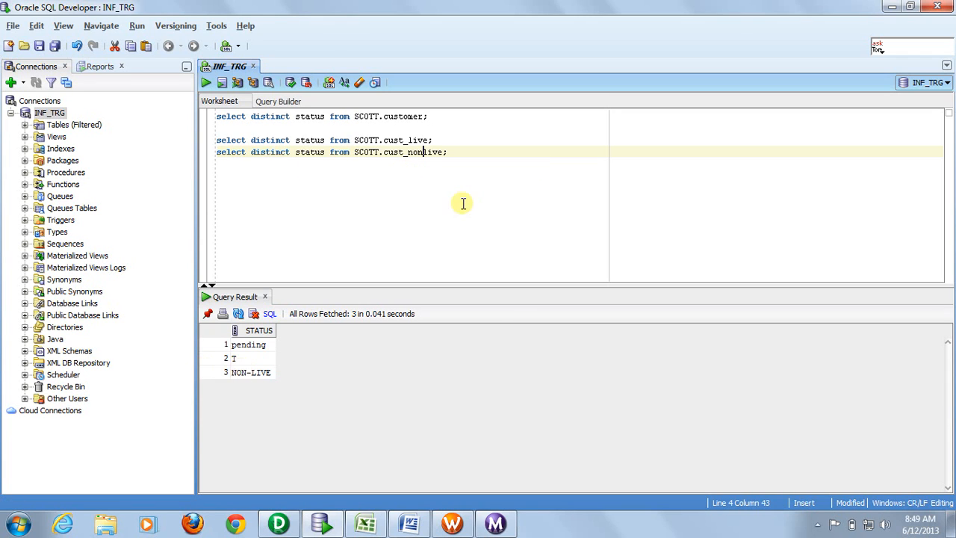
mouse_move(291, 411)
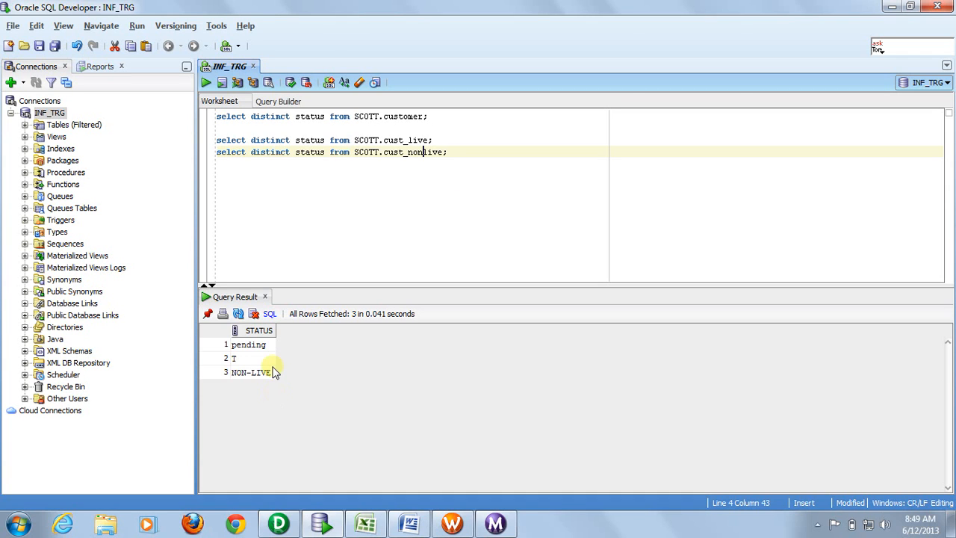
mouse_move(421, 257)
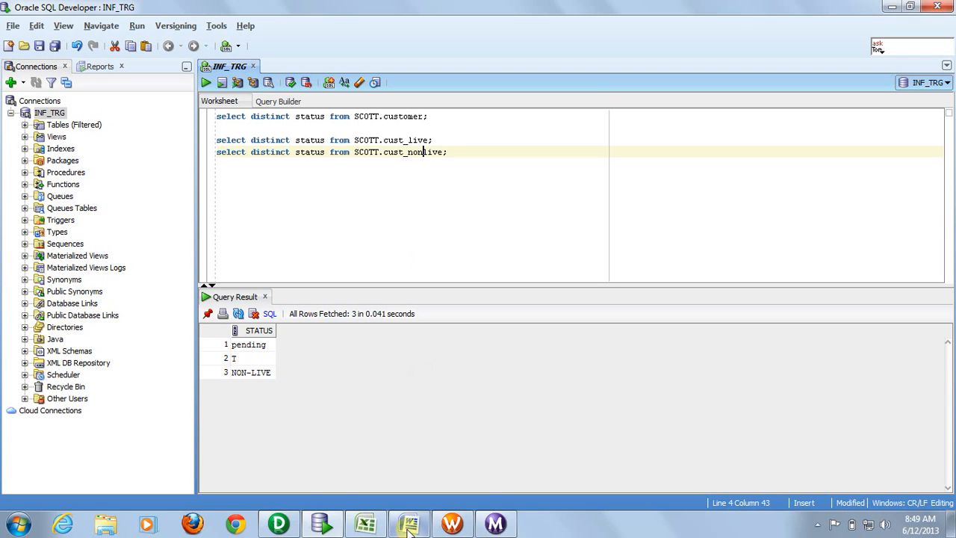
mouse_move(409, 522)
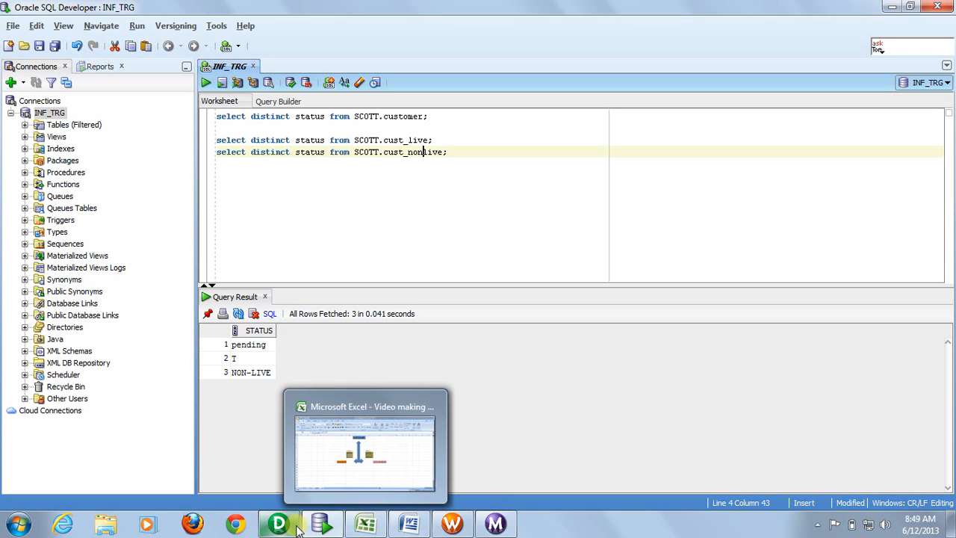
Step: Browse to D: > Informatica trg files and open the END document in Word
click(104, 522)
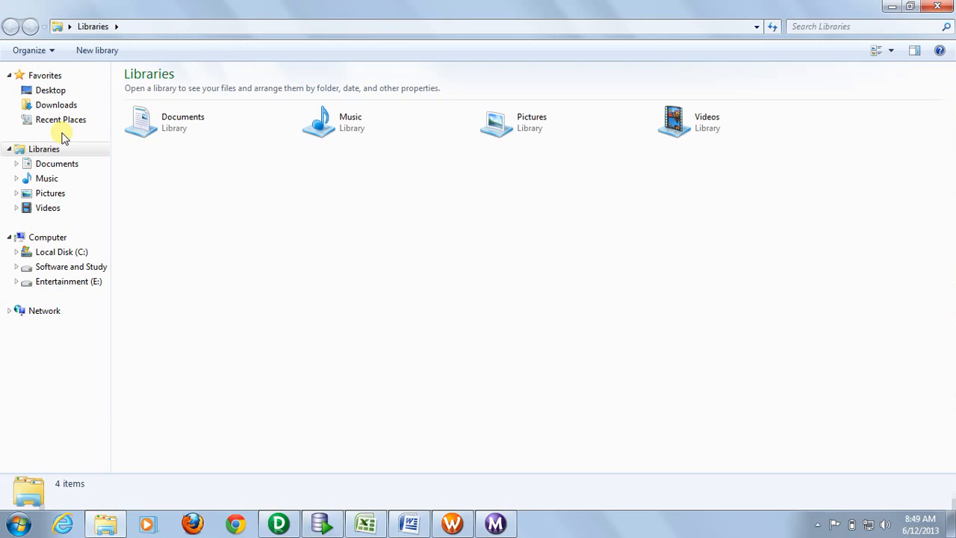
click(72, 266)
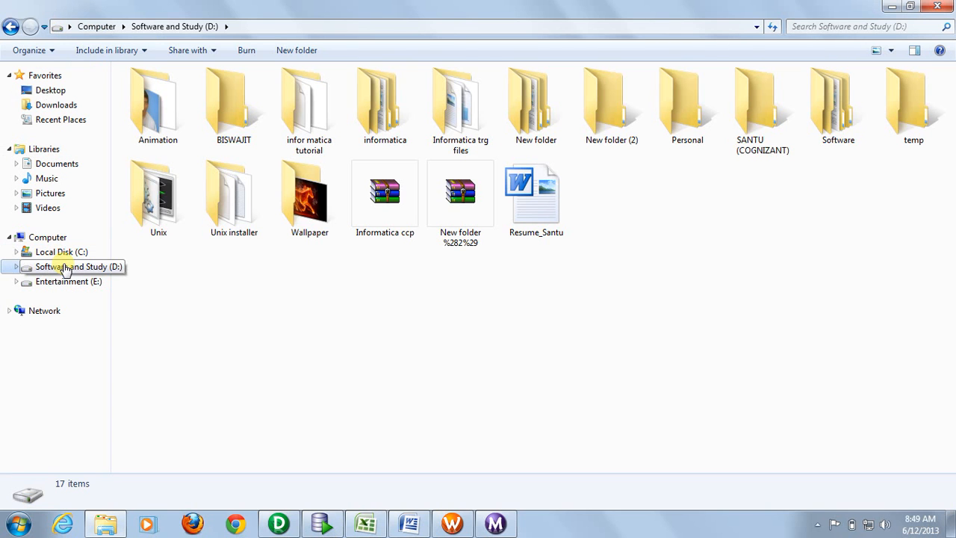
click(309, 105)
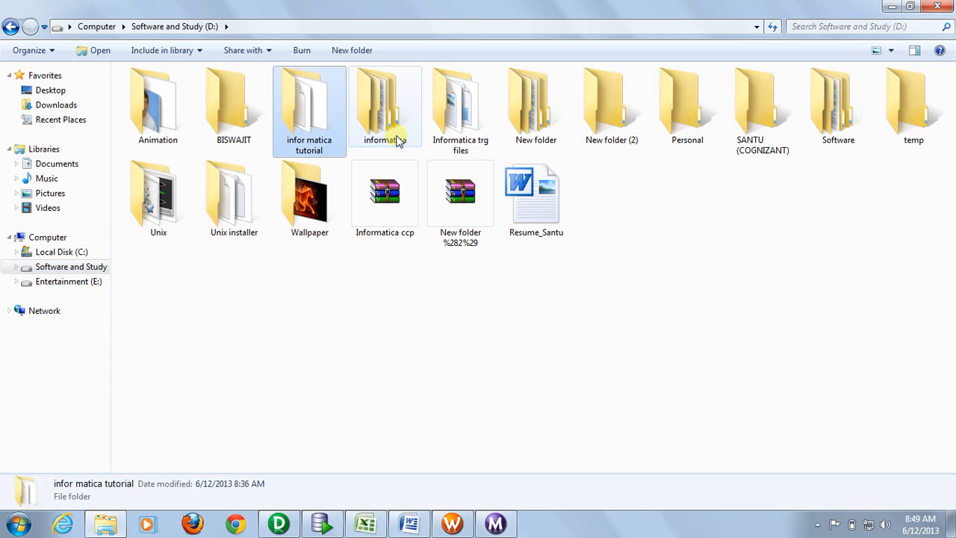
double_click(459, 105)
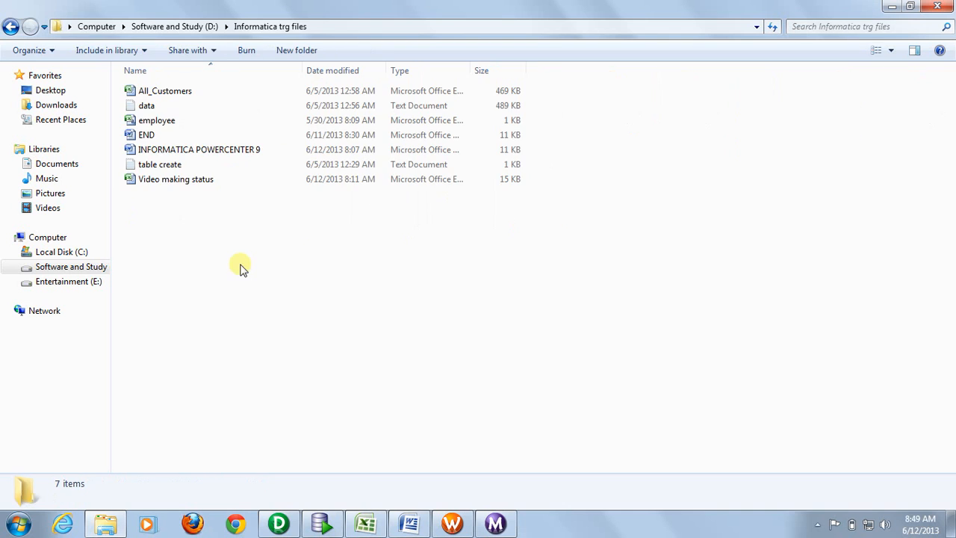
double_click(147, 134)
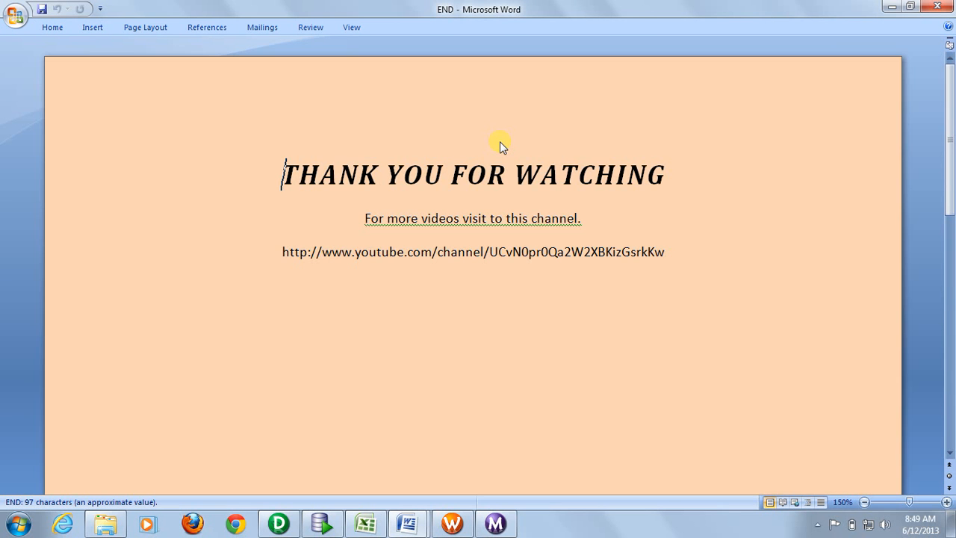
mouse_move(884, 42)
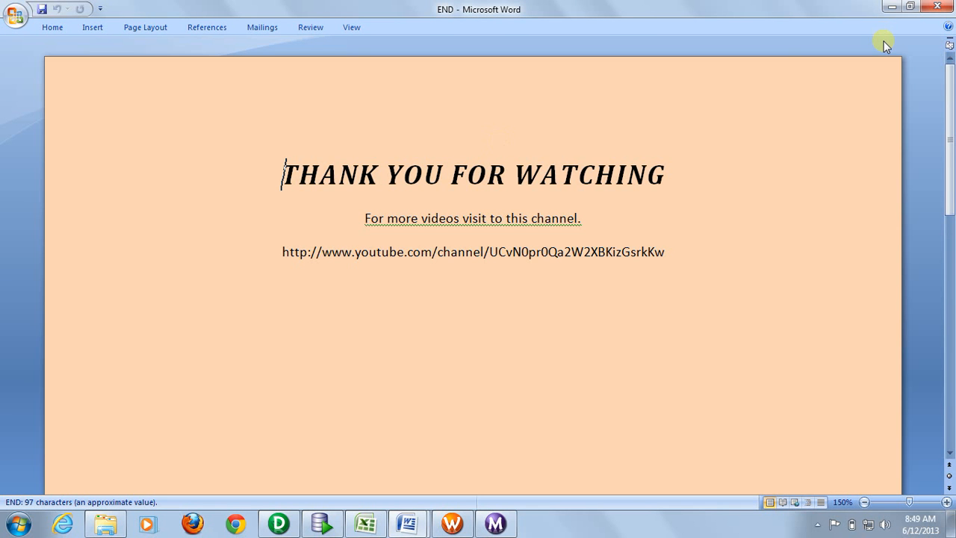
mouse_move(882, 42)
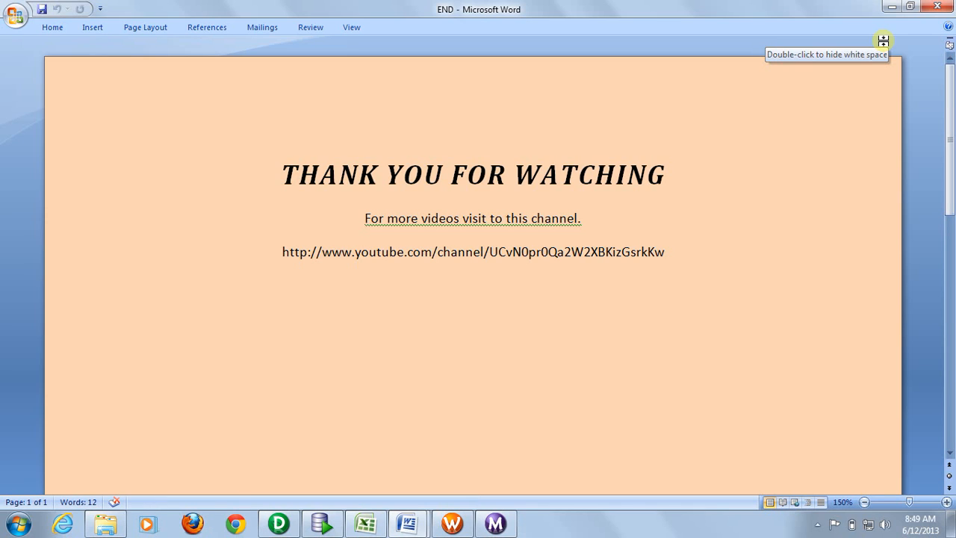
click(282, 173)
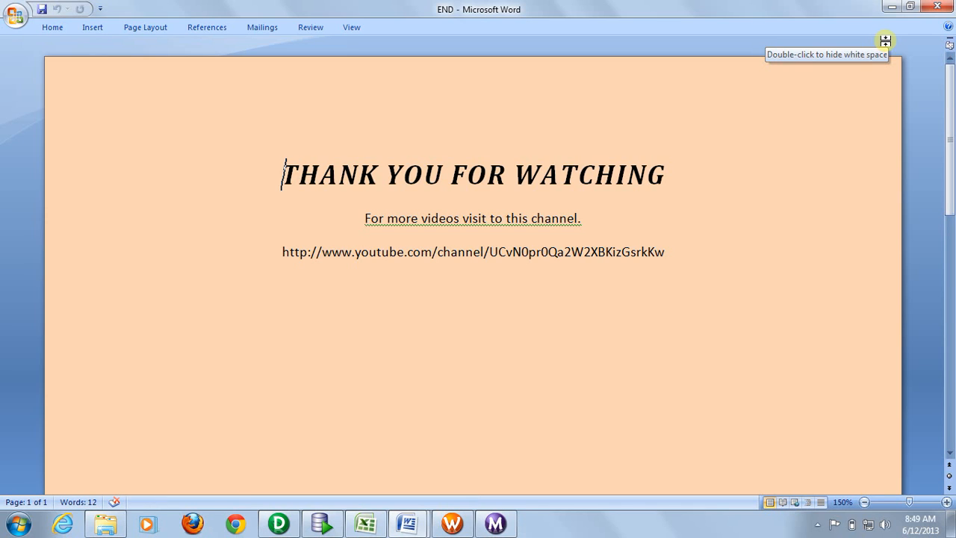